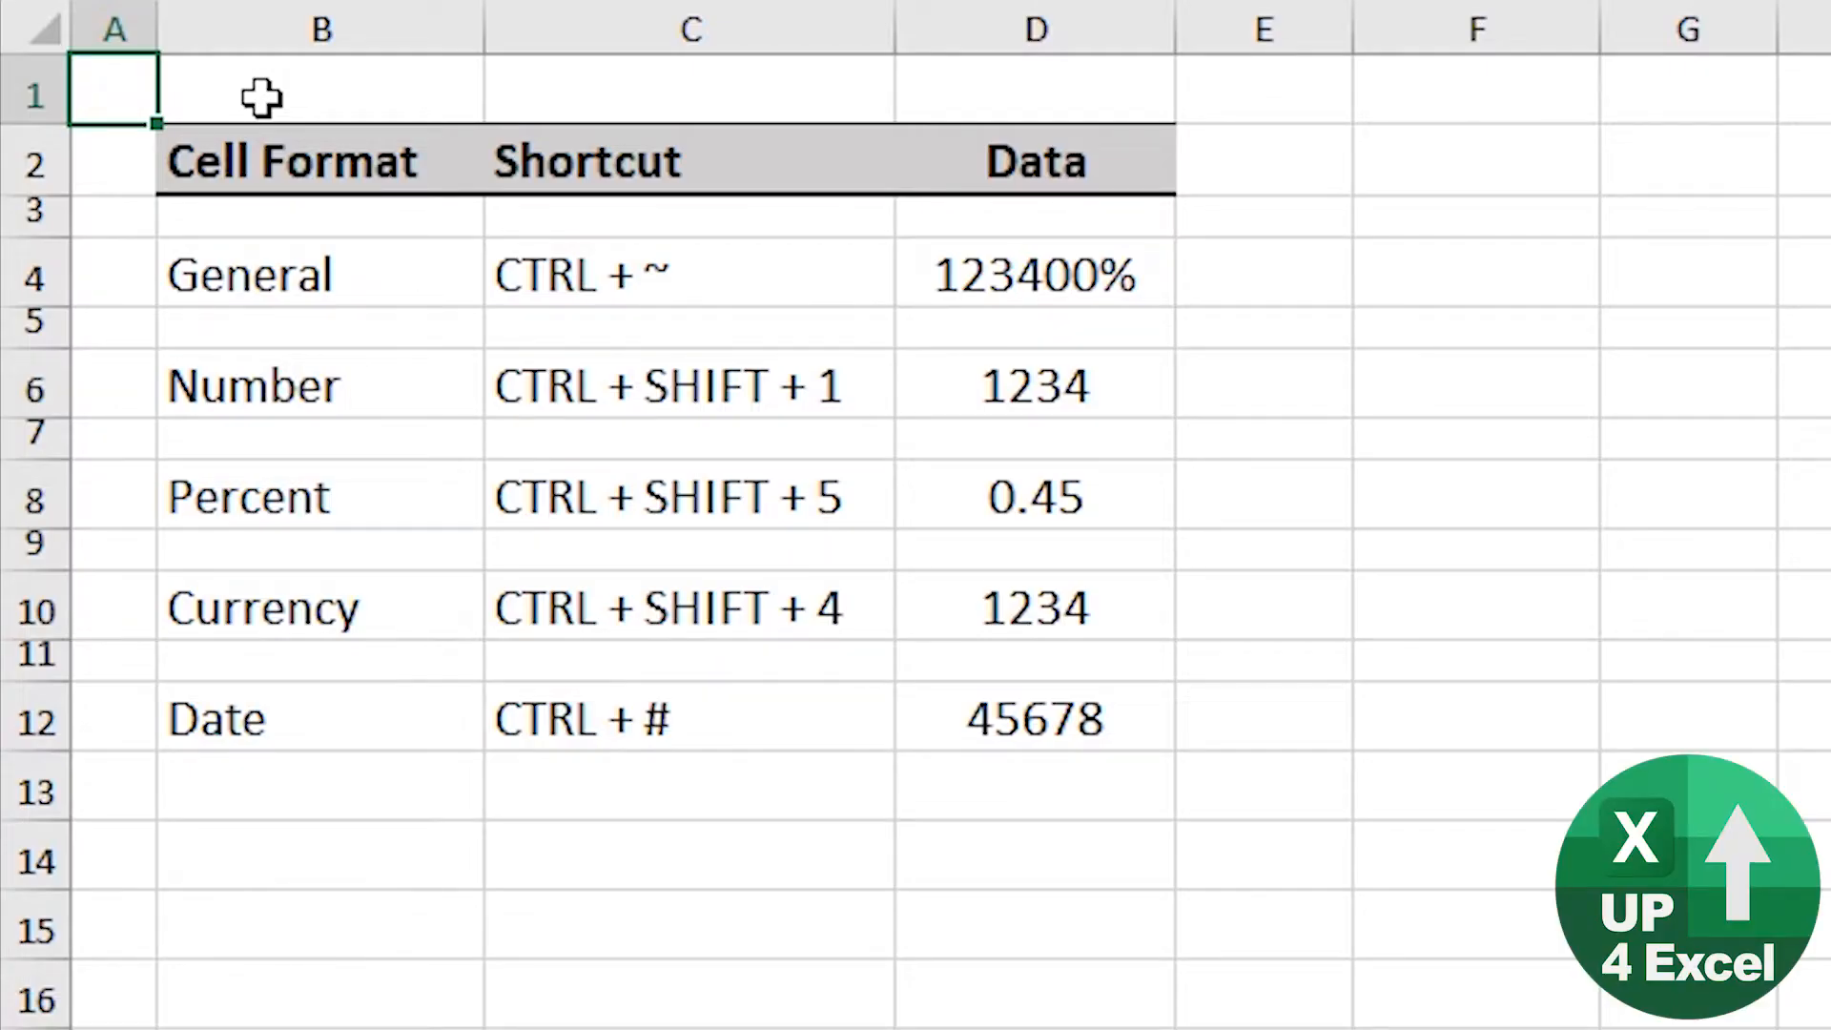
pyautogui.moveTo(286, 53)
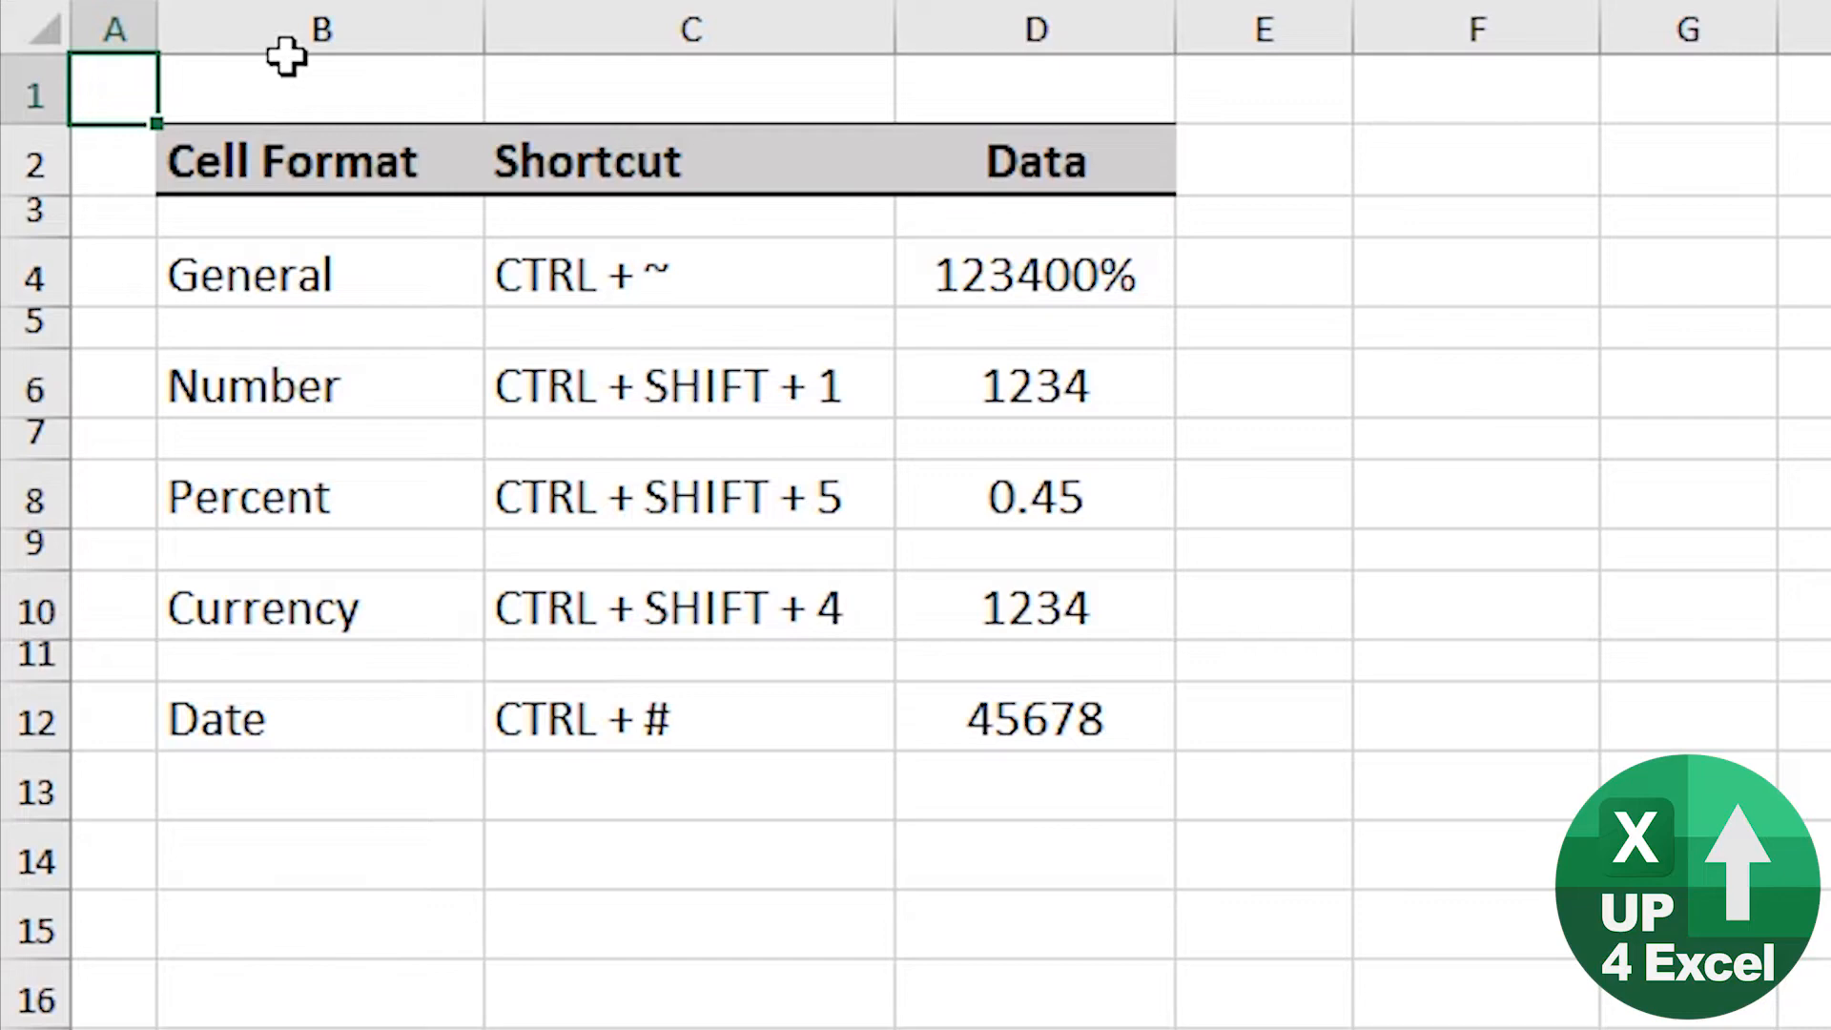
# Apply shortcut formats: General to D4, Number to D6, Percent to D8, Currency to D10.
pyautogui.click(1033, 272)
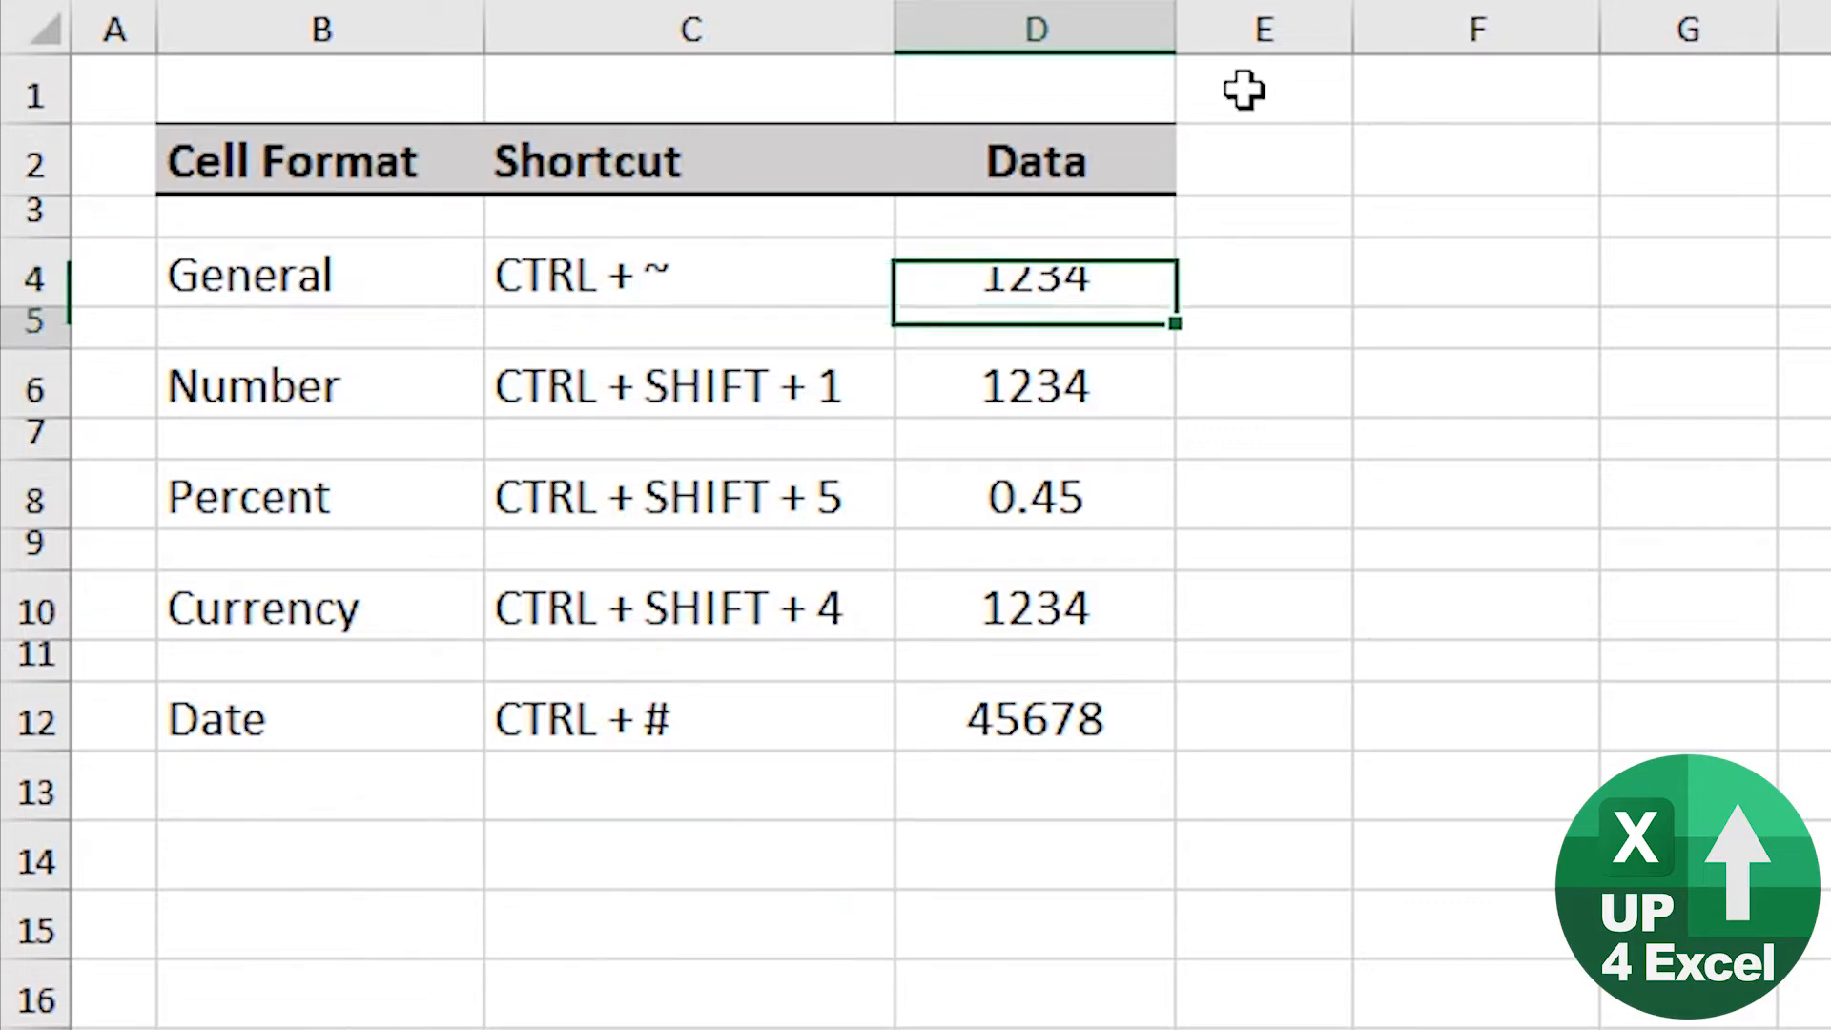
pyautogui.click(1035, 386)
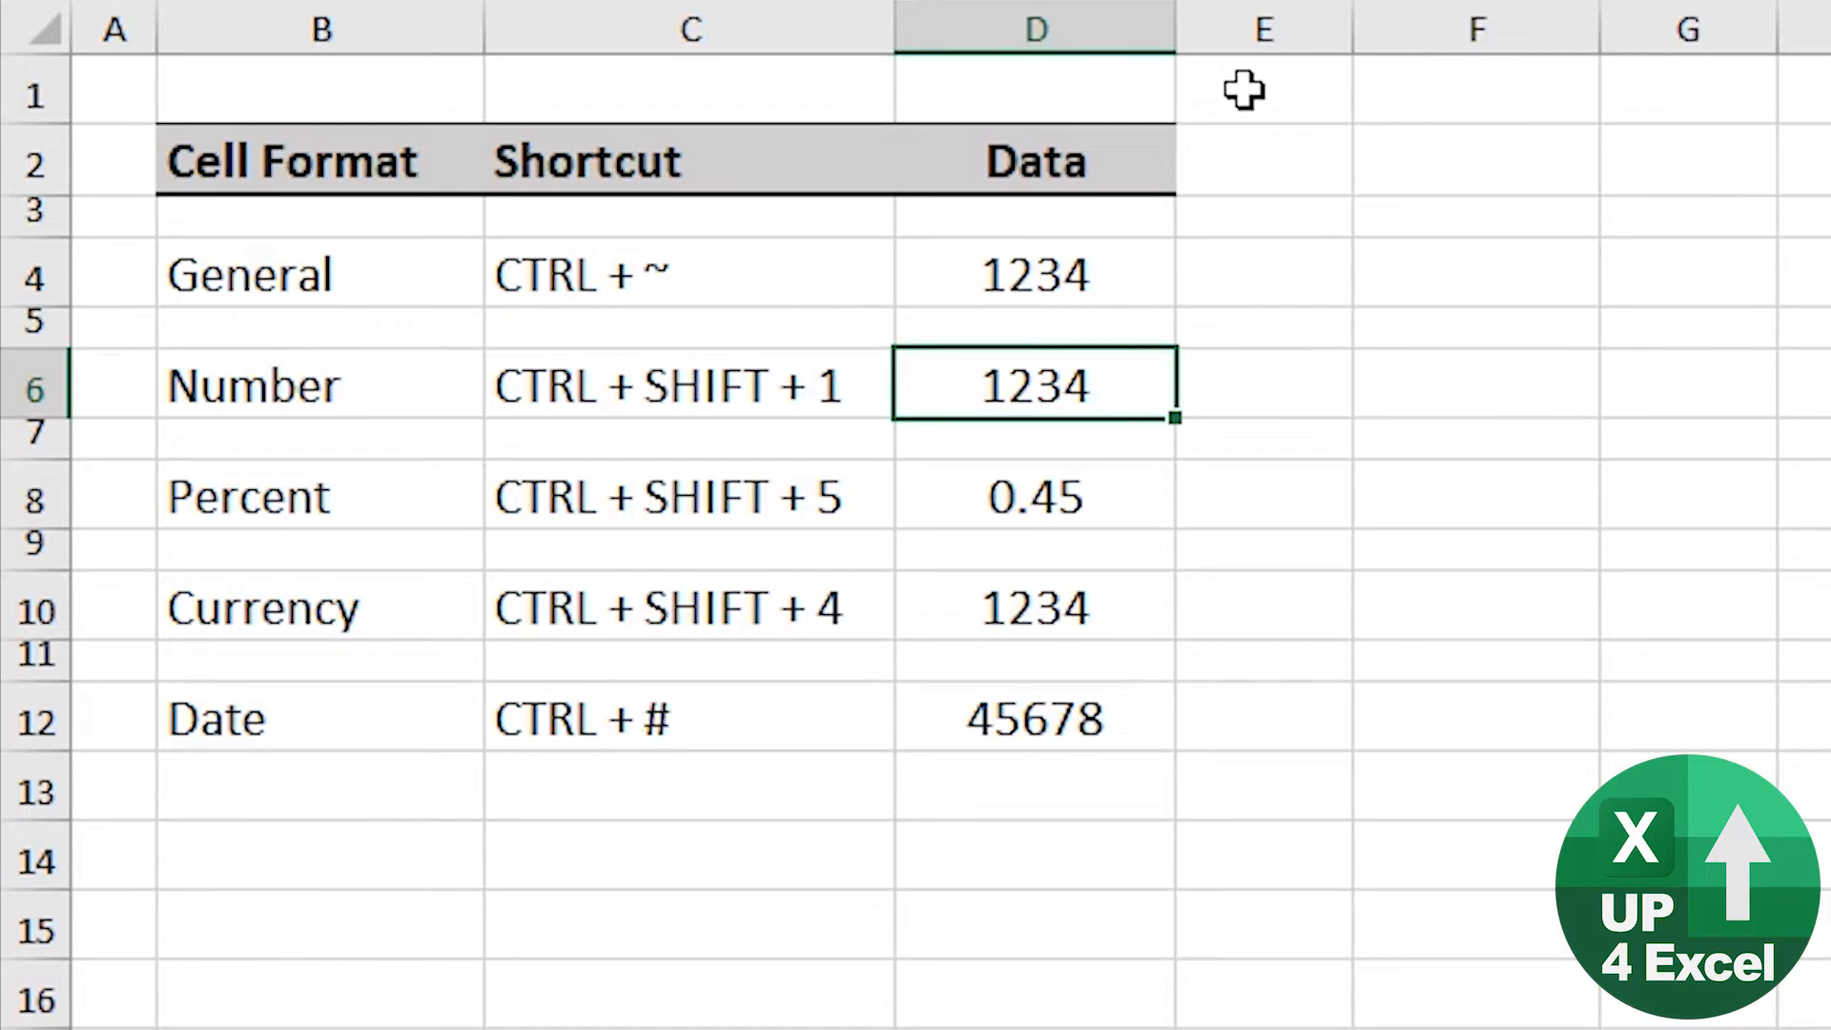
pyautogui.press('Ctrl+Shift+1')
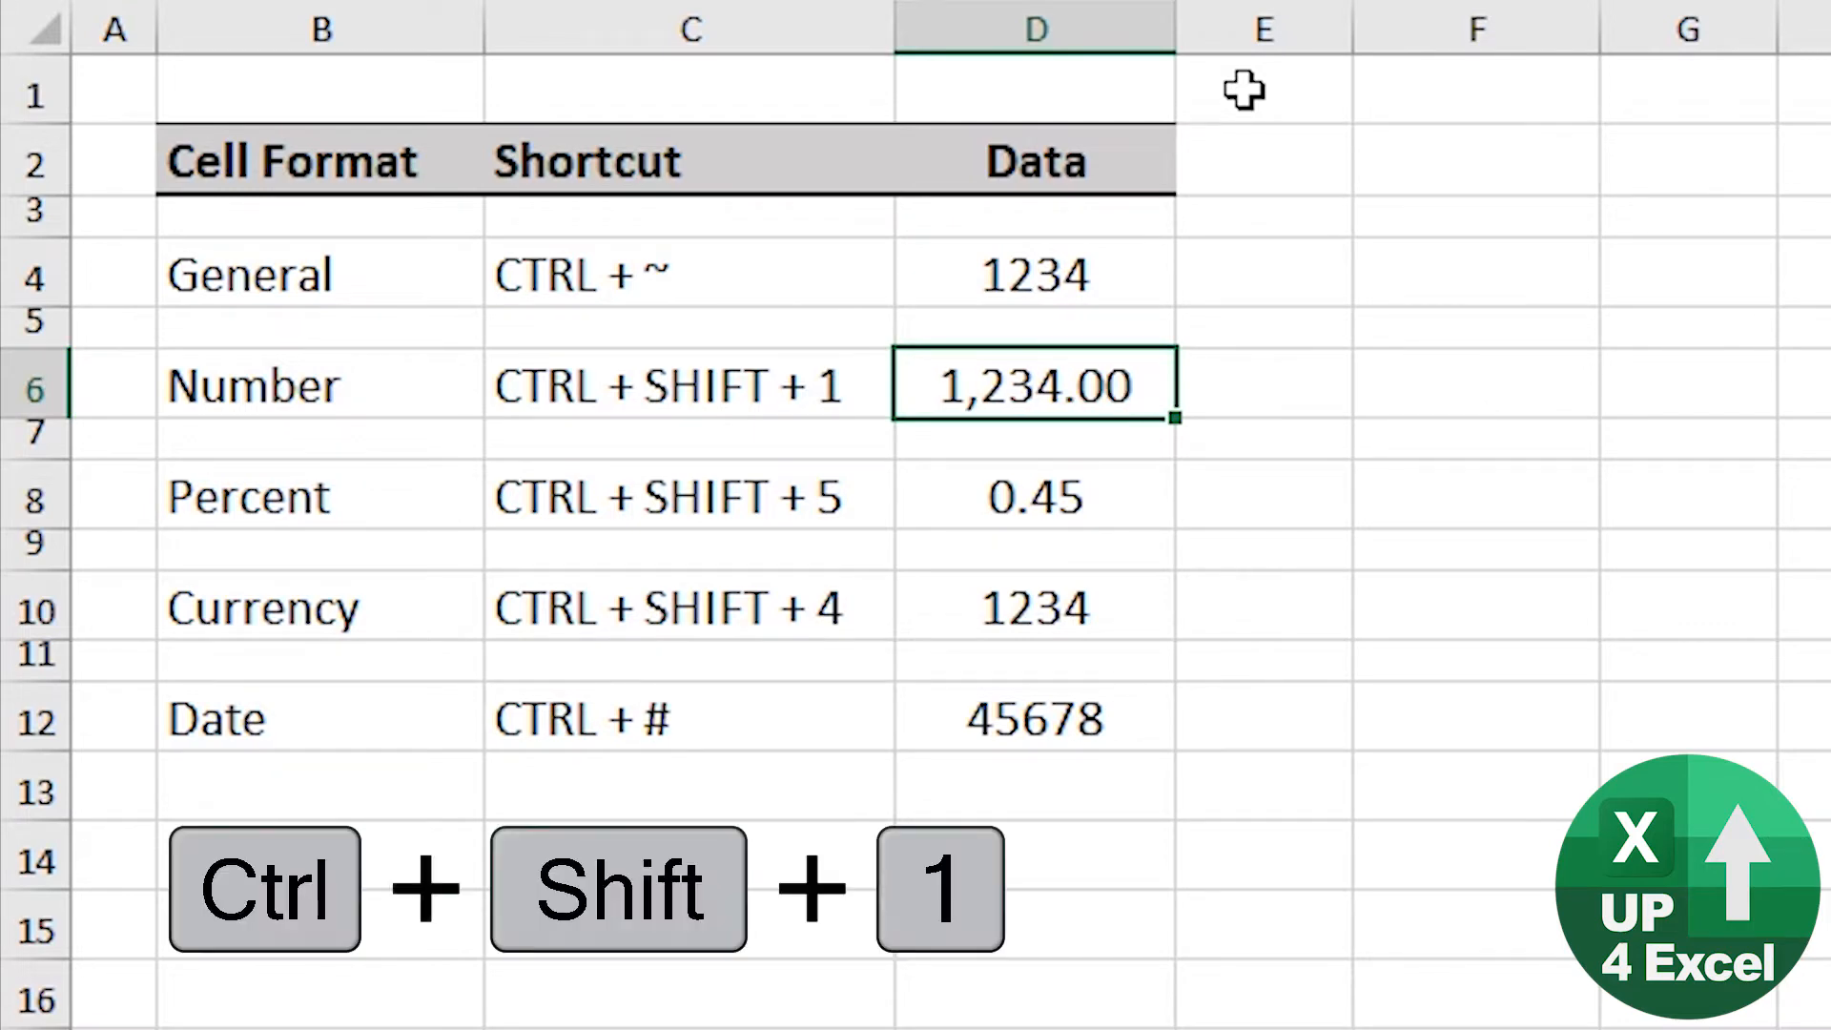
pyautogui.click(1033, 497)
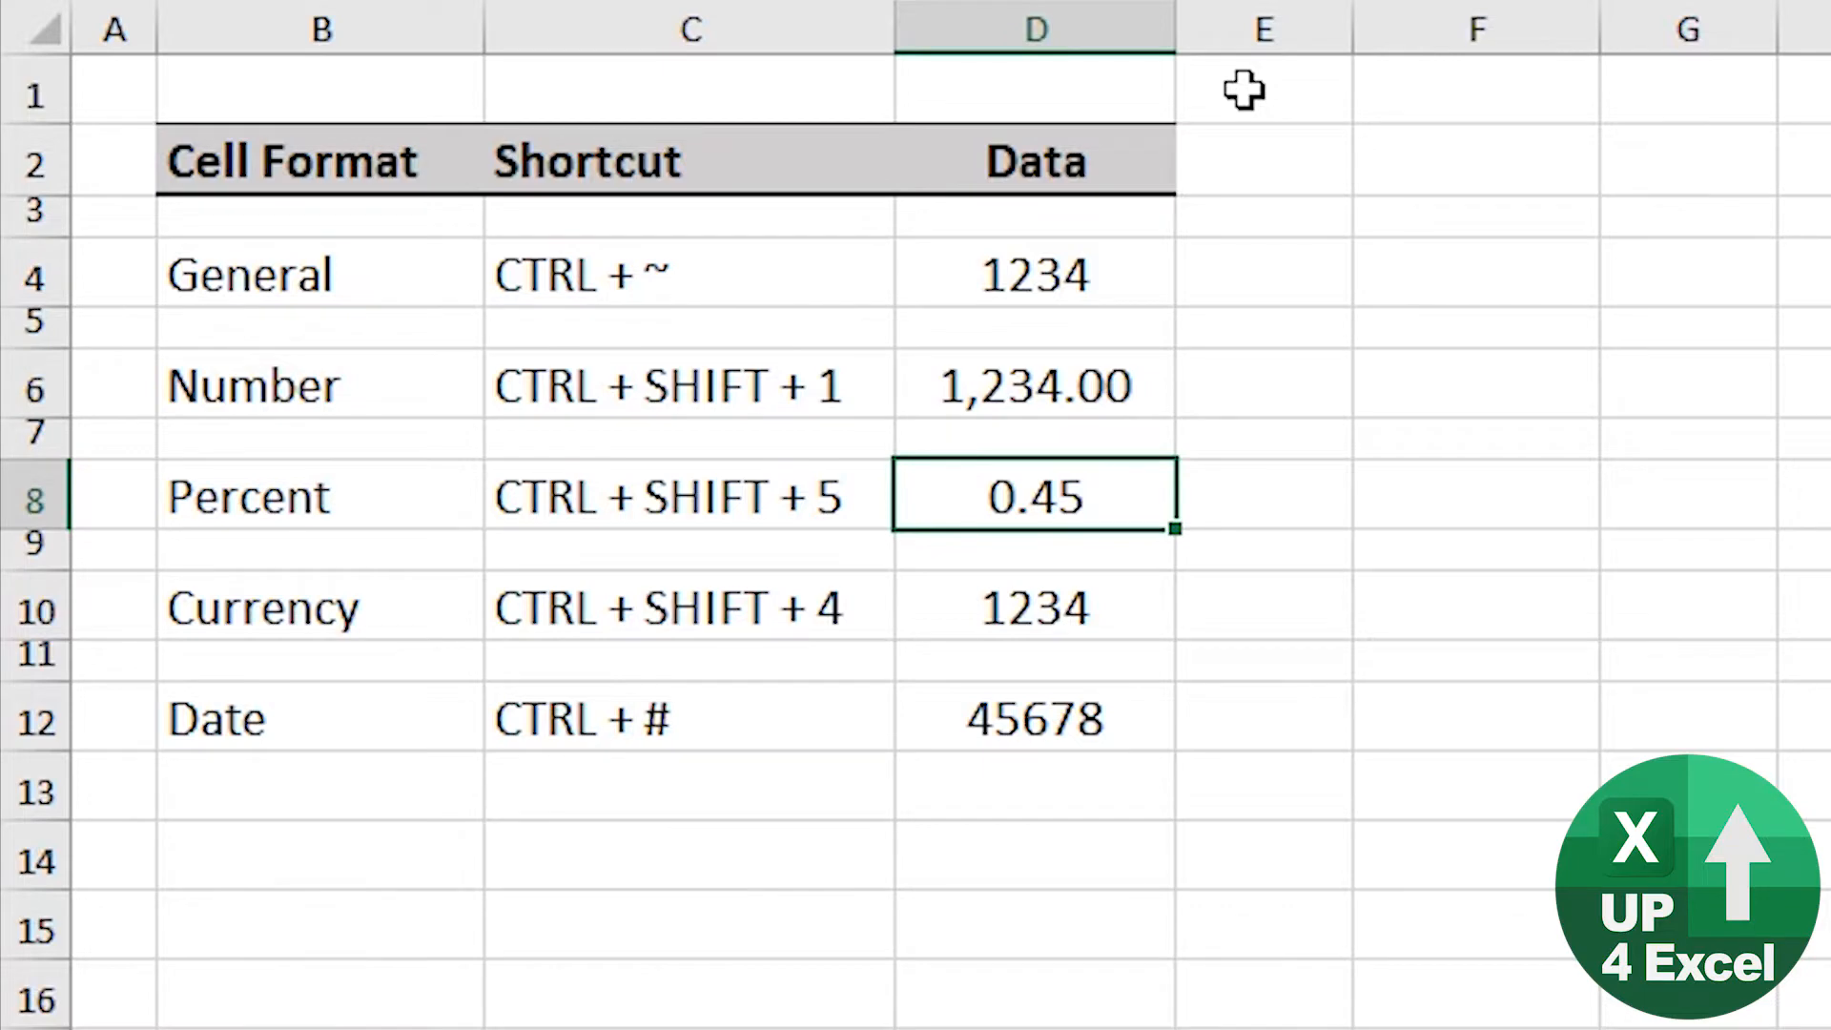
pyautogui.press('Ctrl+Shift+5')
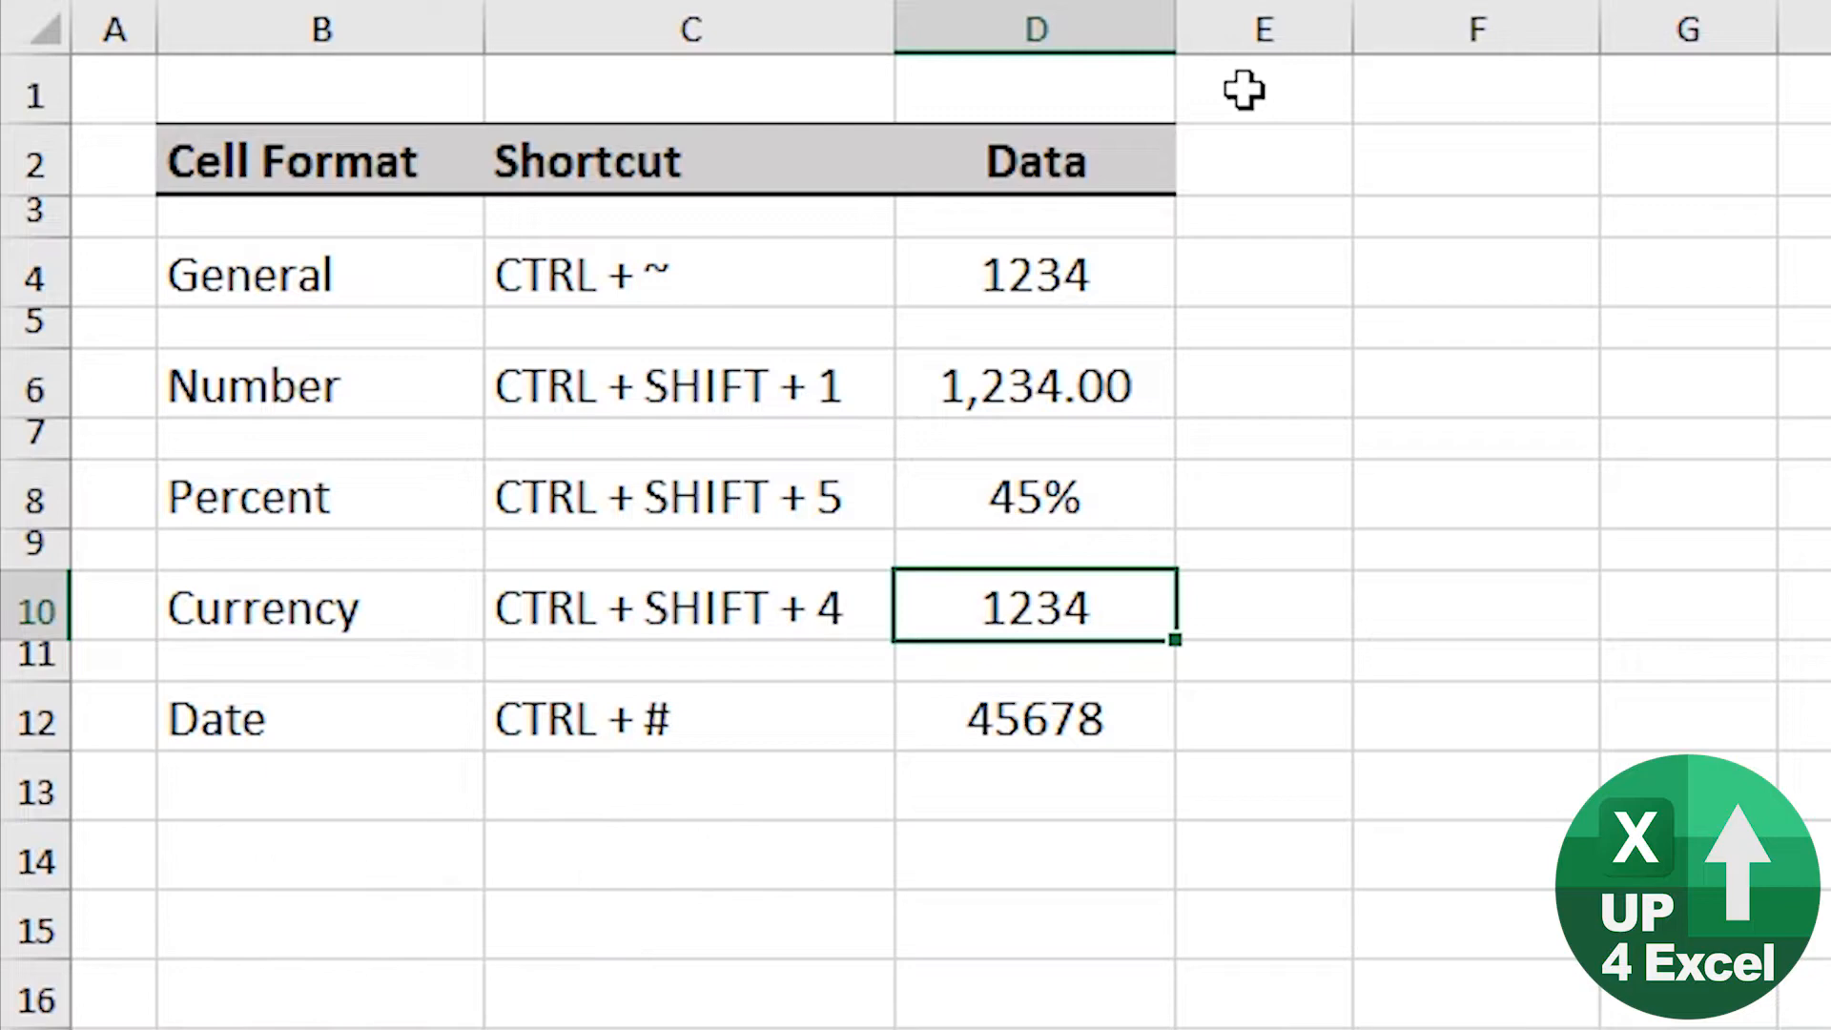
pyautogui.press('Ctrl+Shift+4')
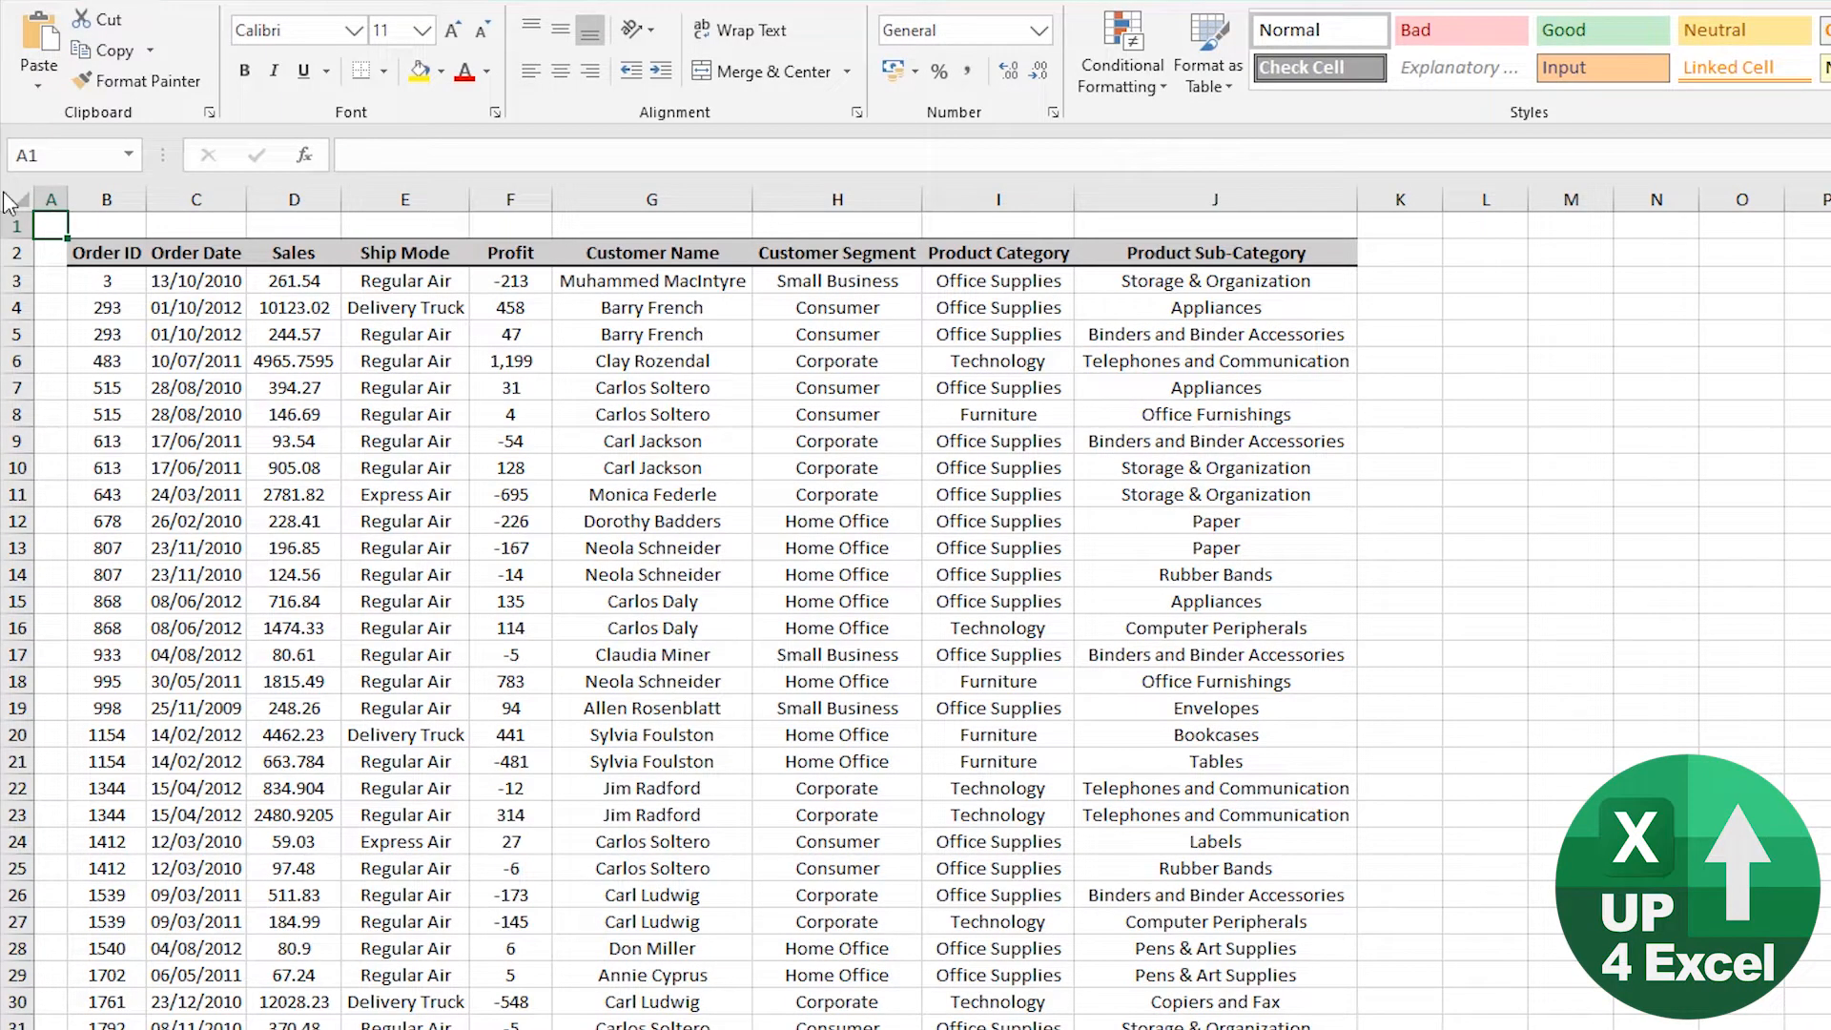
# Select column D (Sales) and open Format Cells with Ctrl+1.
pyautogui.click(293, 199)
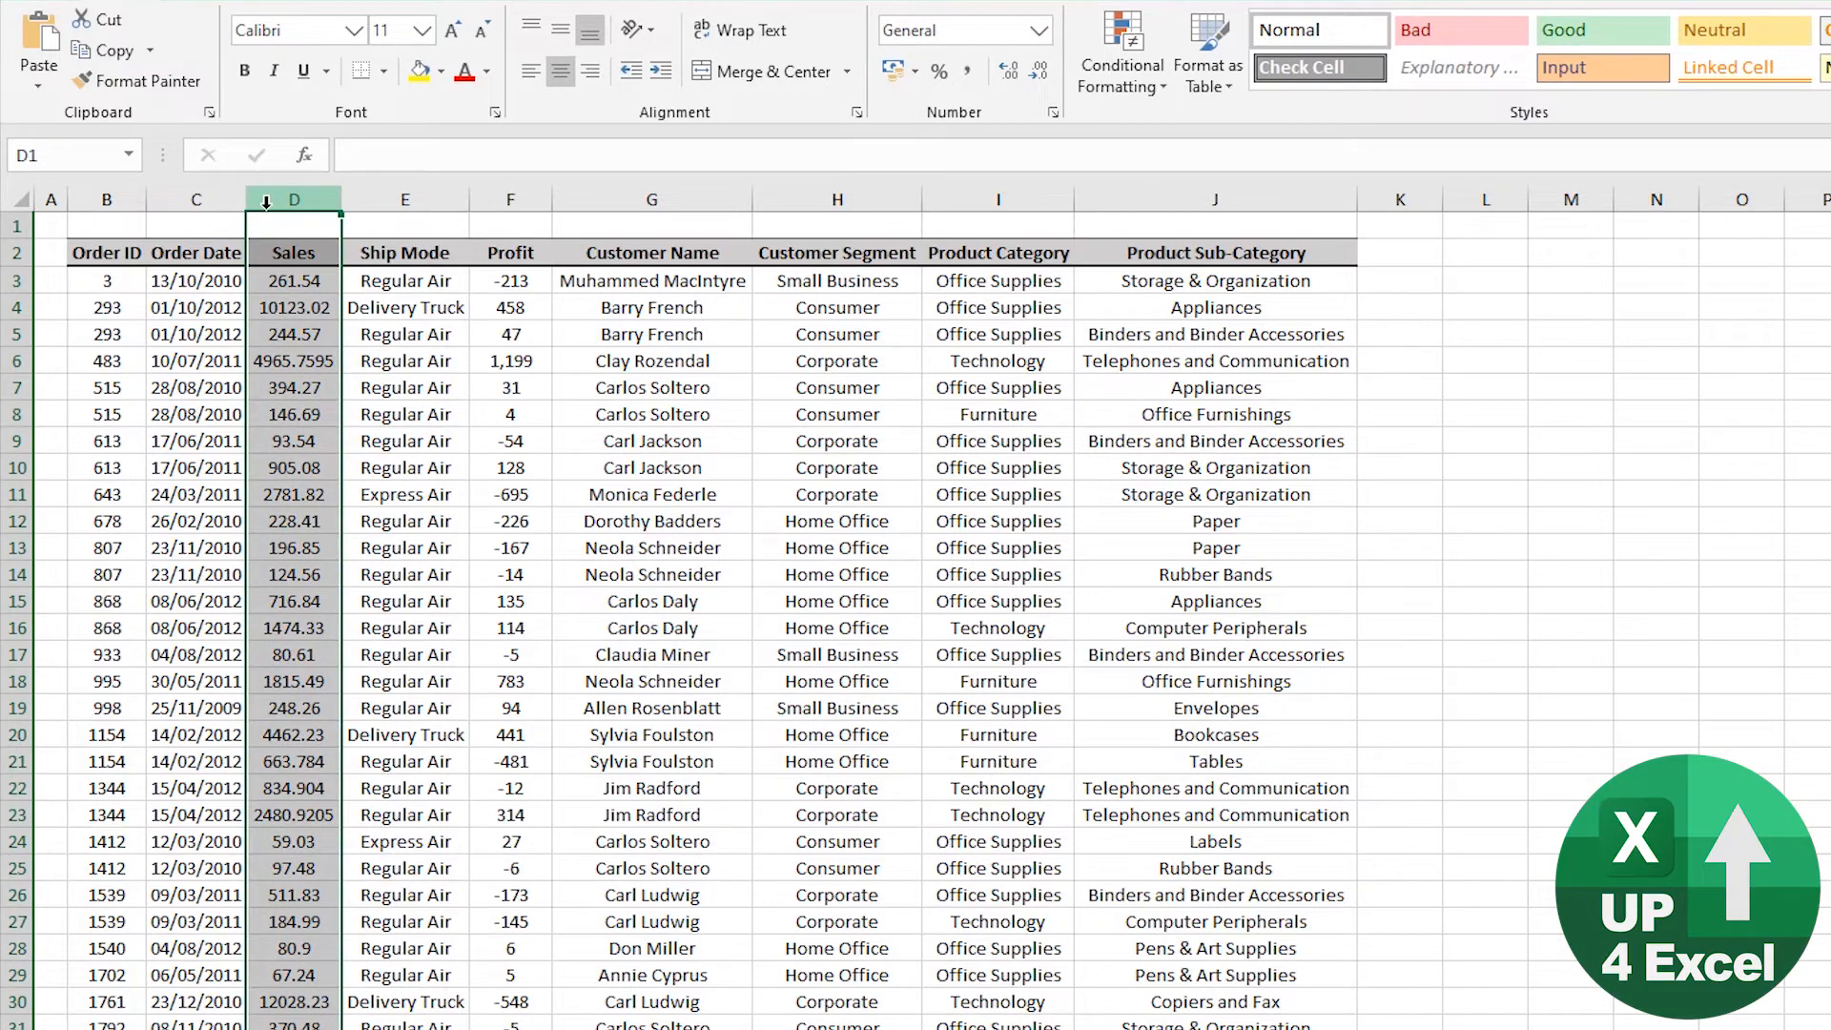
pyautogui.press('Ctrl+1')
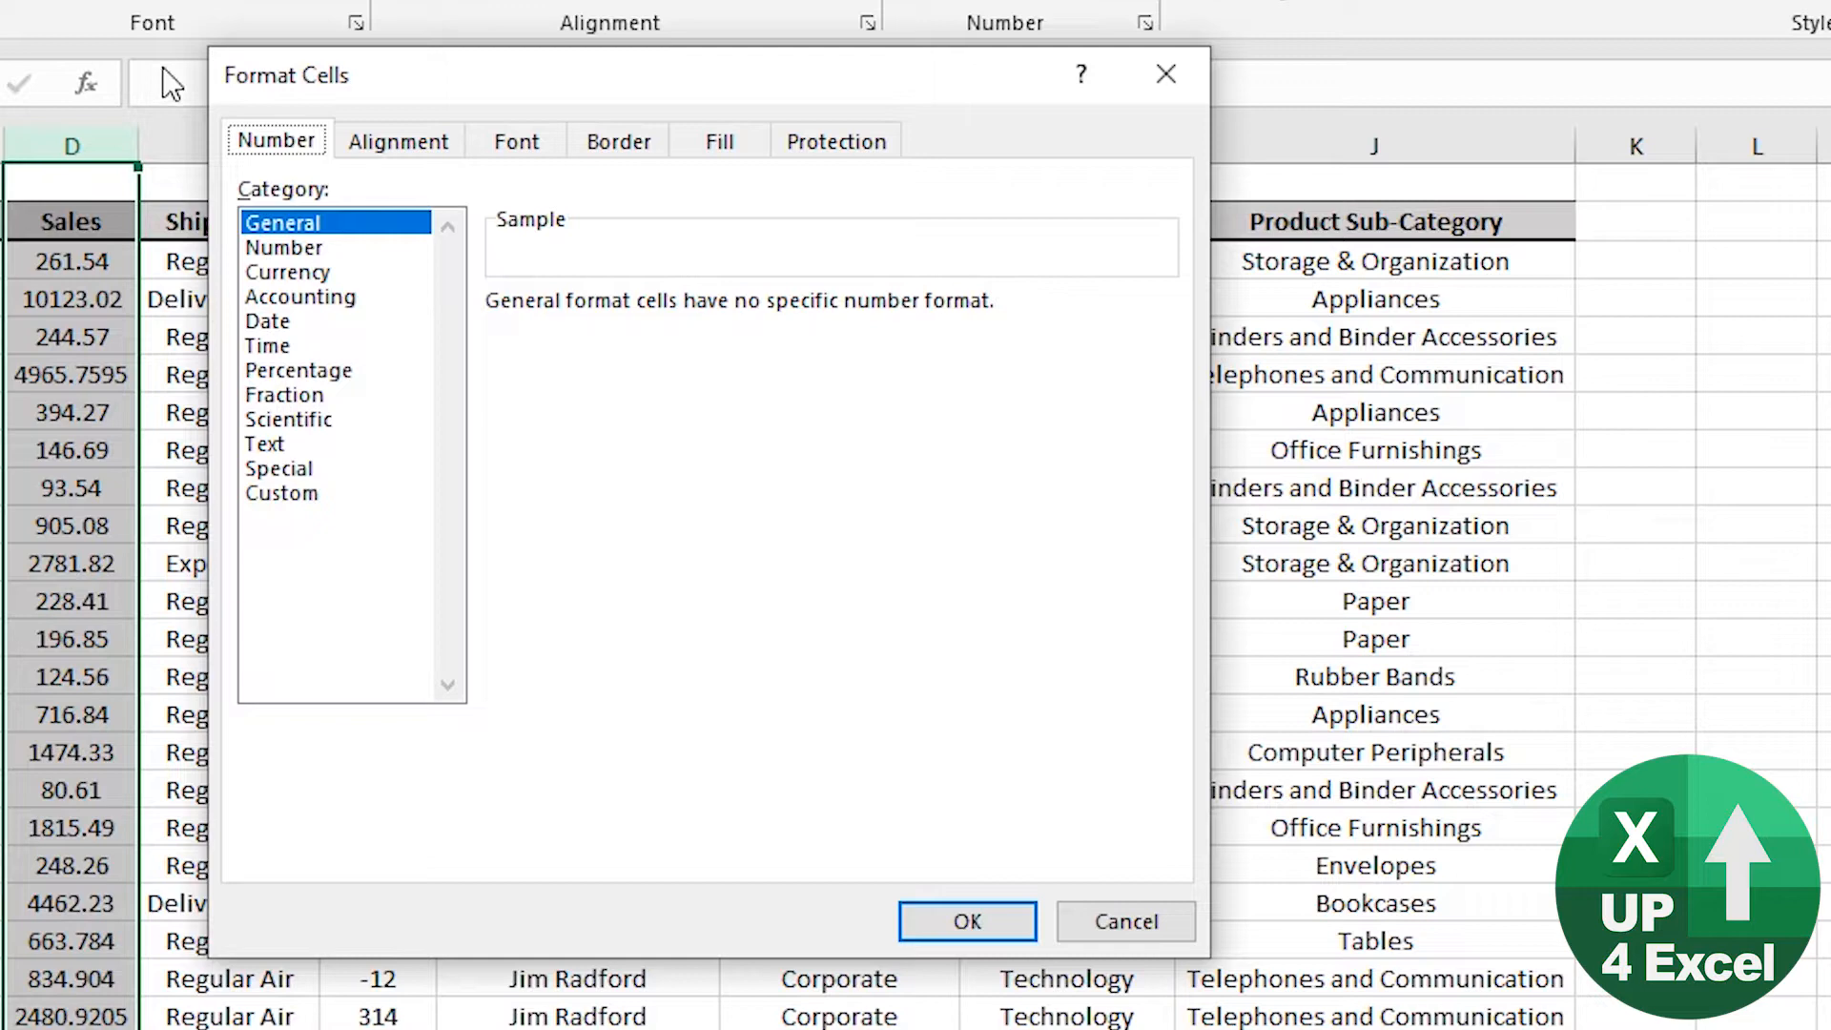
# Format the Sales column as Number with 0 decimal places and a 1000 separator.
pyautogui.click(398, 140)
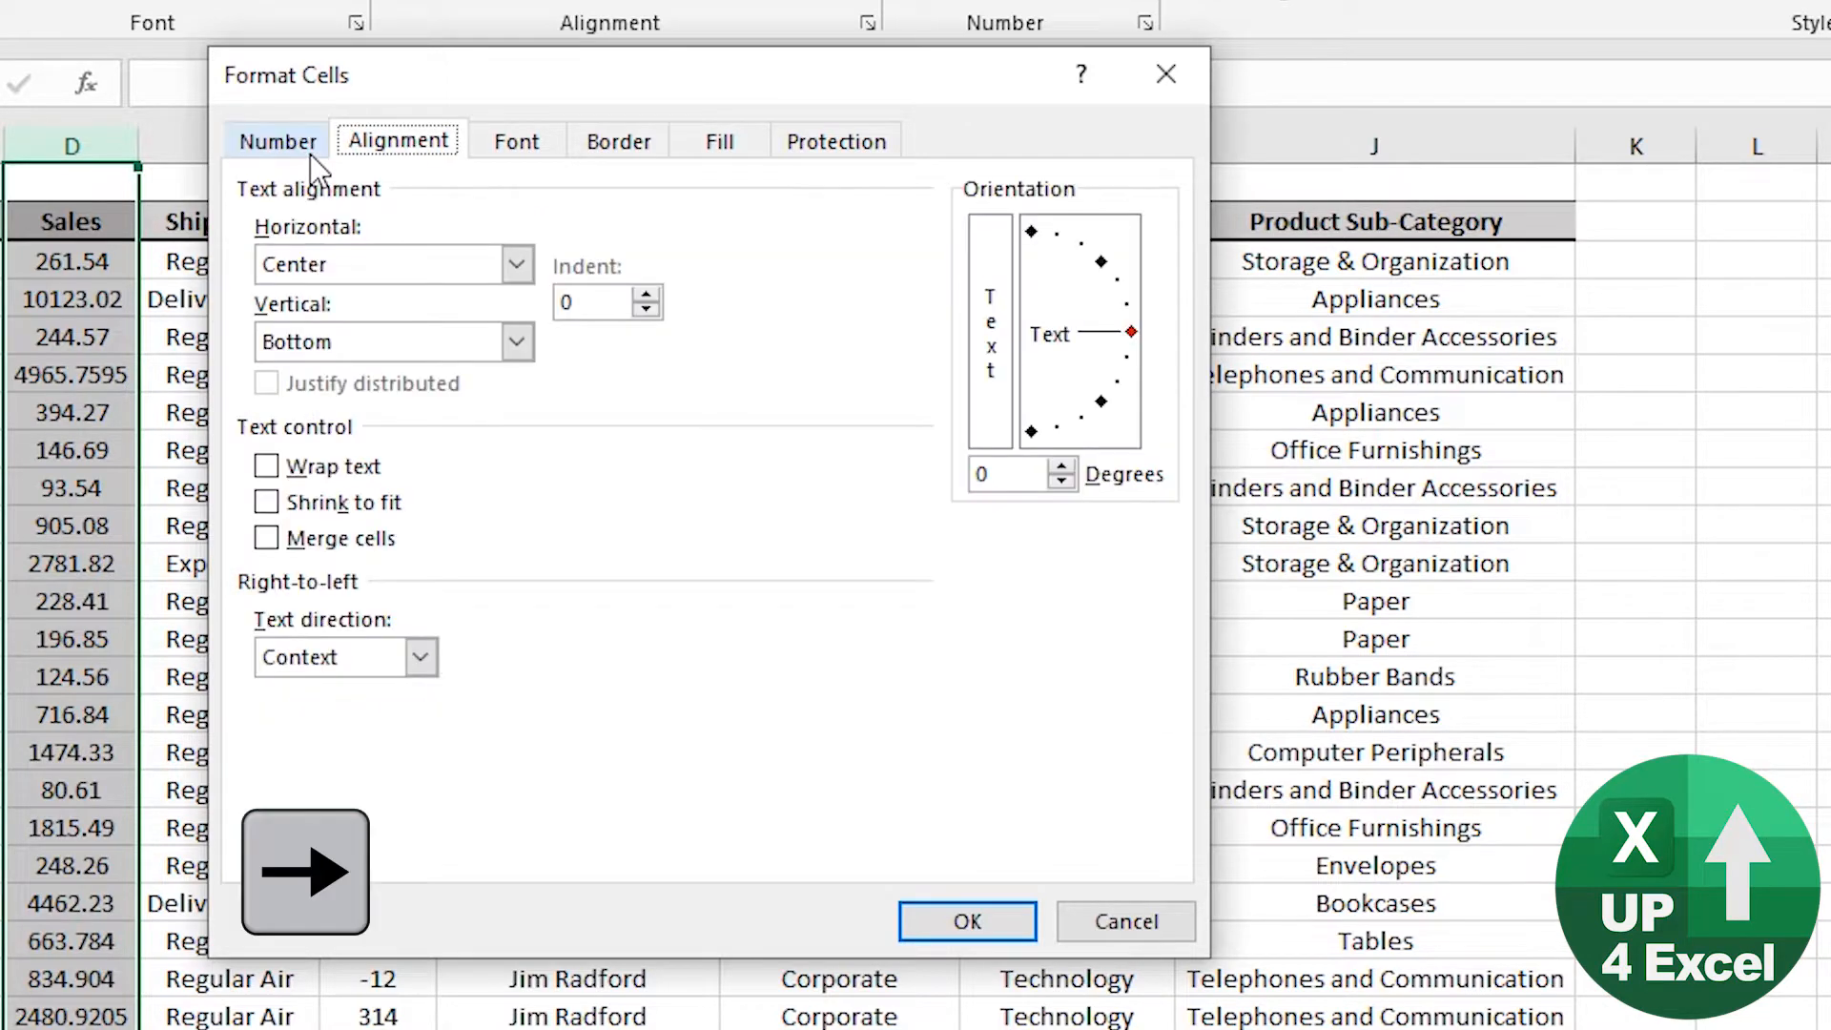
pyautogui.click(516, 142)
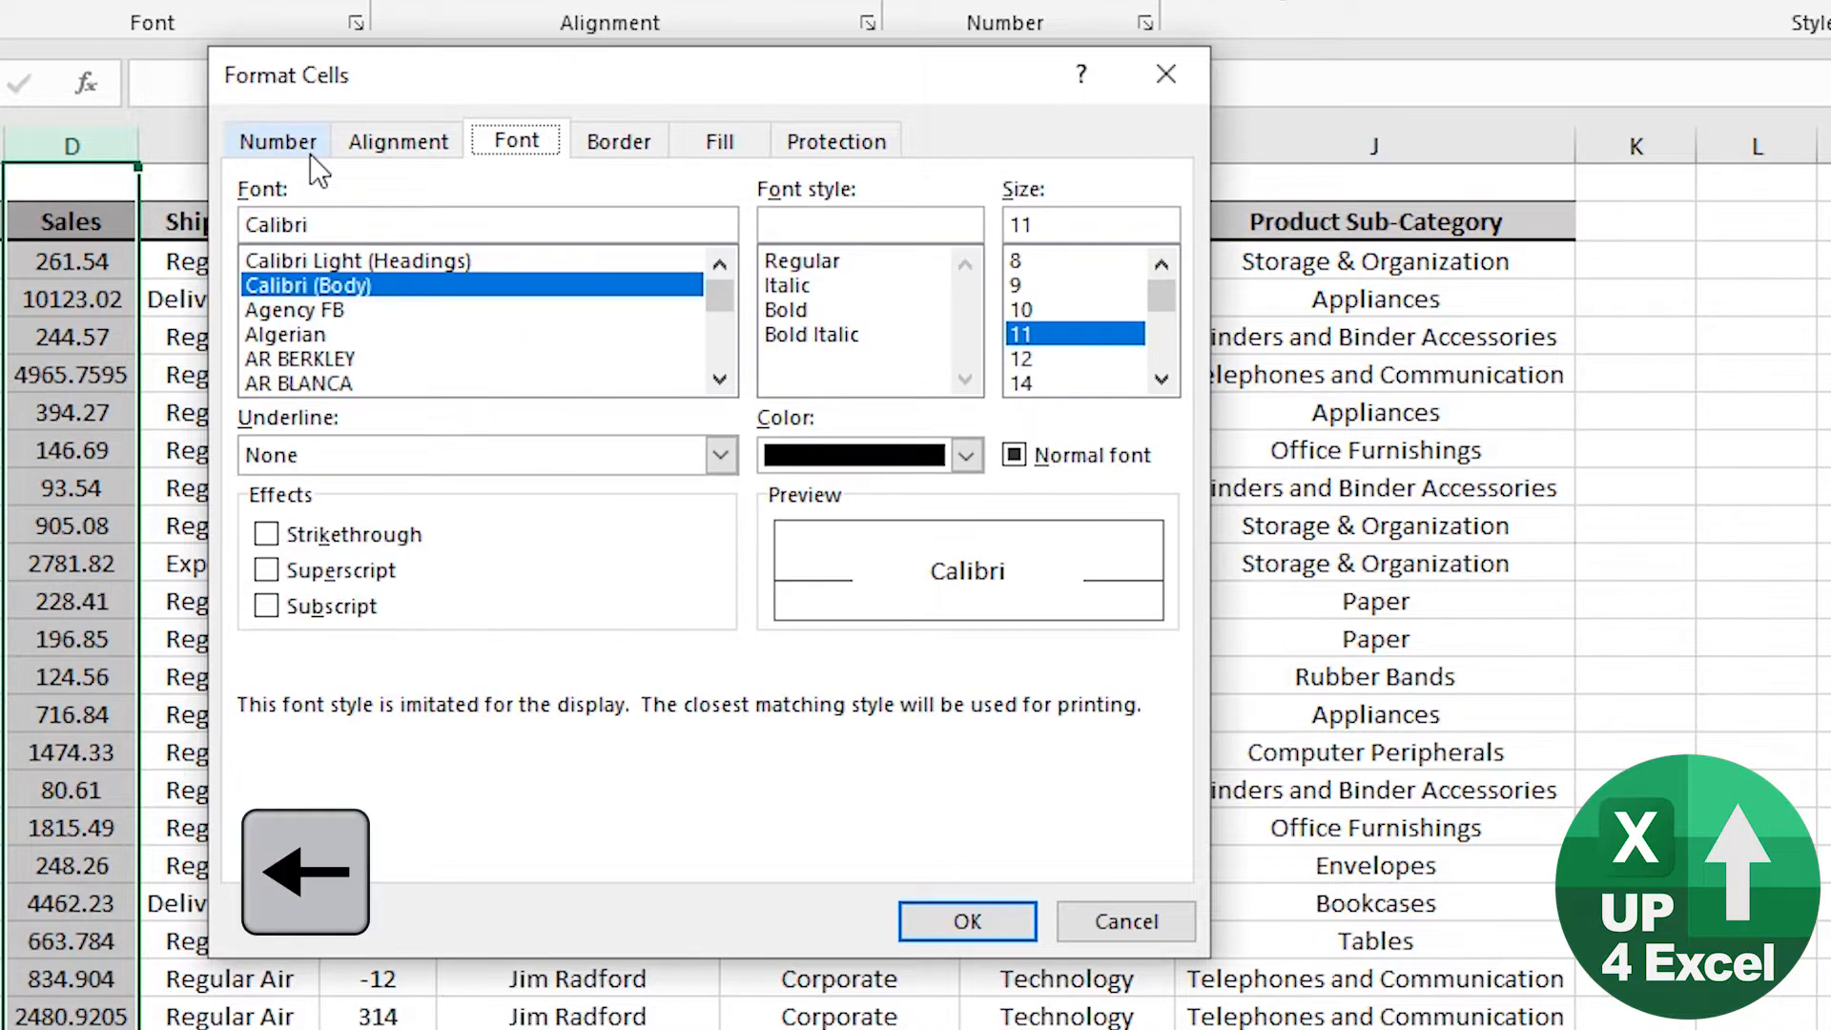
pyautogui.click(277, 141)
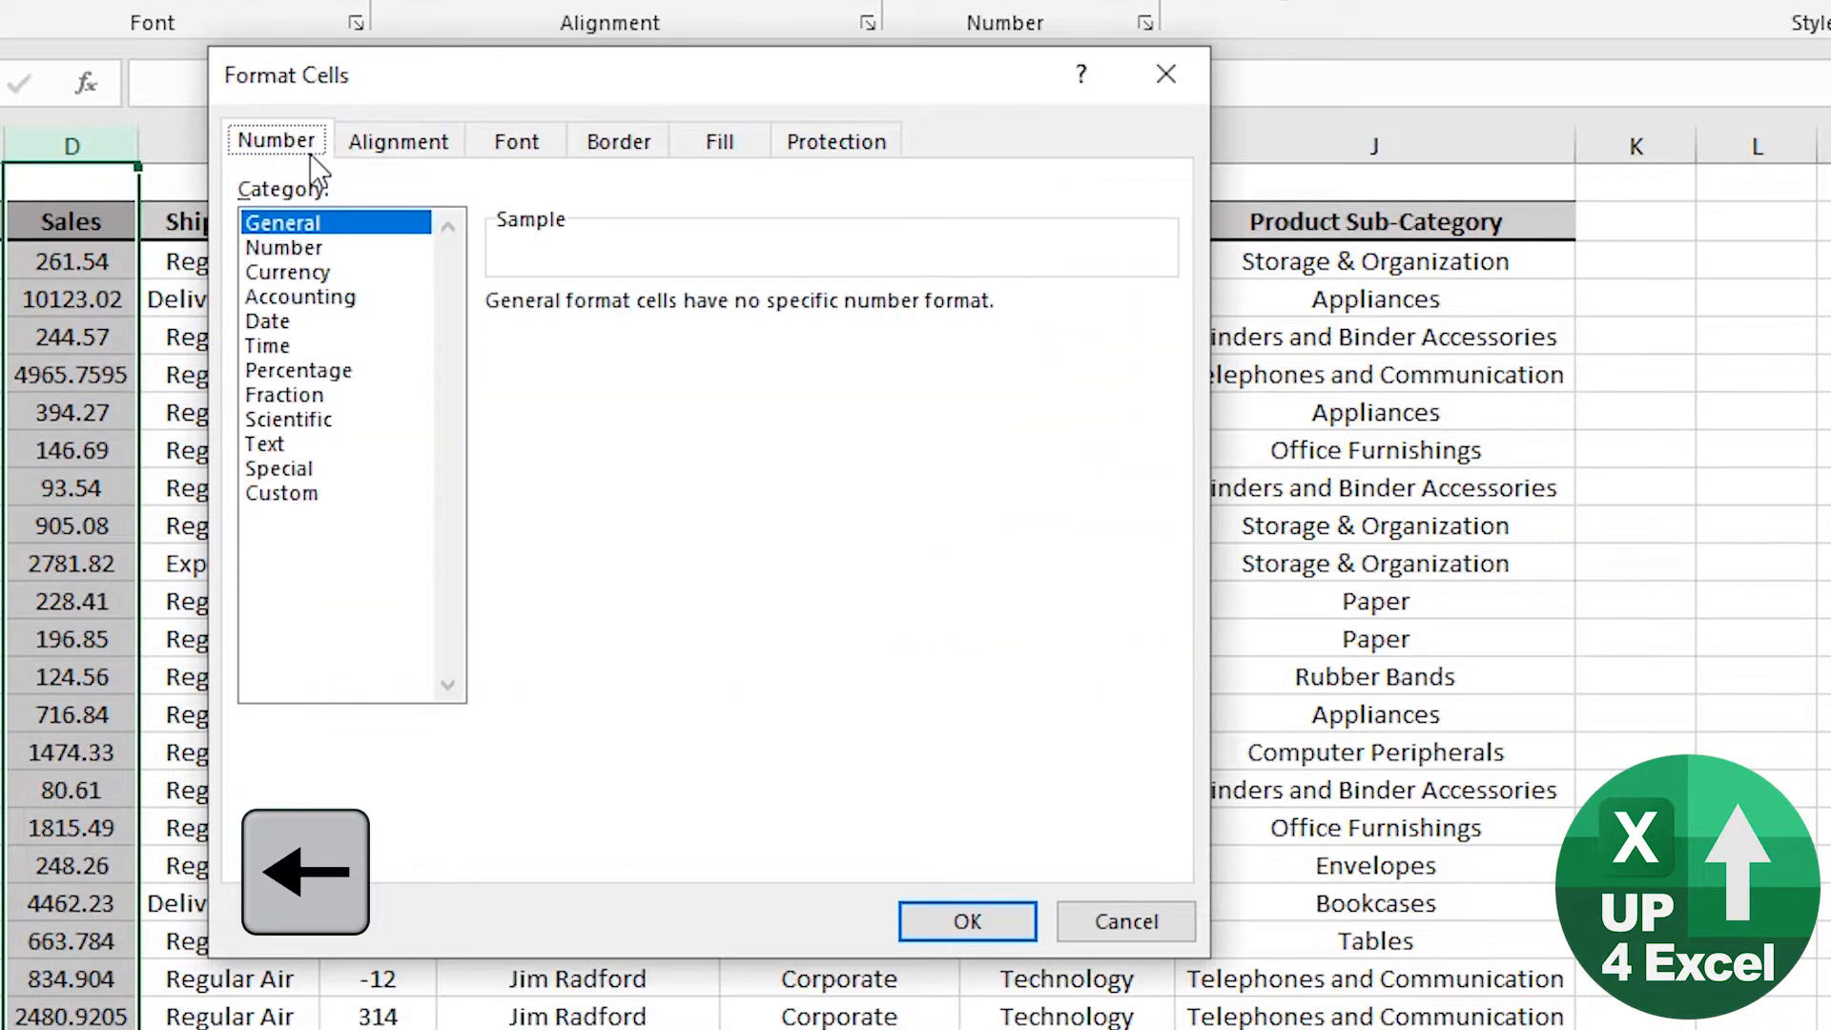
pyautogui.press('Tab')
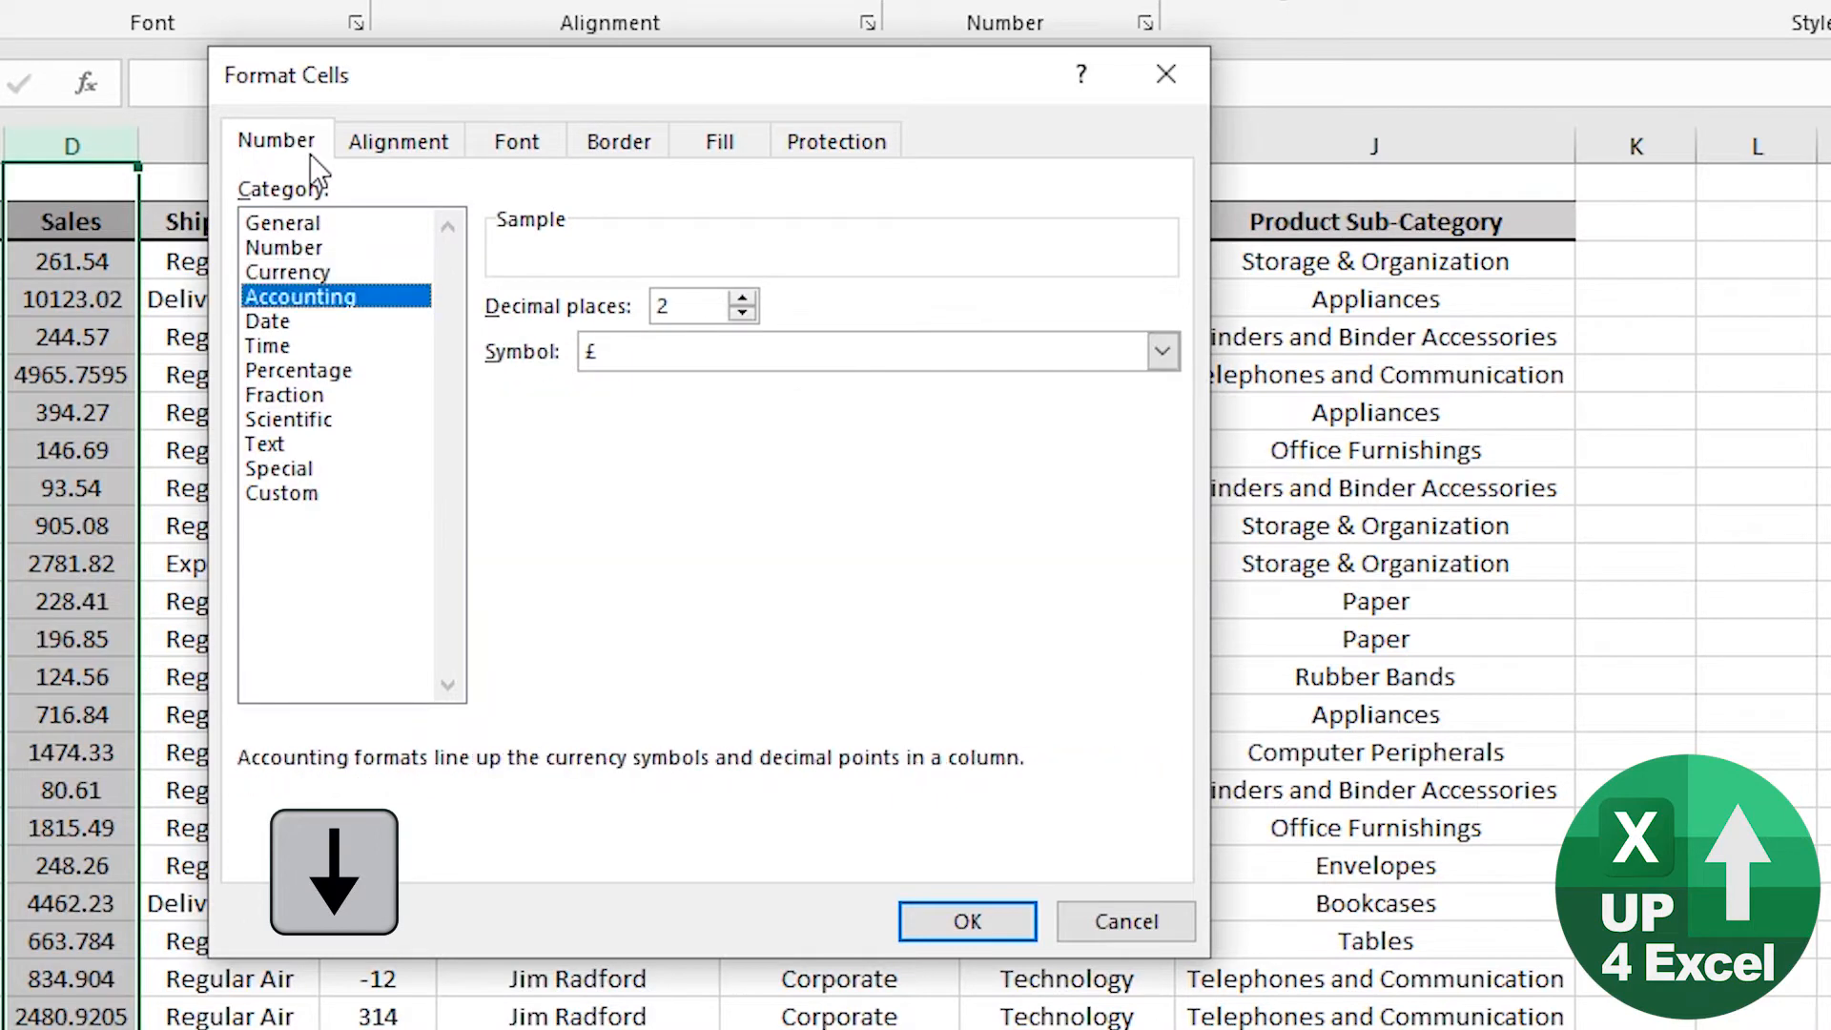
pyautogui.click(285, 247)
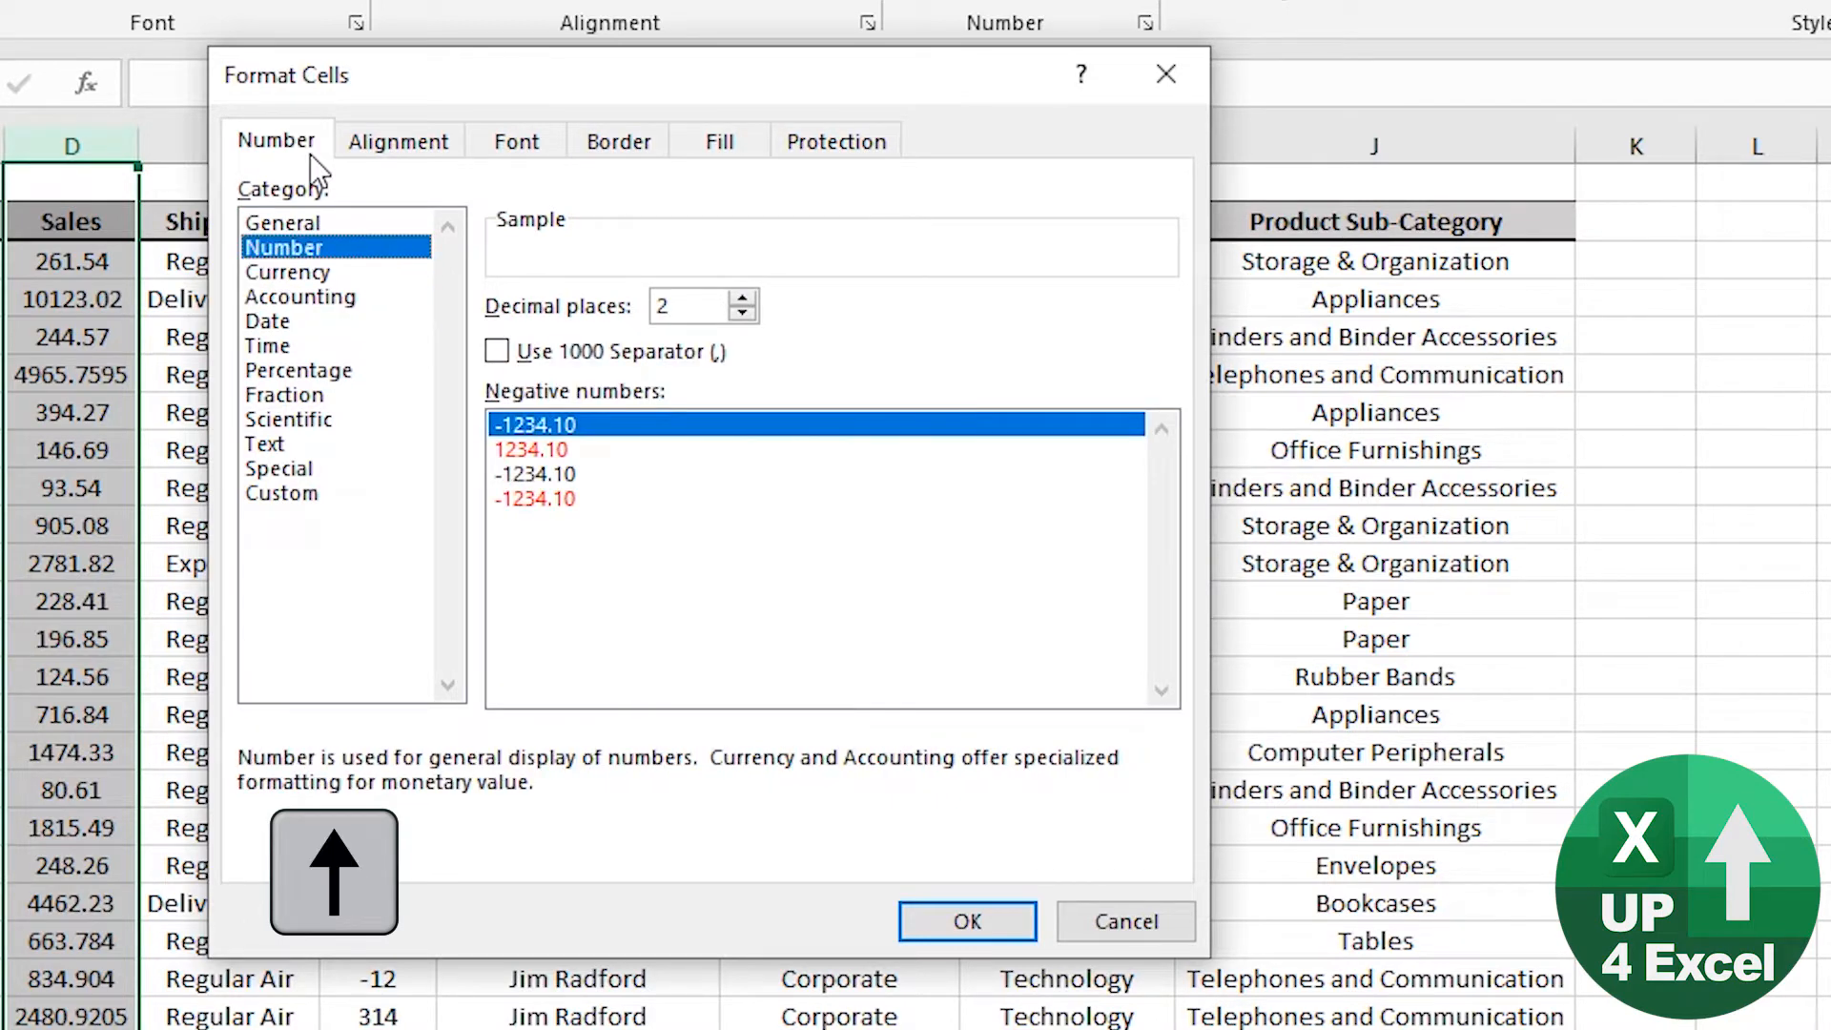
pyautogui.press('Tab')
pyautogui.write('0')
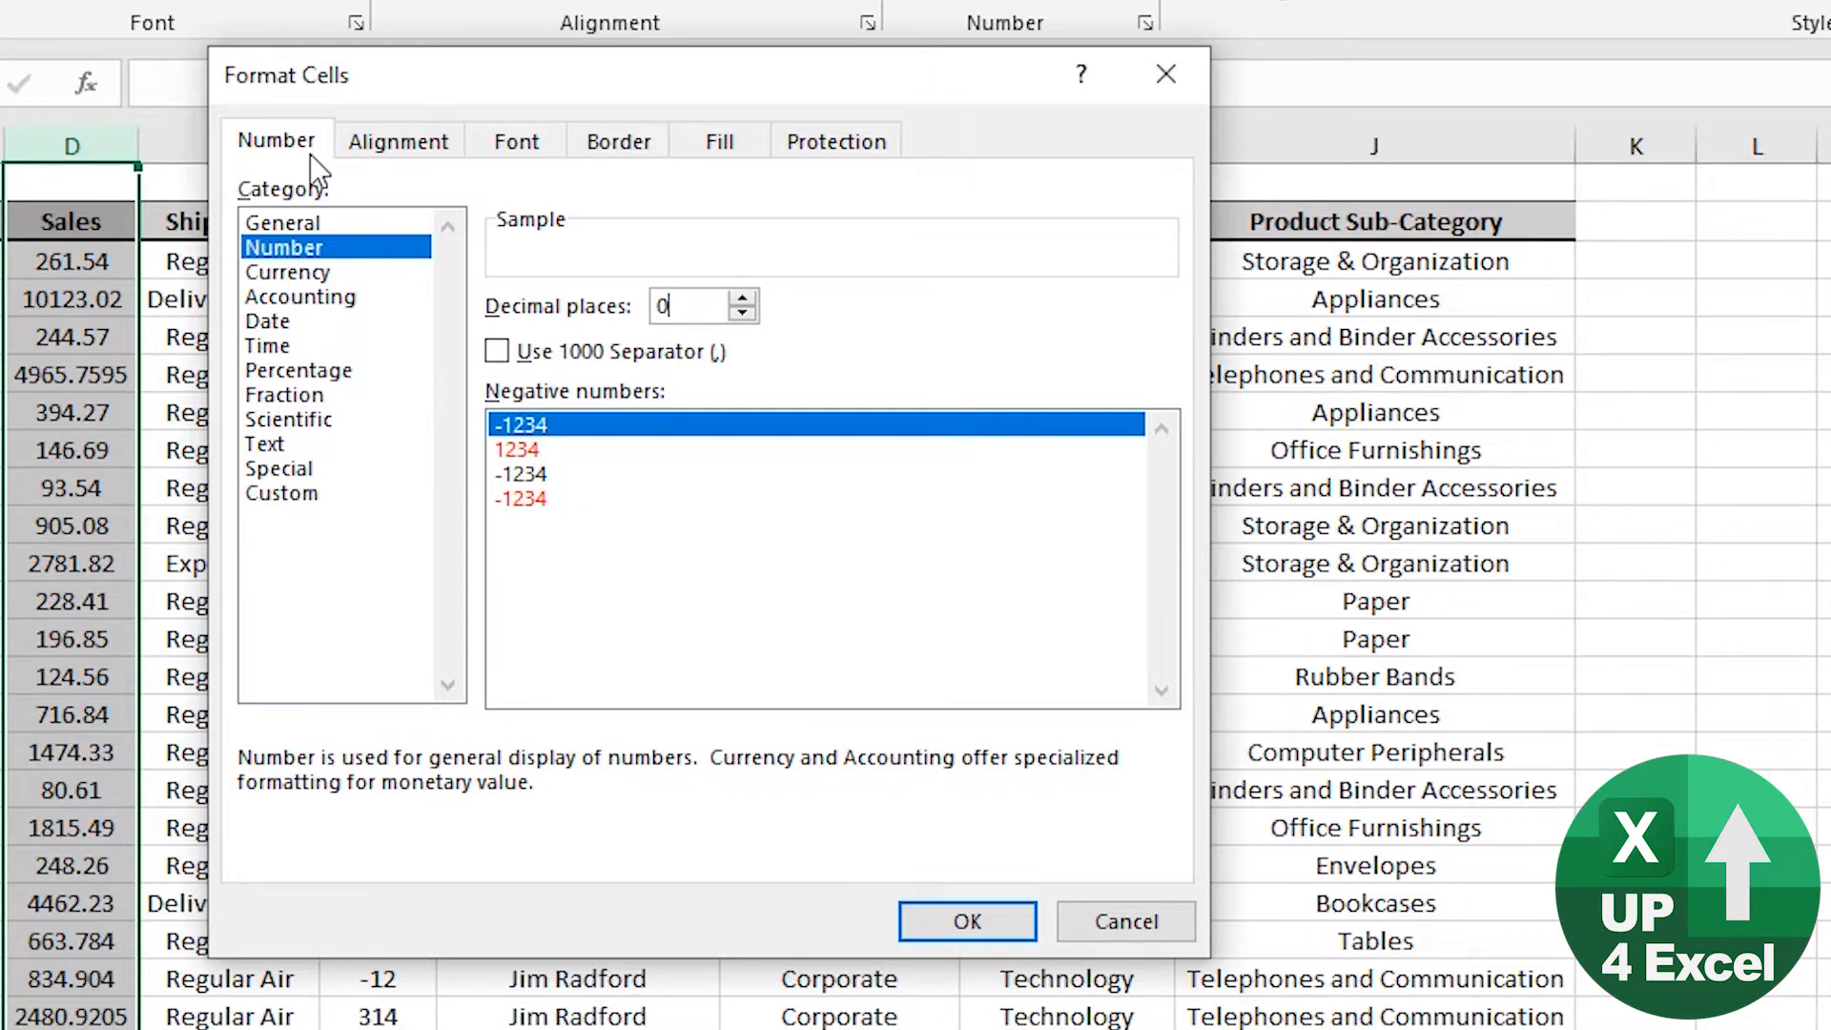
pyautogui.press('Tab')
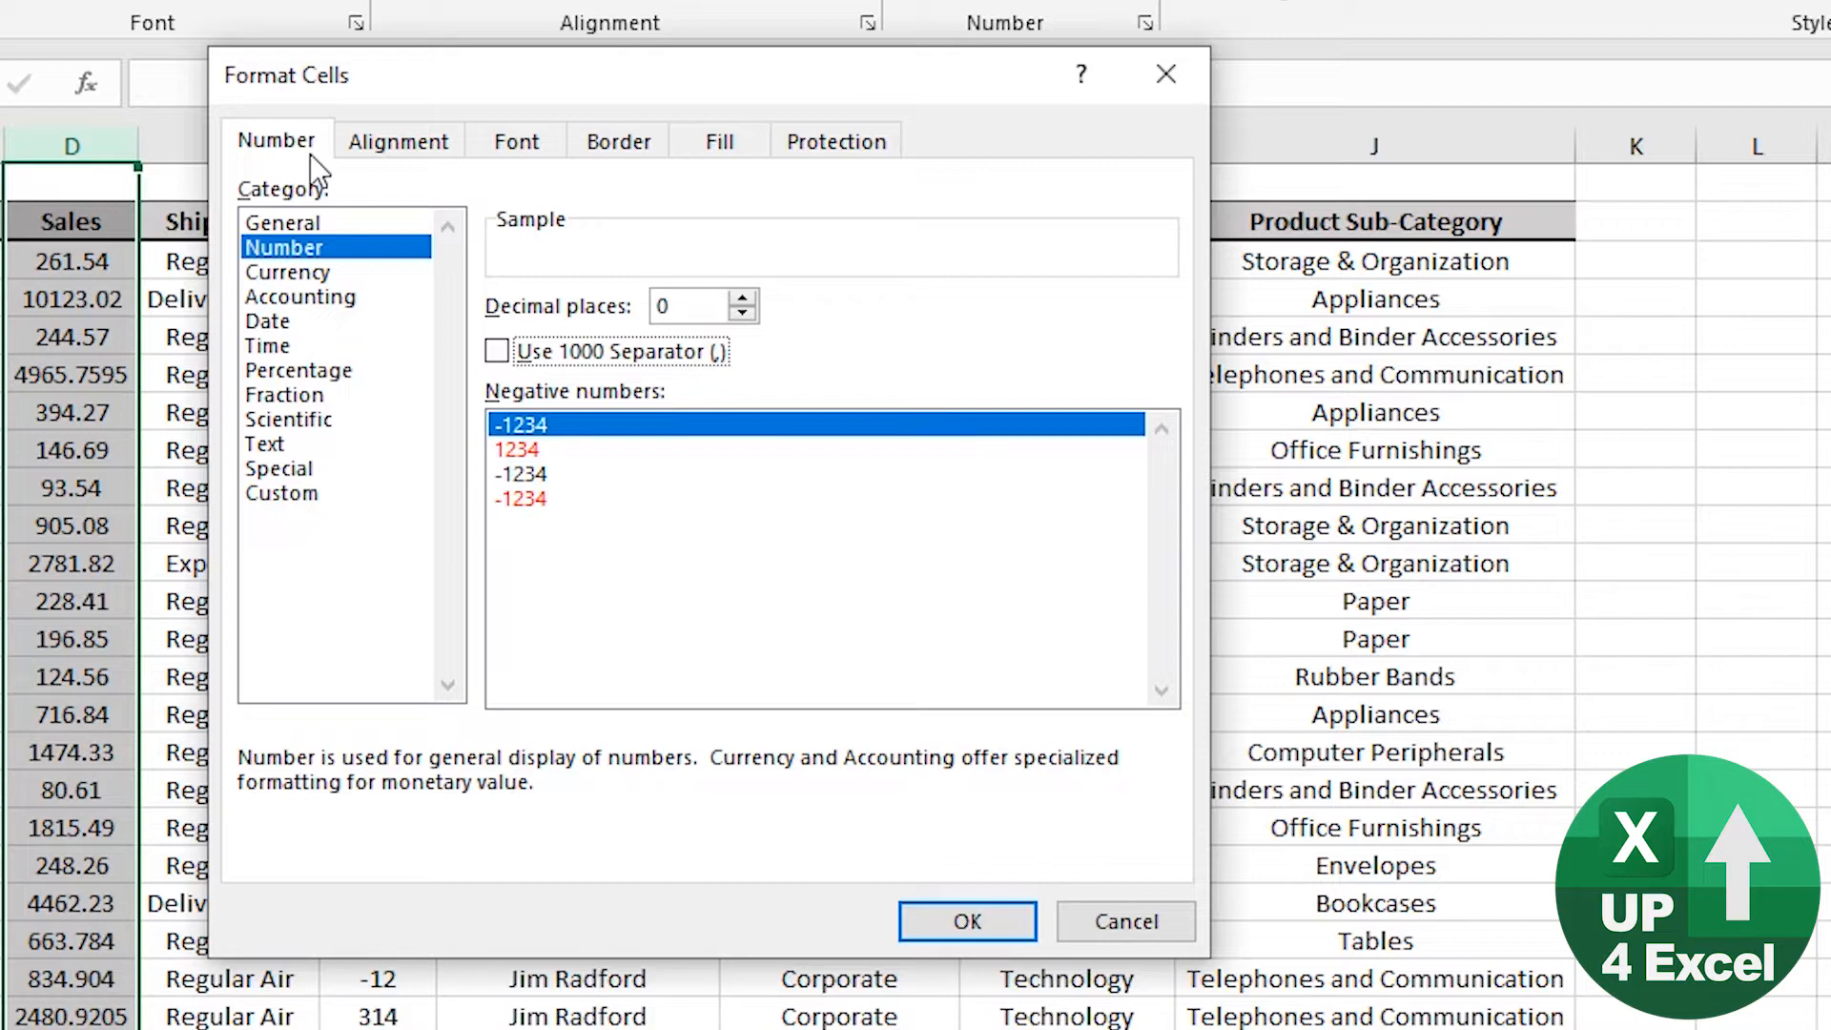
pyautogui.click(496, 351)
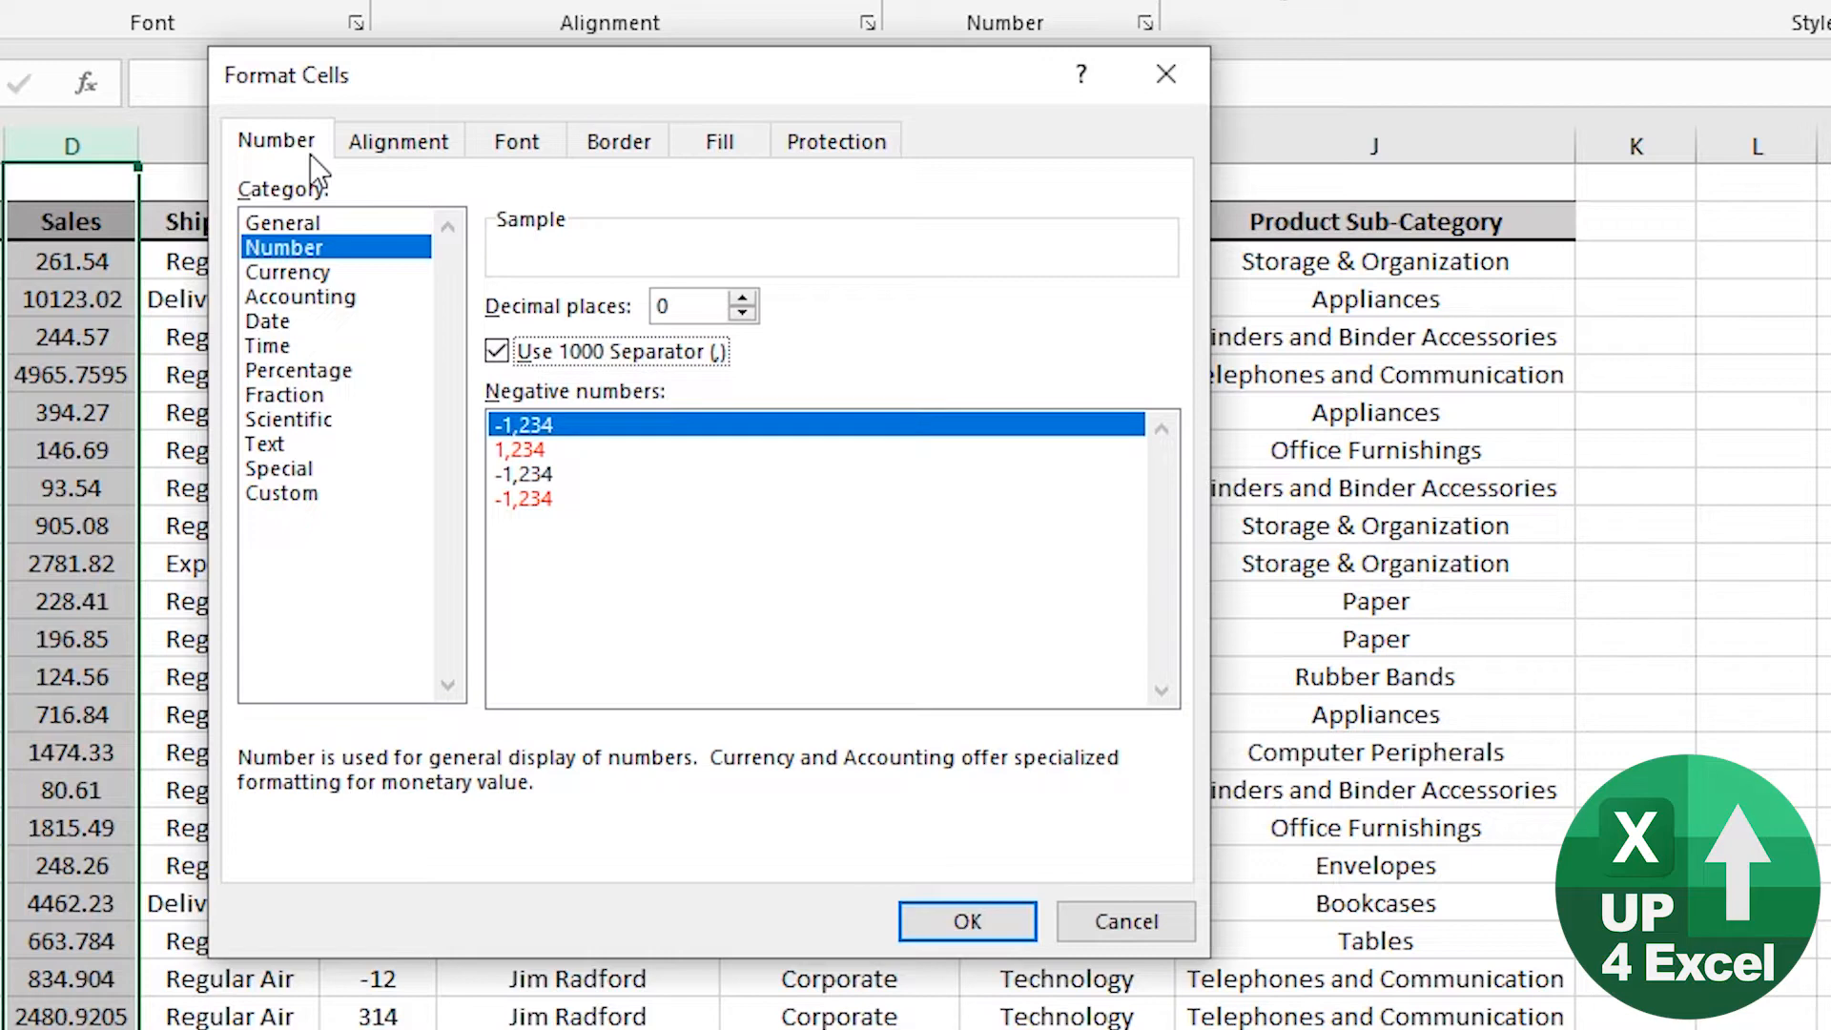
pyautogui.click(968, 921)
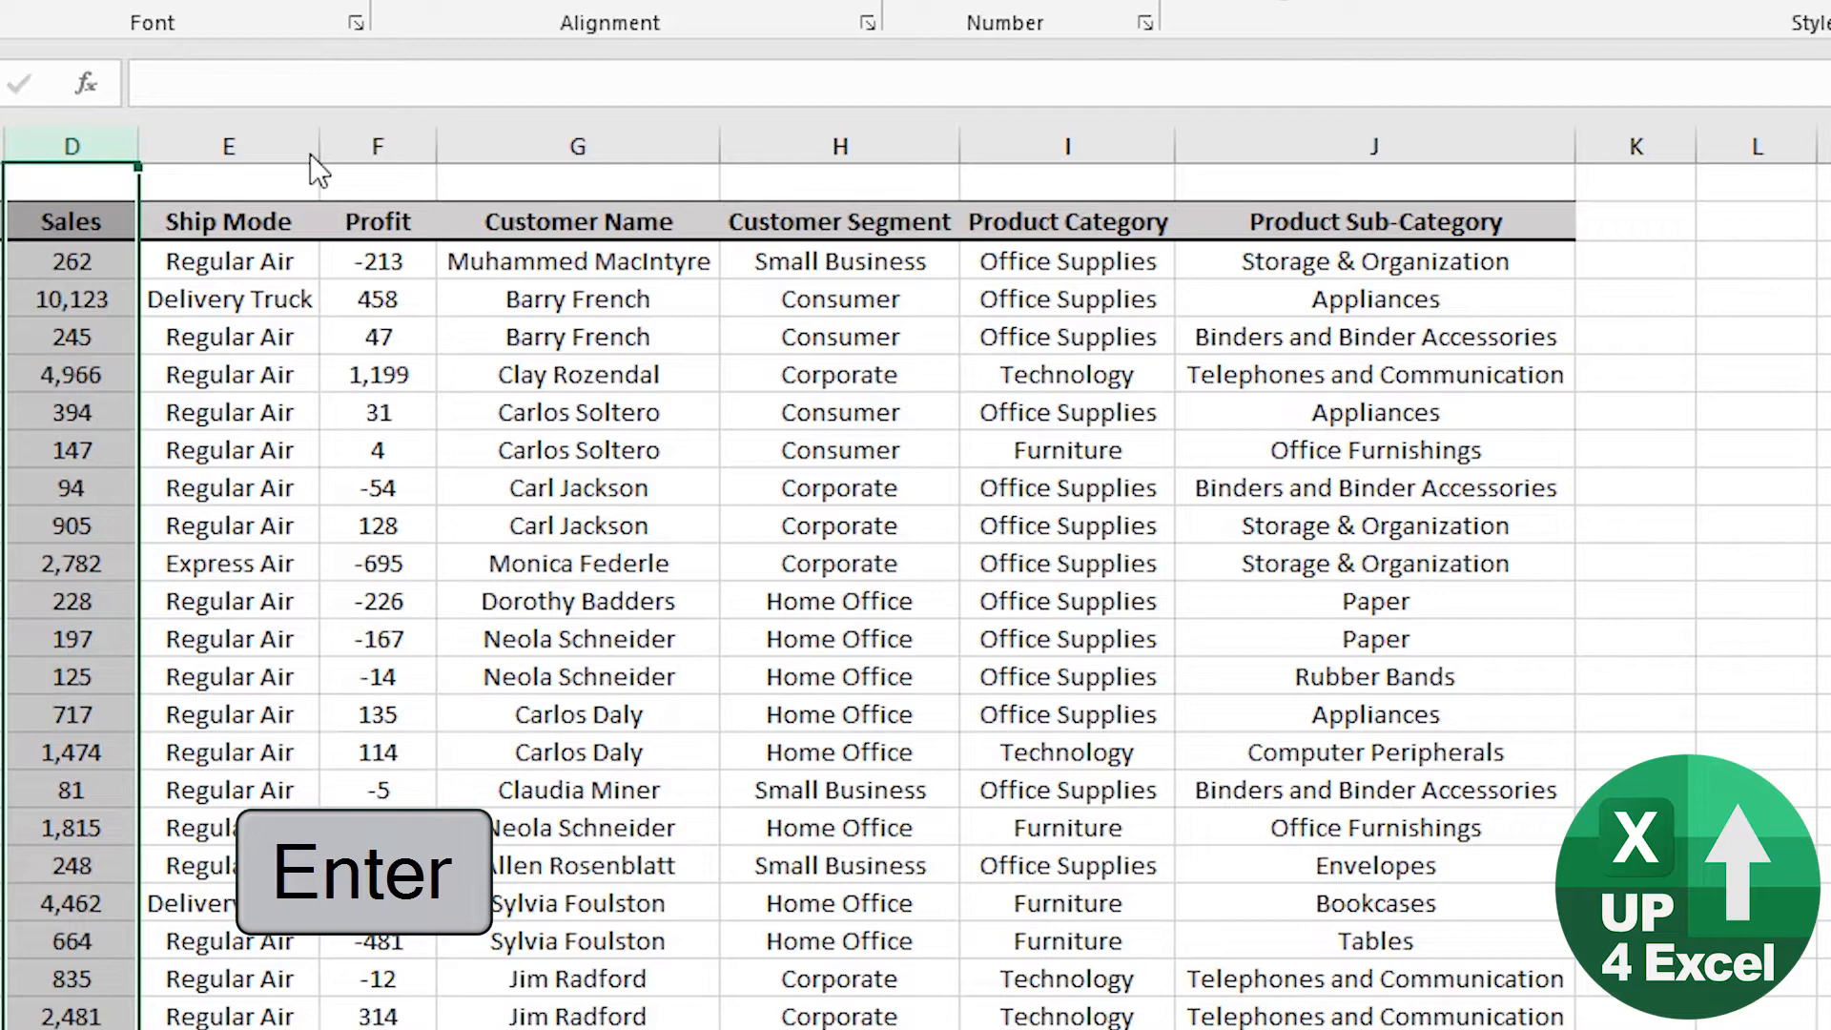
# Reopen Format Cells for the Sales cells and go to the Font settings.
pyautogui.press('Enter')
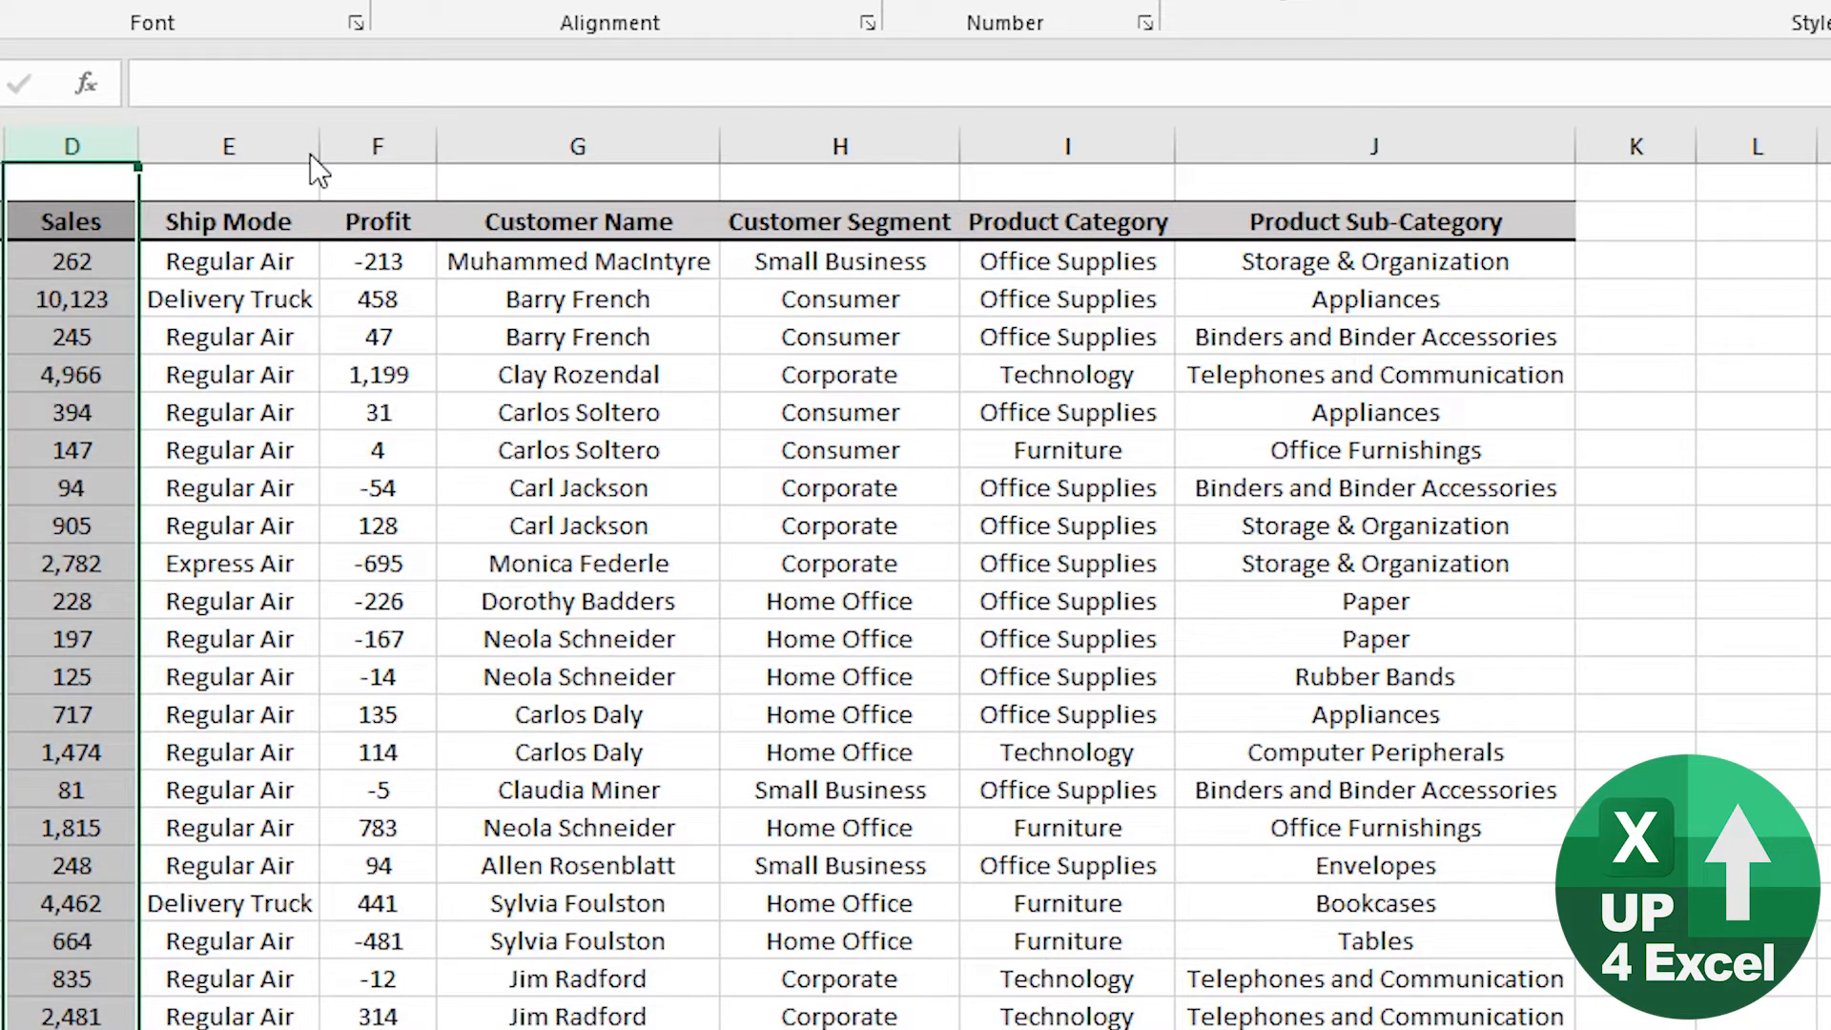
pyautogui.press('Ctrl+1')
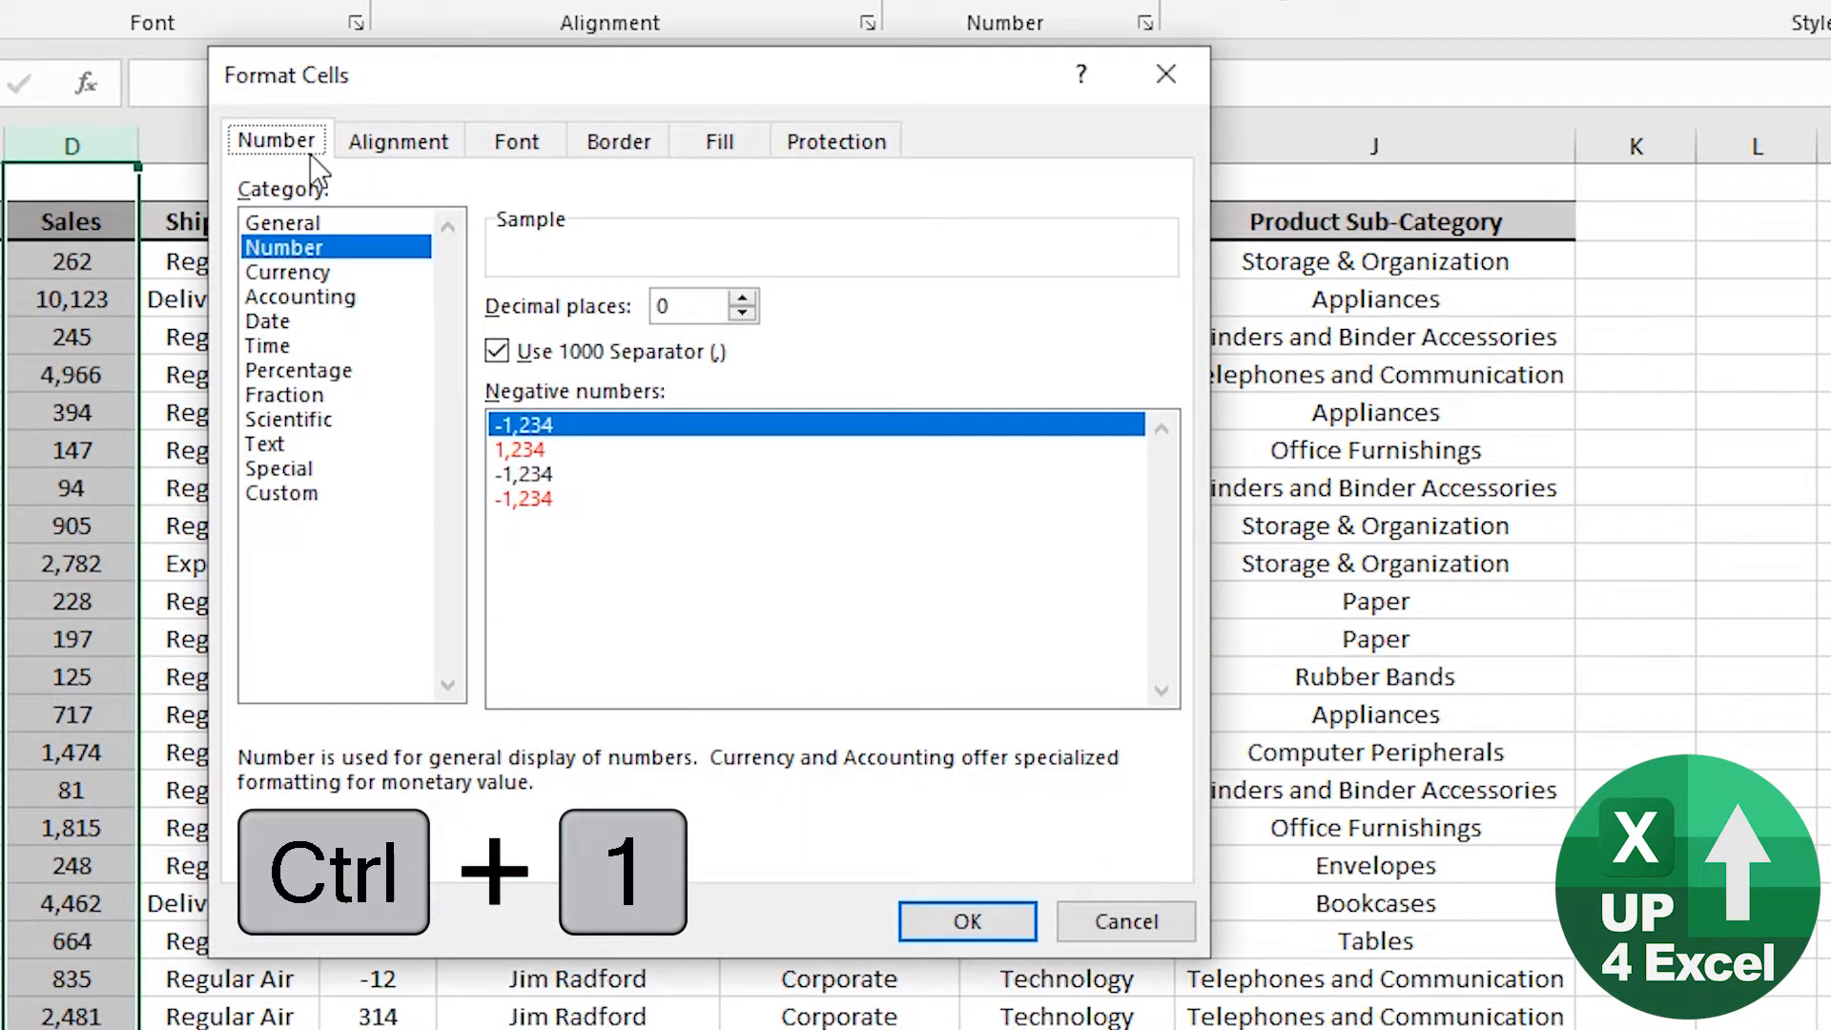
pyautogui.click(399, 141)
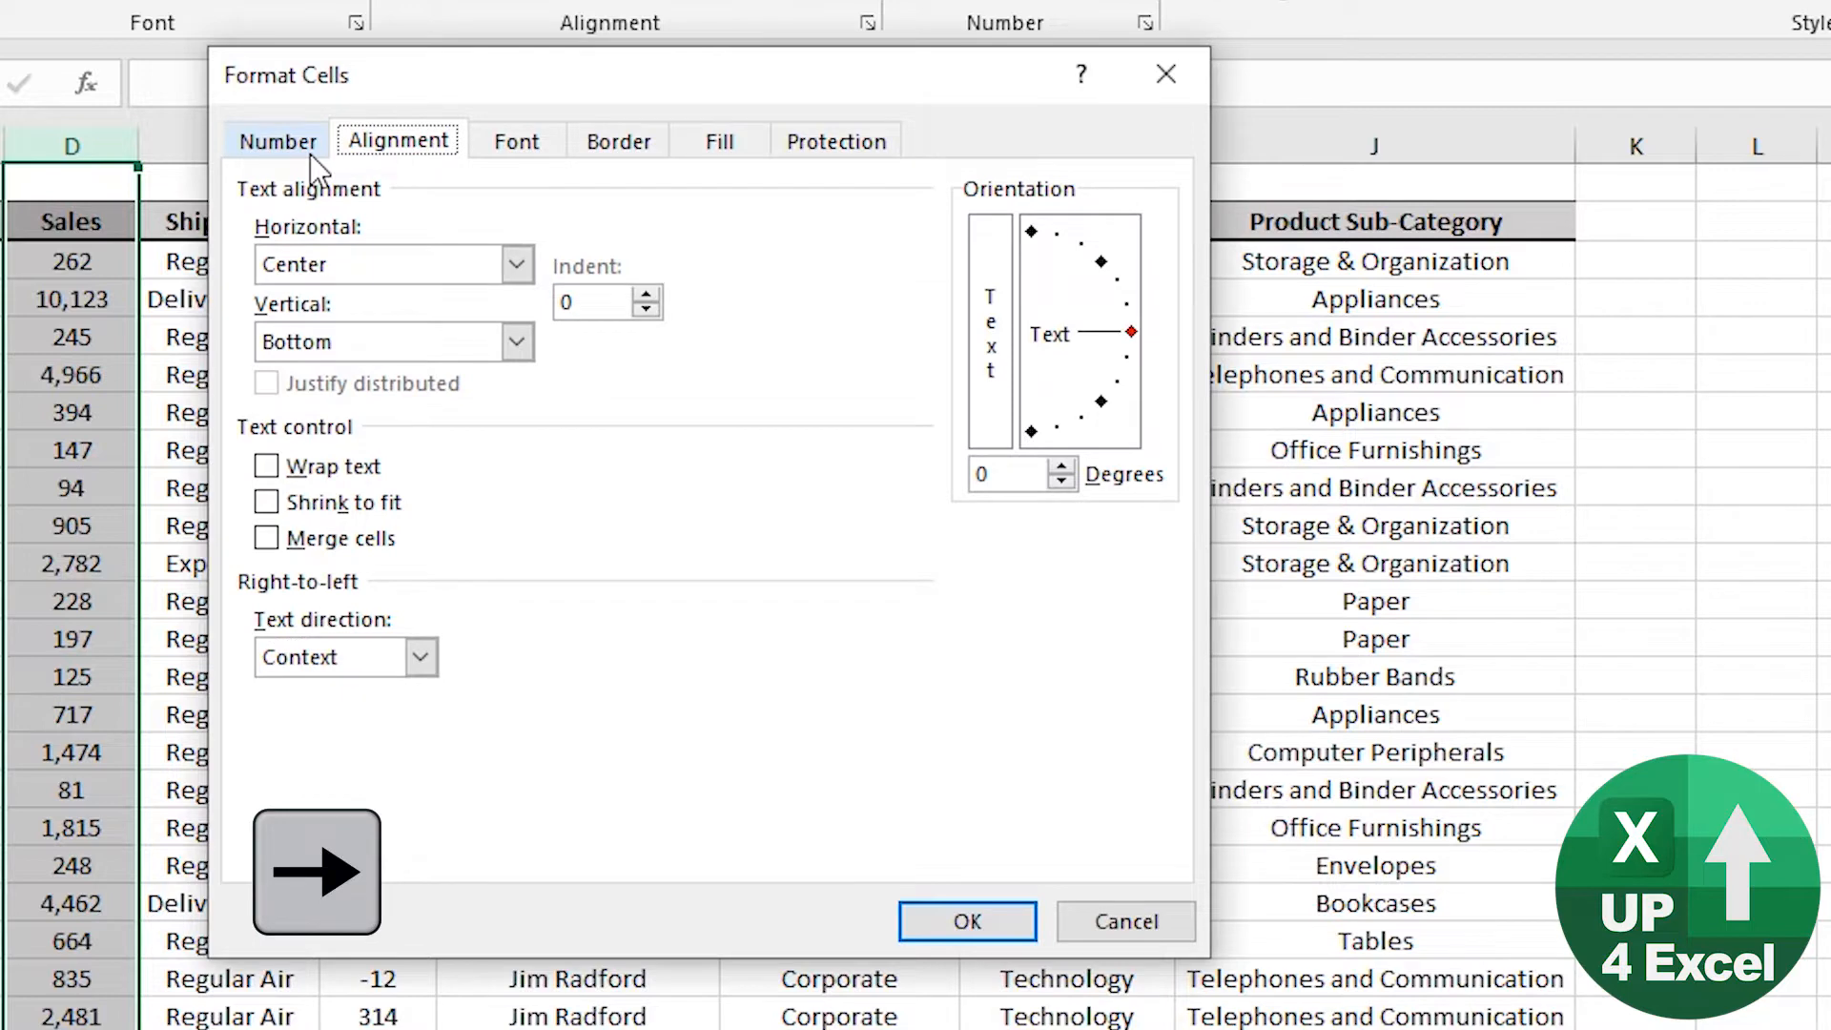
pyautogui.click(516, 141)
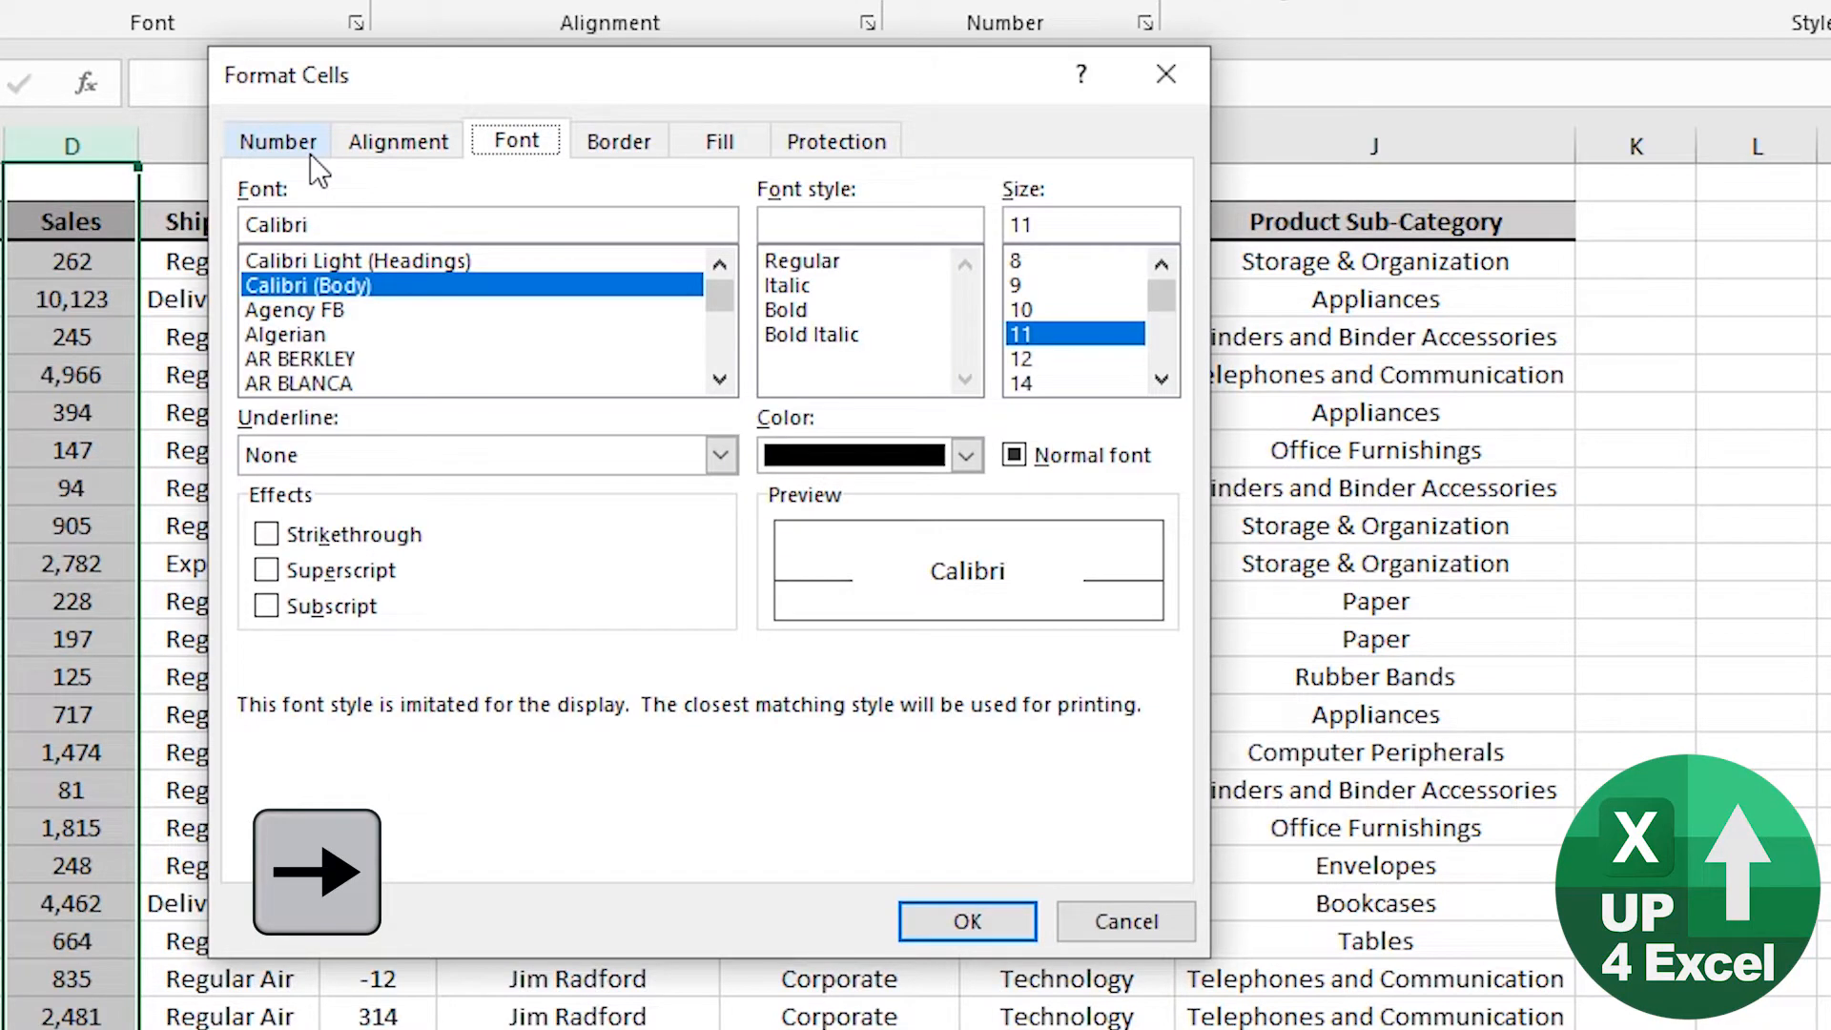
# Try the Agency FB font and colour choices, then cancel without applying.
pyautogui.click(299, 310)
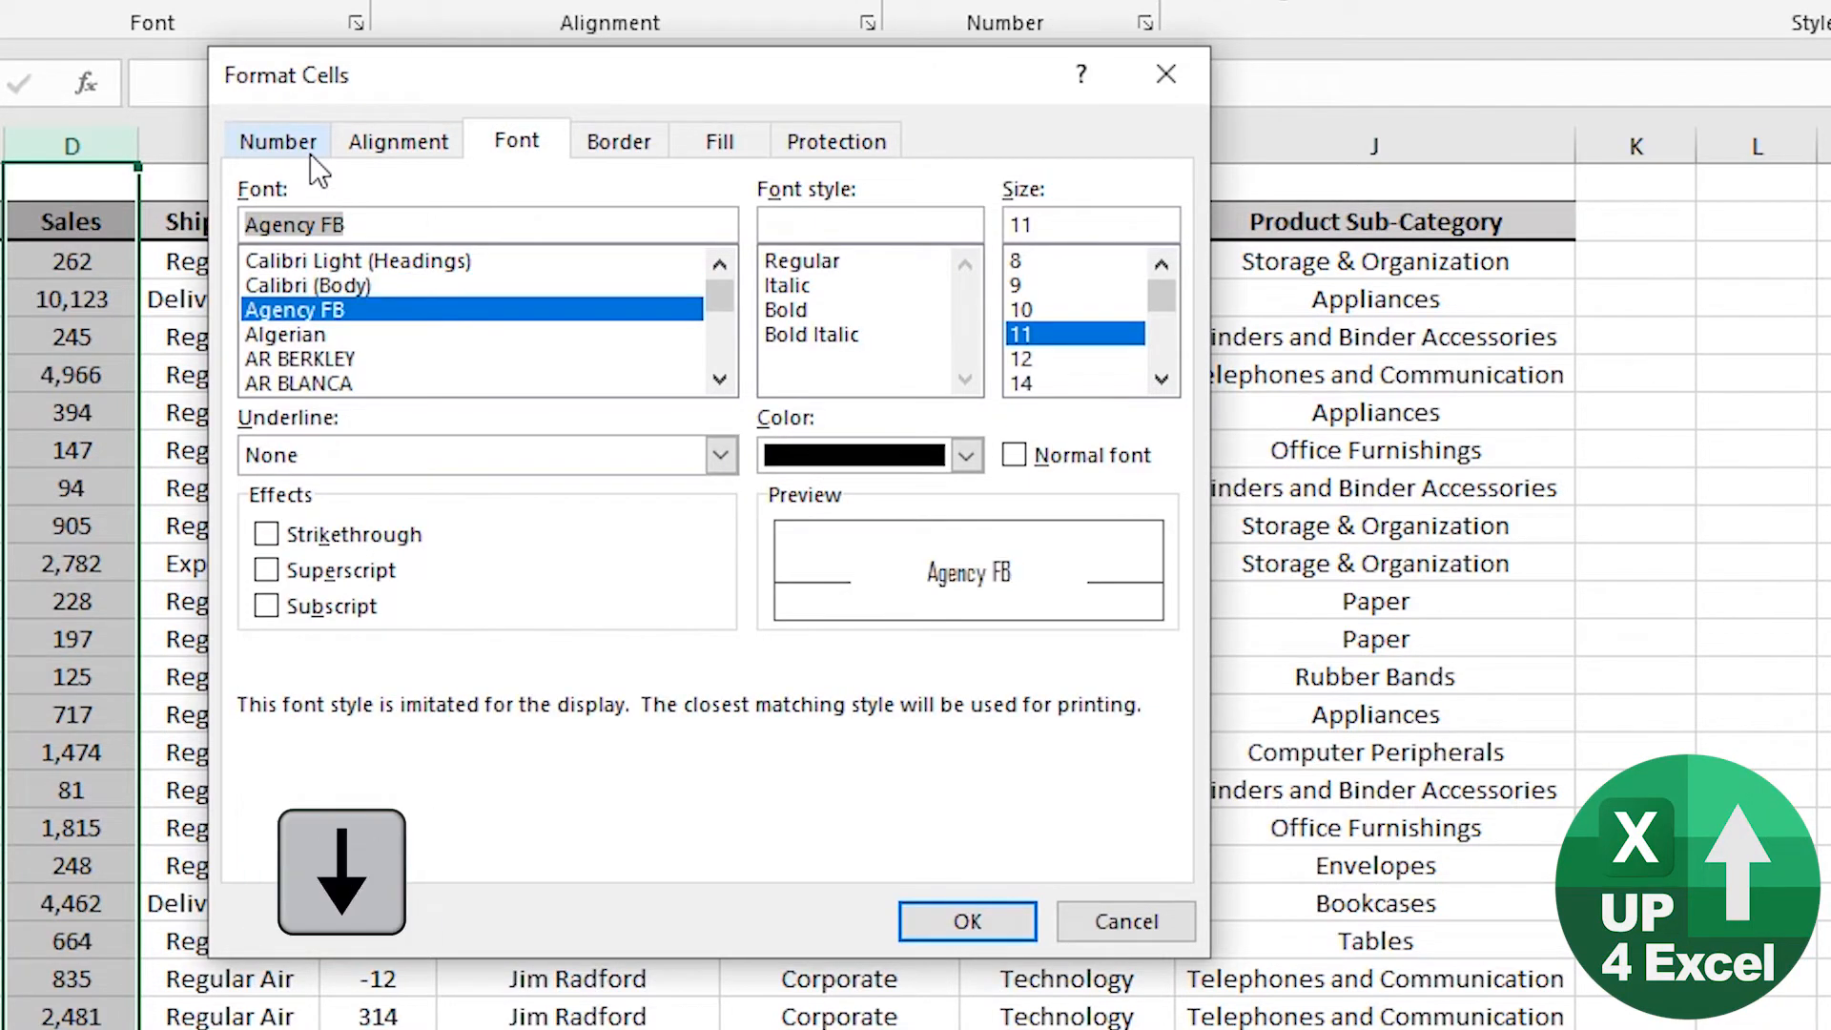
pyautogui.press('Tab')
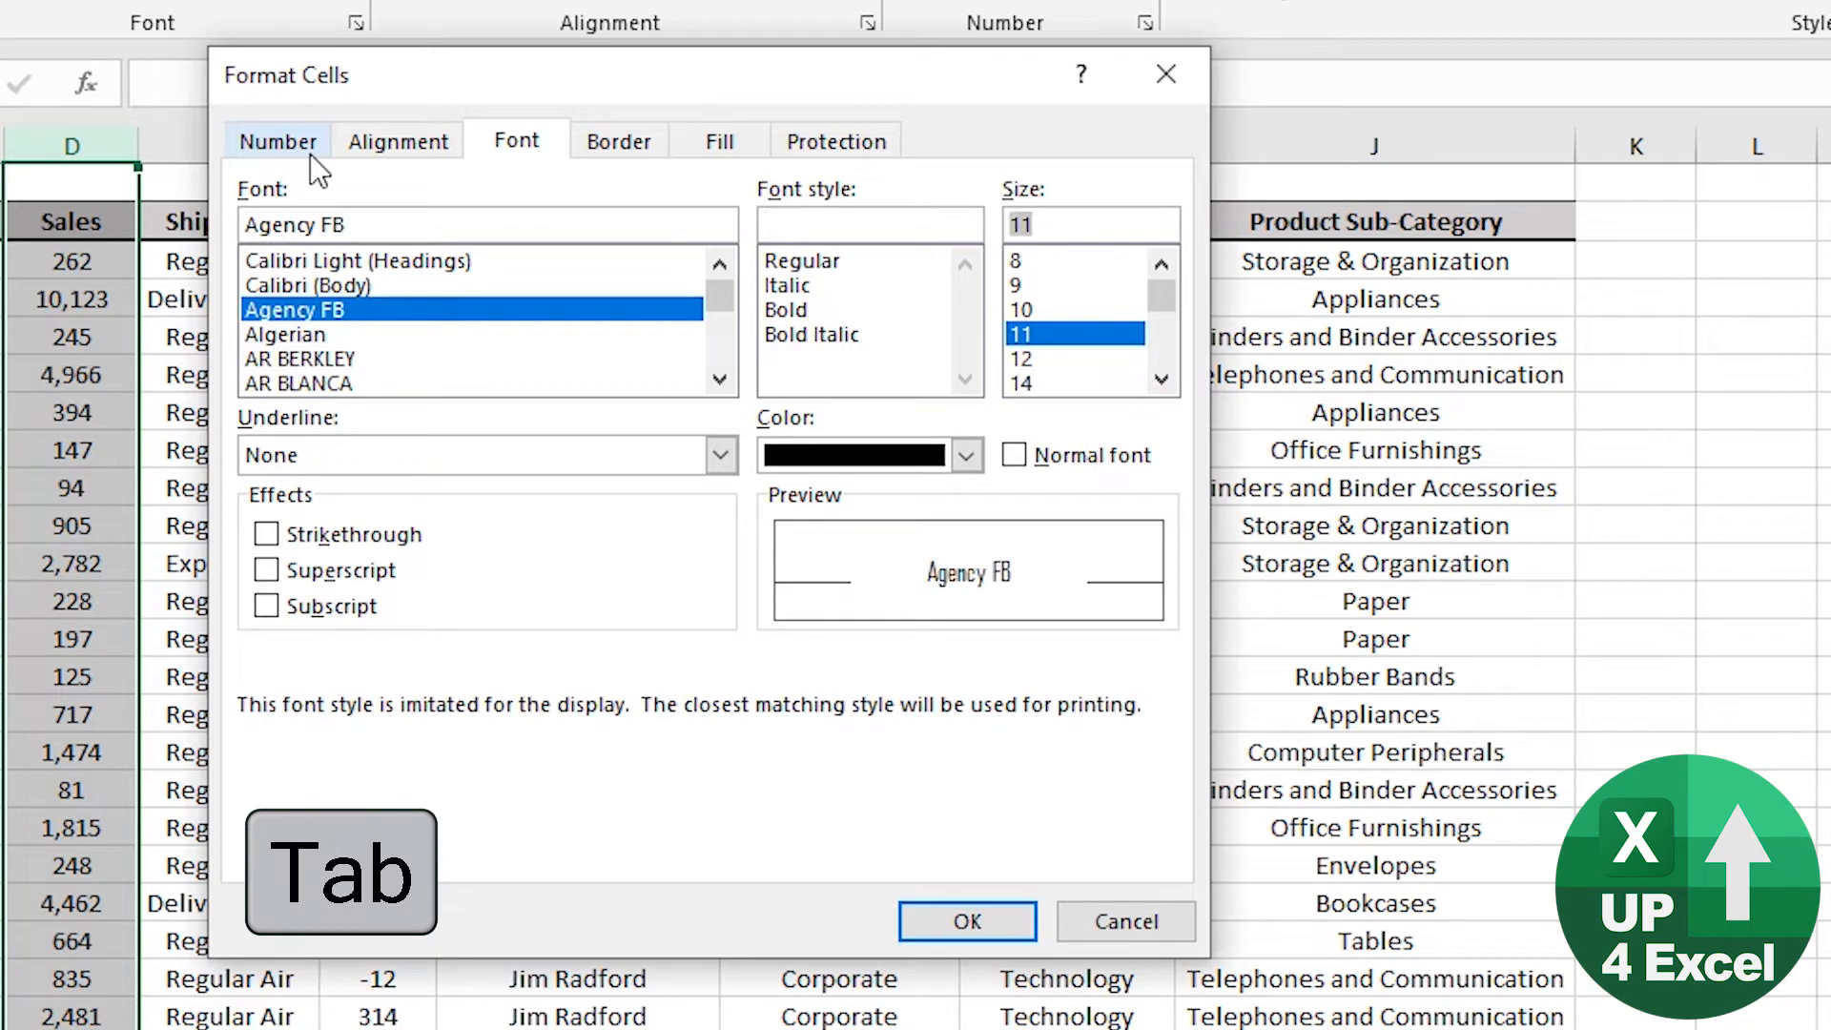
pyautogui.press('Tab')
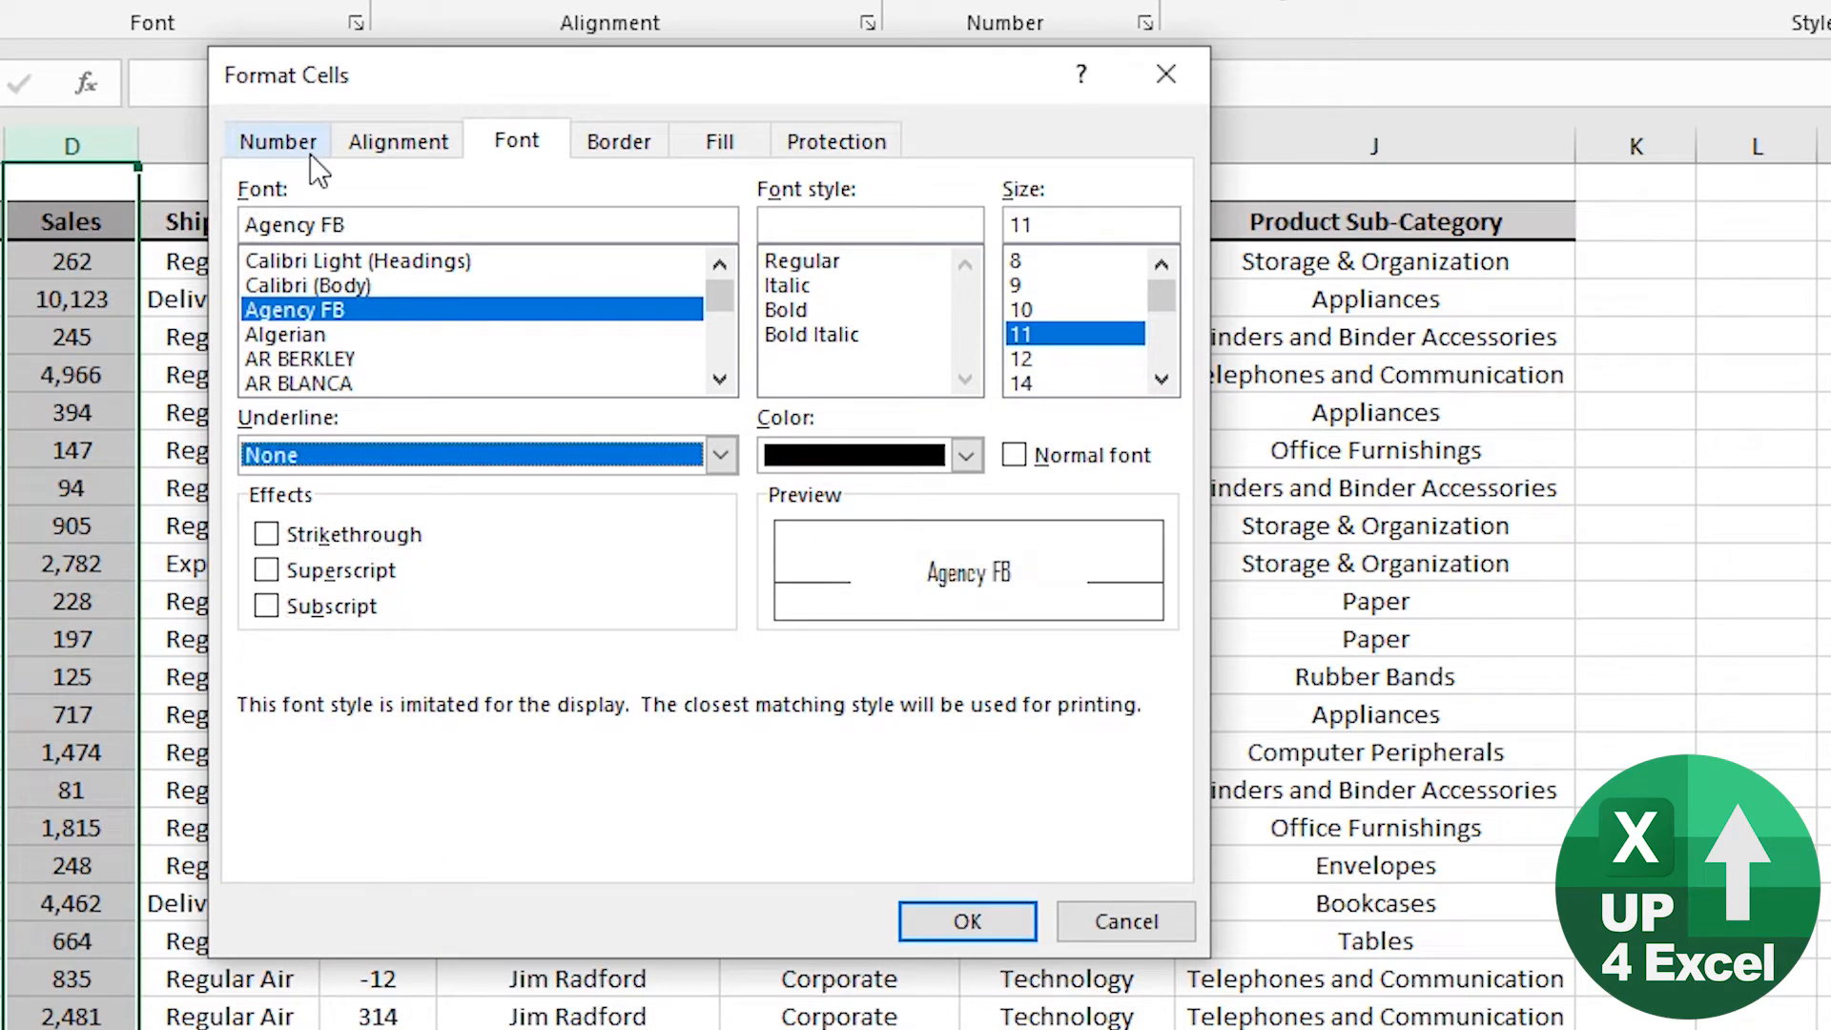
pyautogui.click(966, 455)
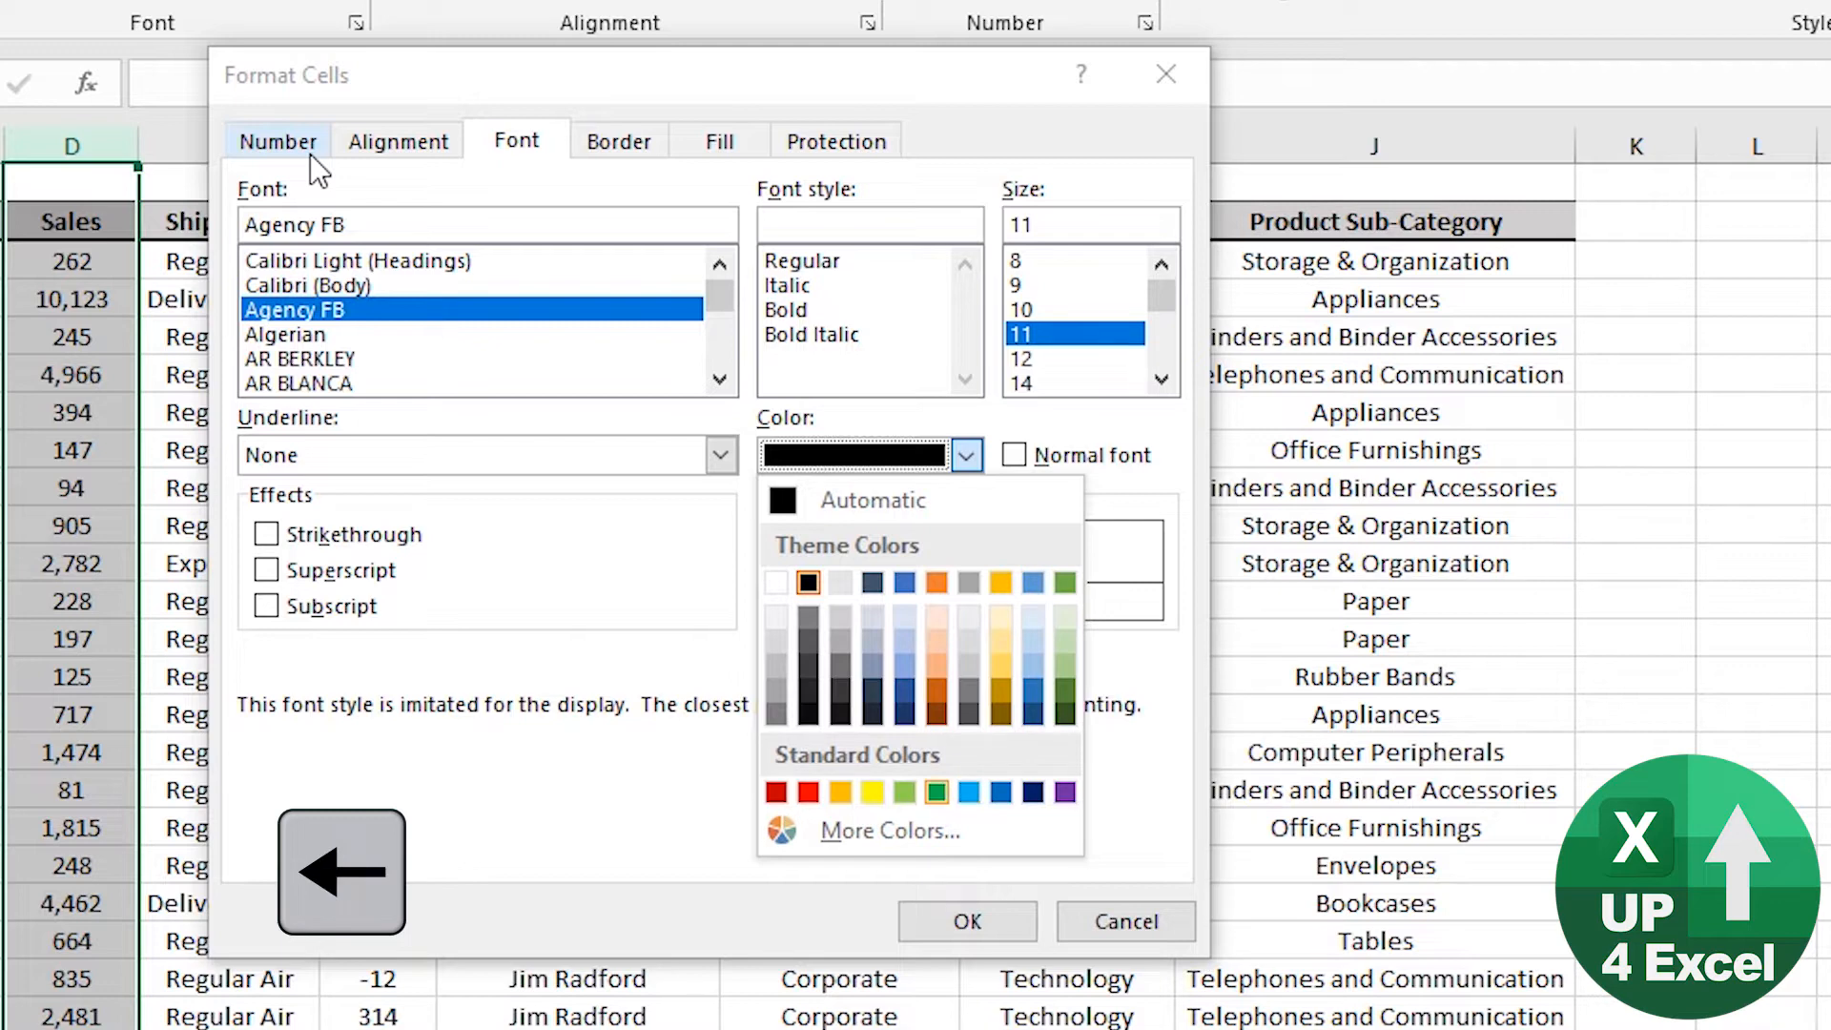
pyautogui.click(937, 791)
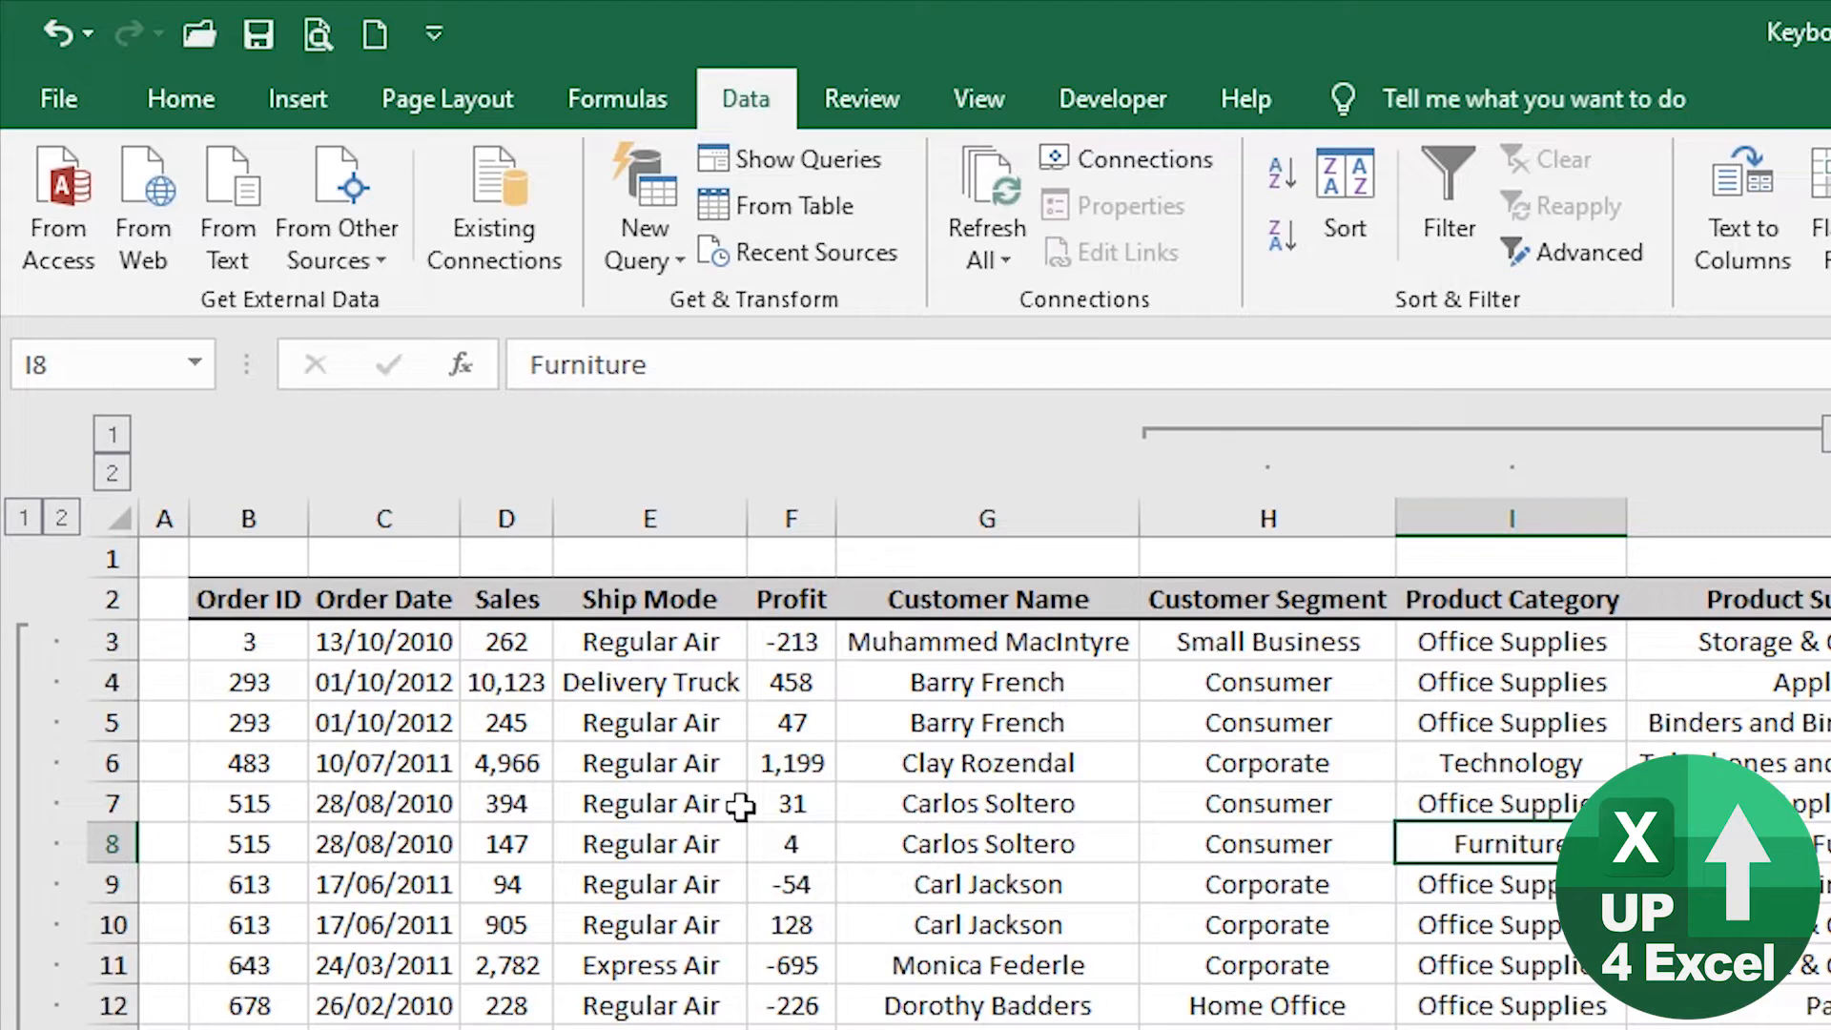
pyautogui.moveTo(566, 611)
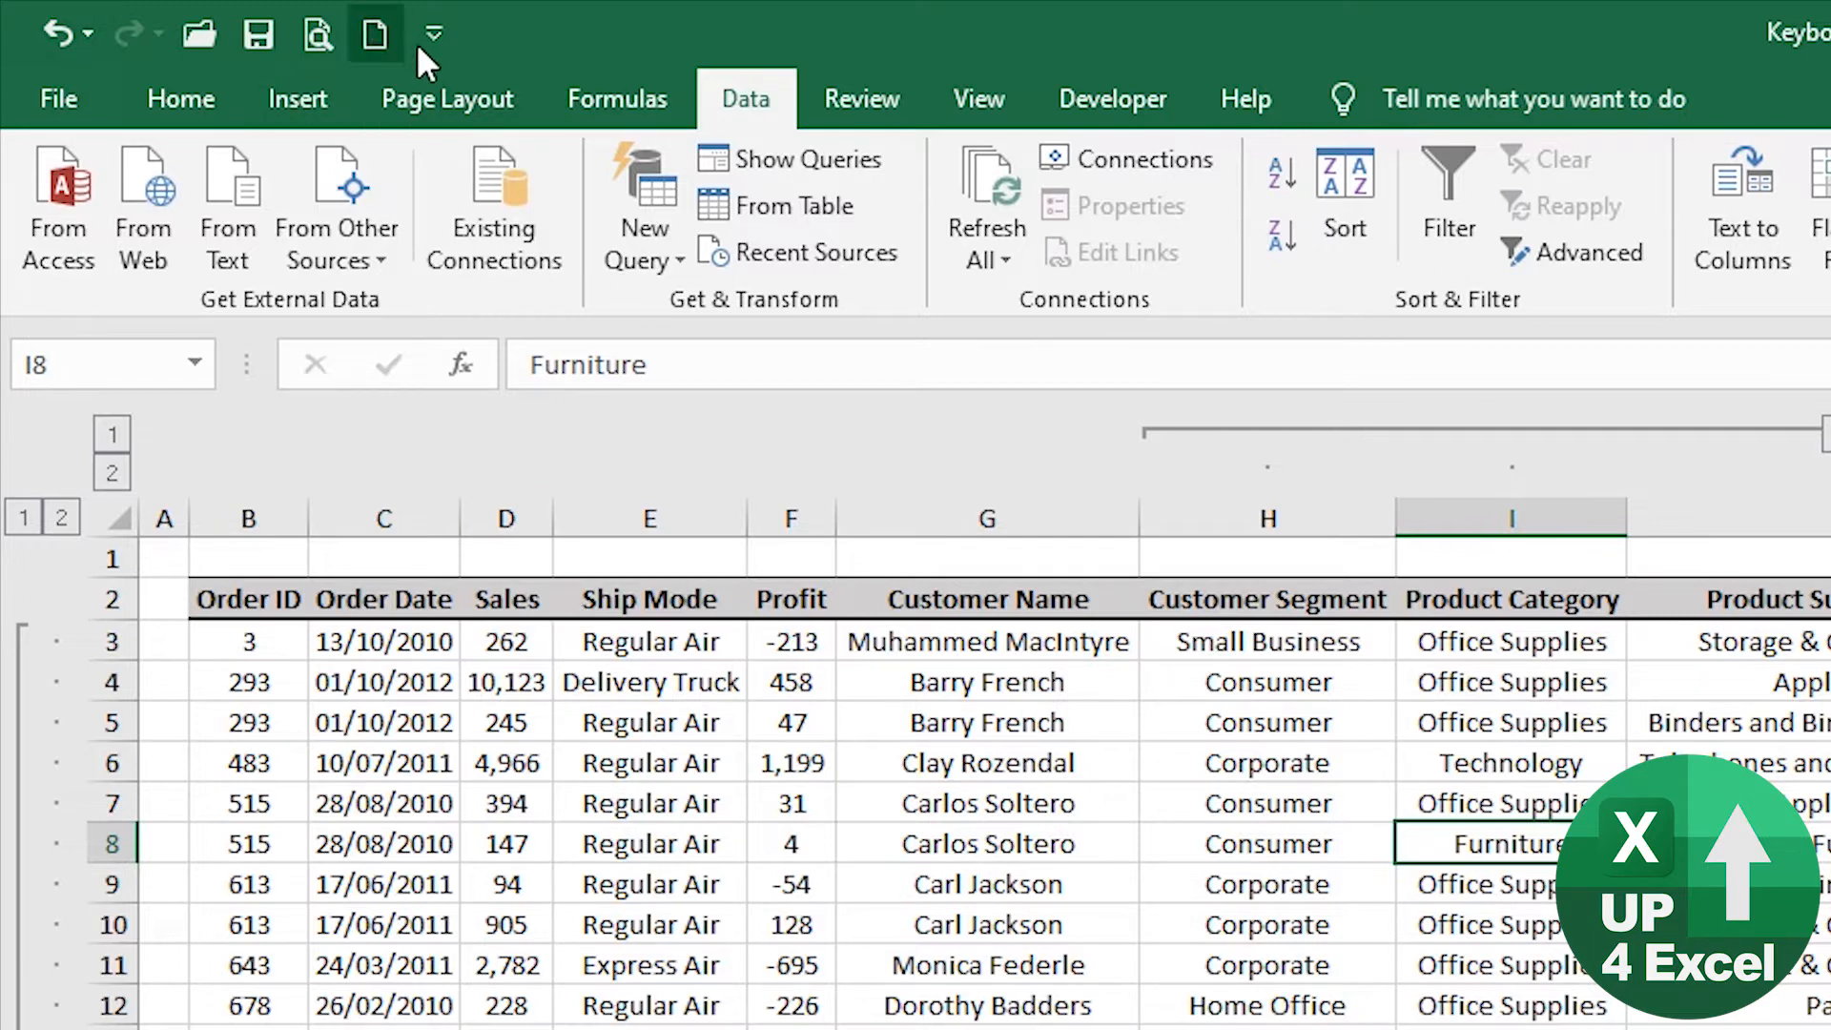
# Open the Customize Quick Access Toolbar dropdown list.
pyautogui.click(433, 34)
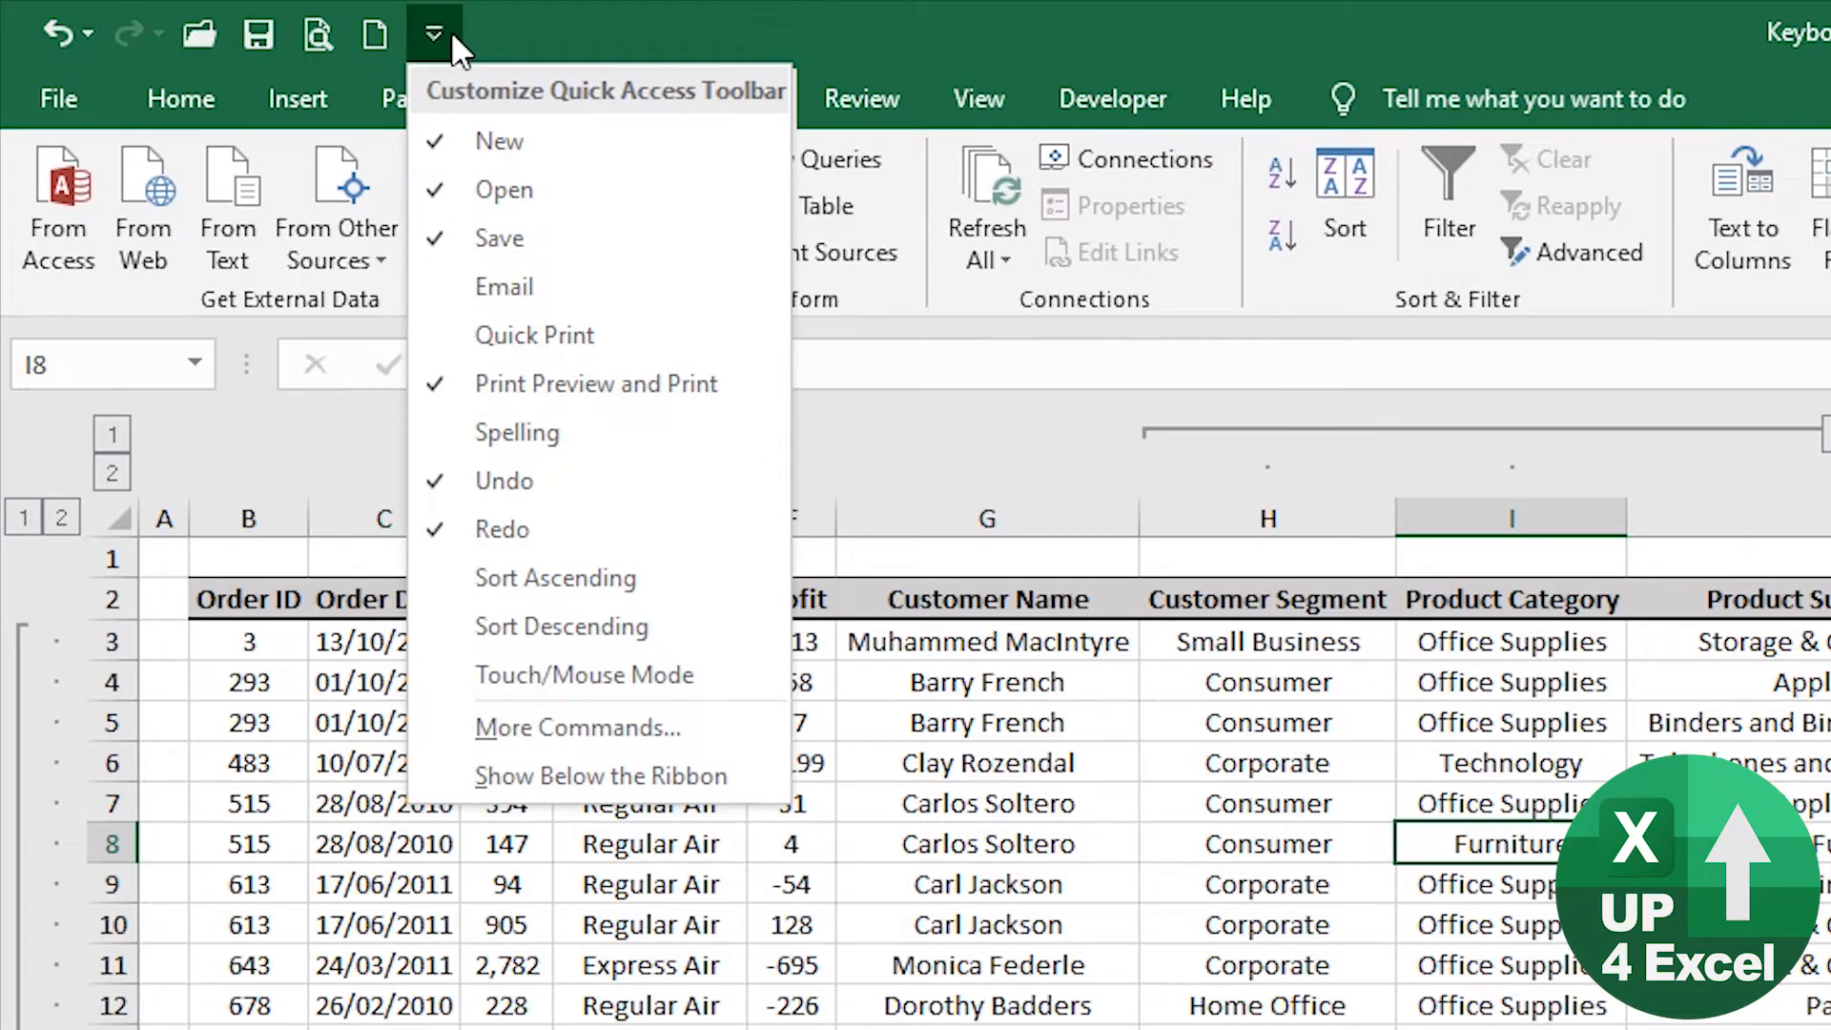
pyautogui.moveTo(602, 729)
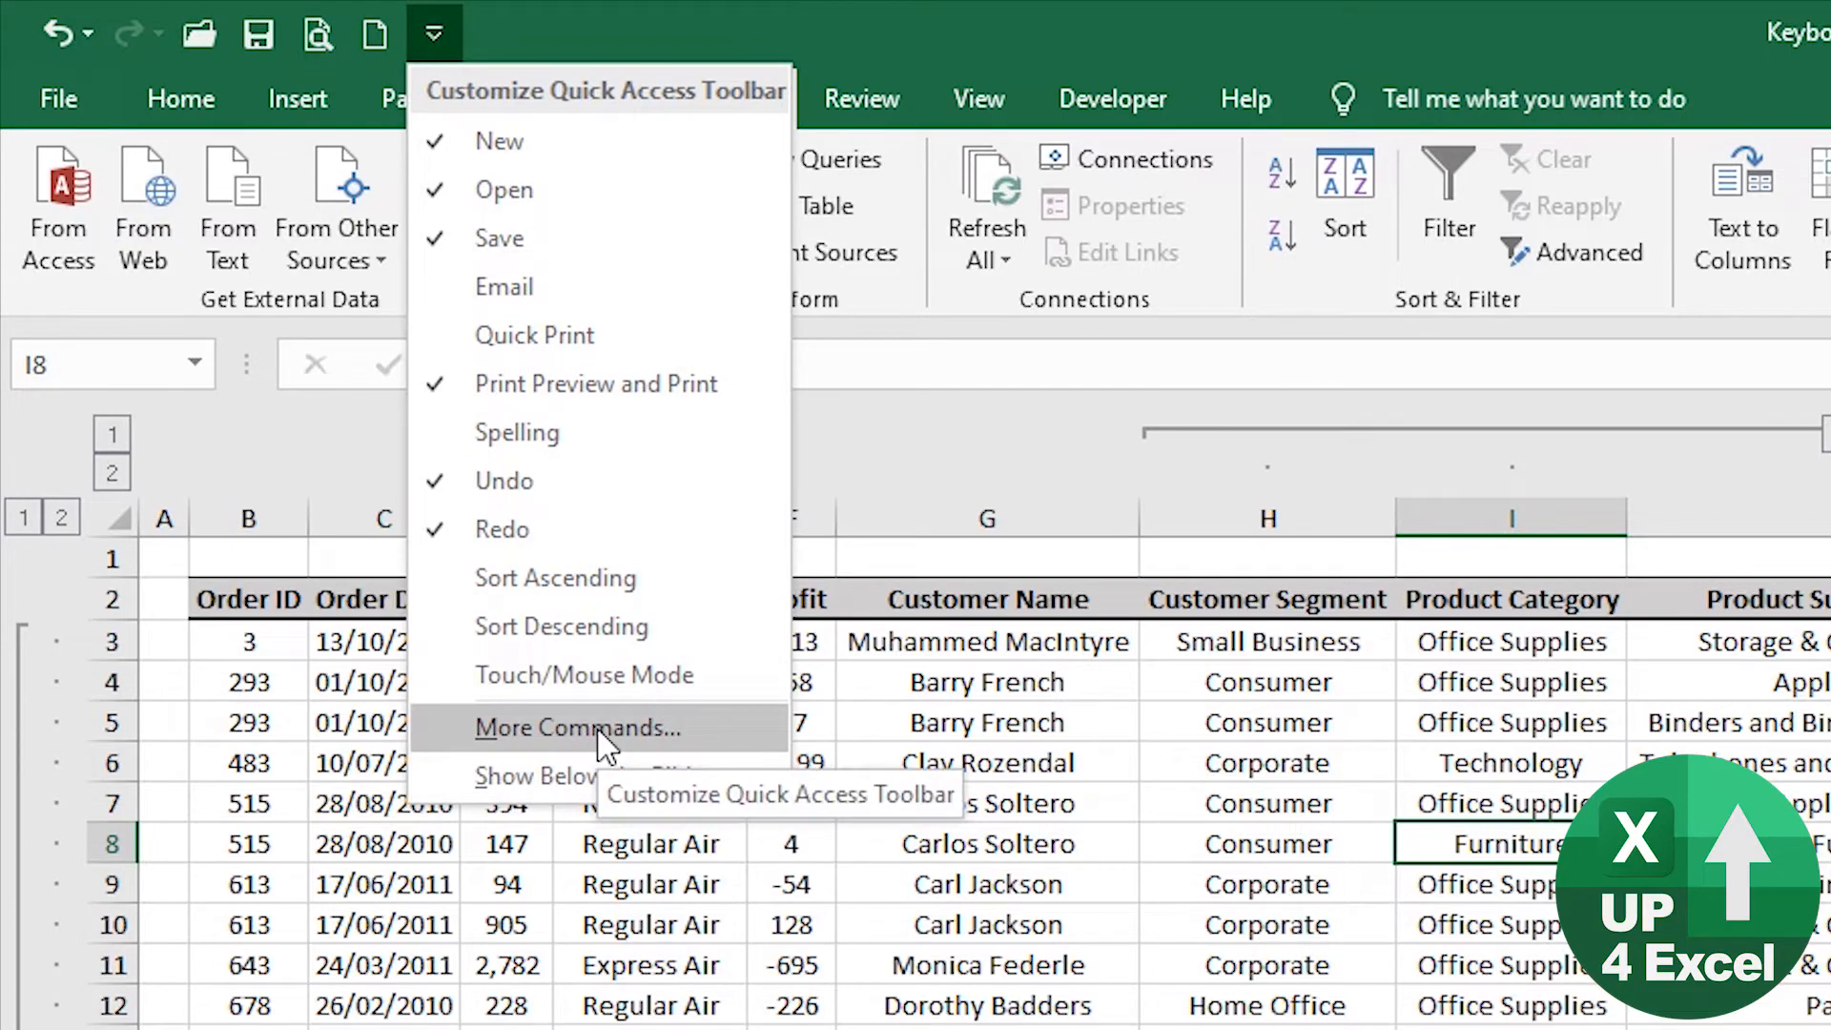
# Add Refresh All to the Quick Access Toolbar through More Commands.
pyautogui.click(578, 728)
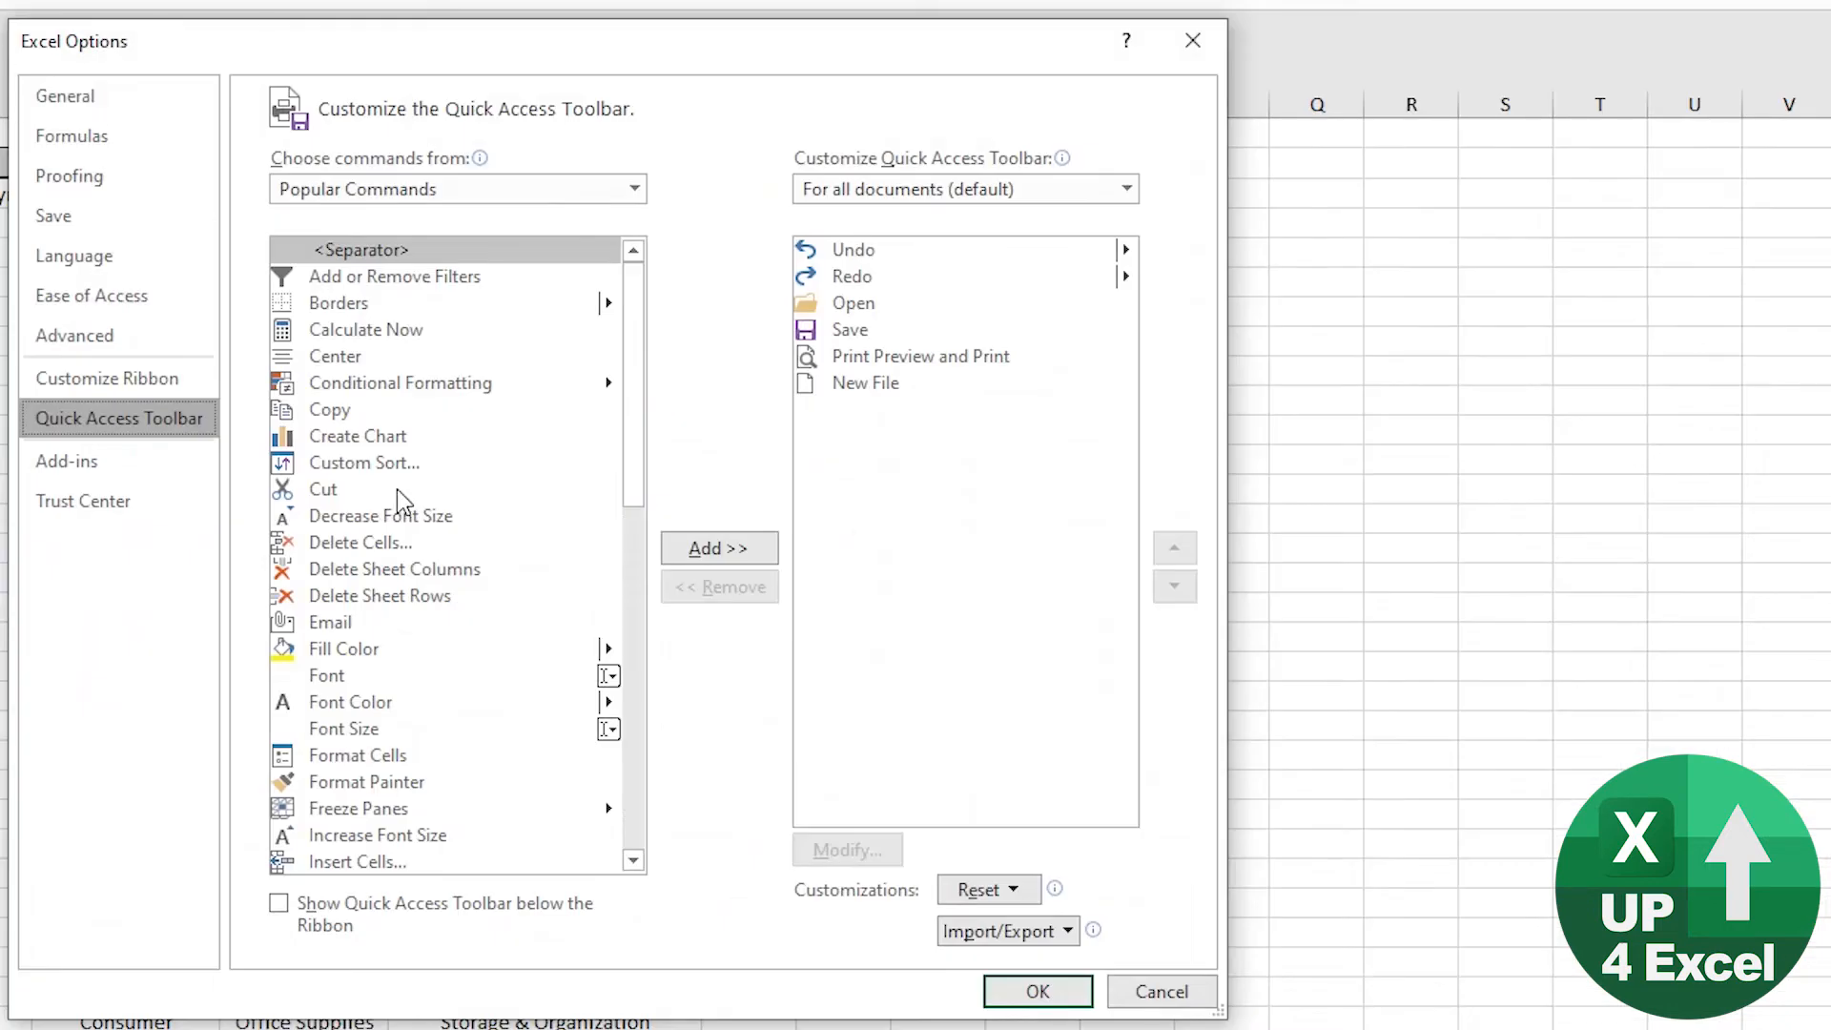
pyautogui.scroll(-3)
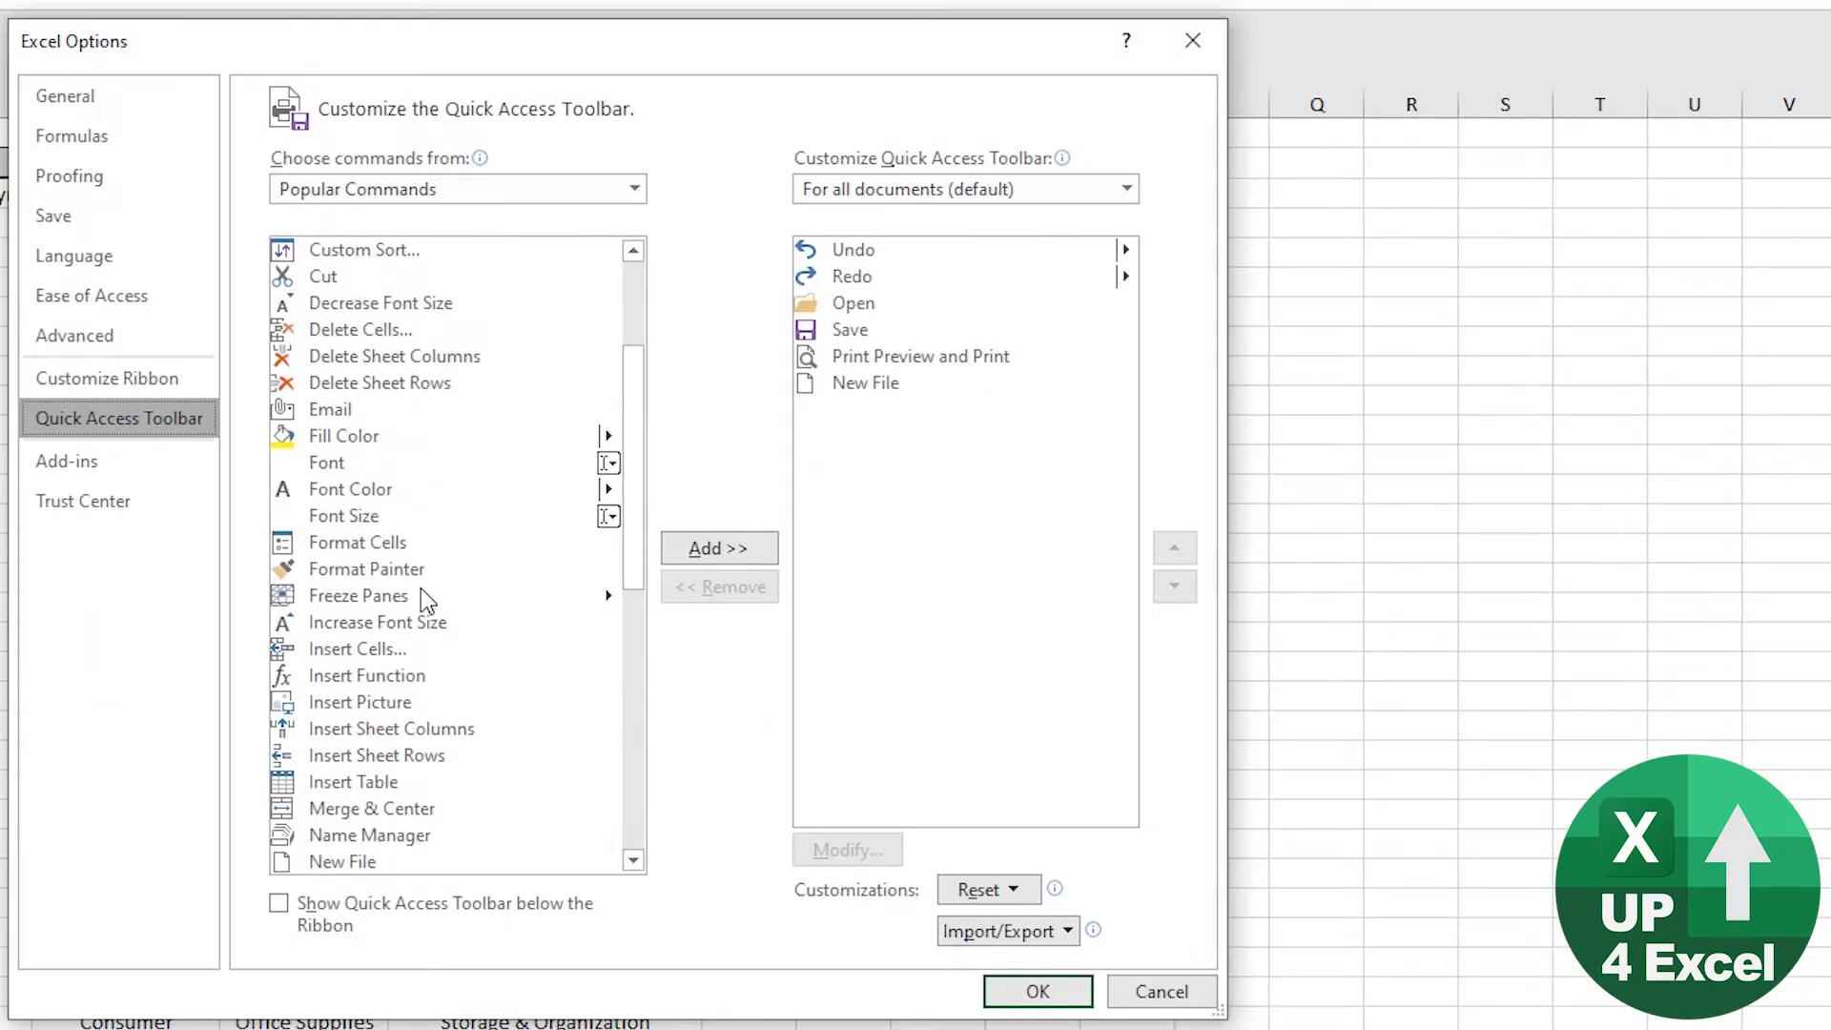
pyautogui.scroll(-3)
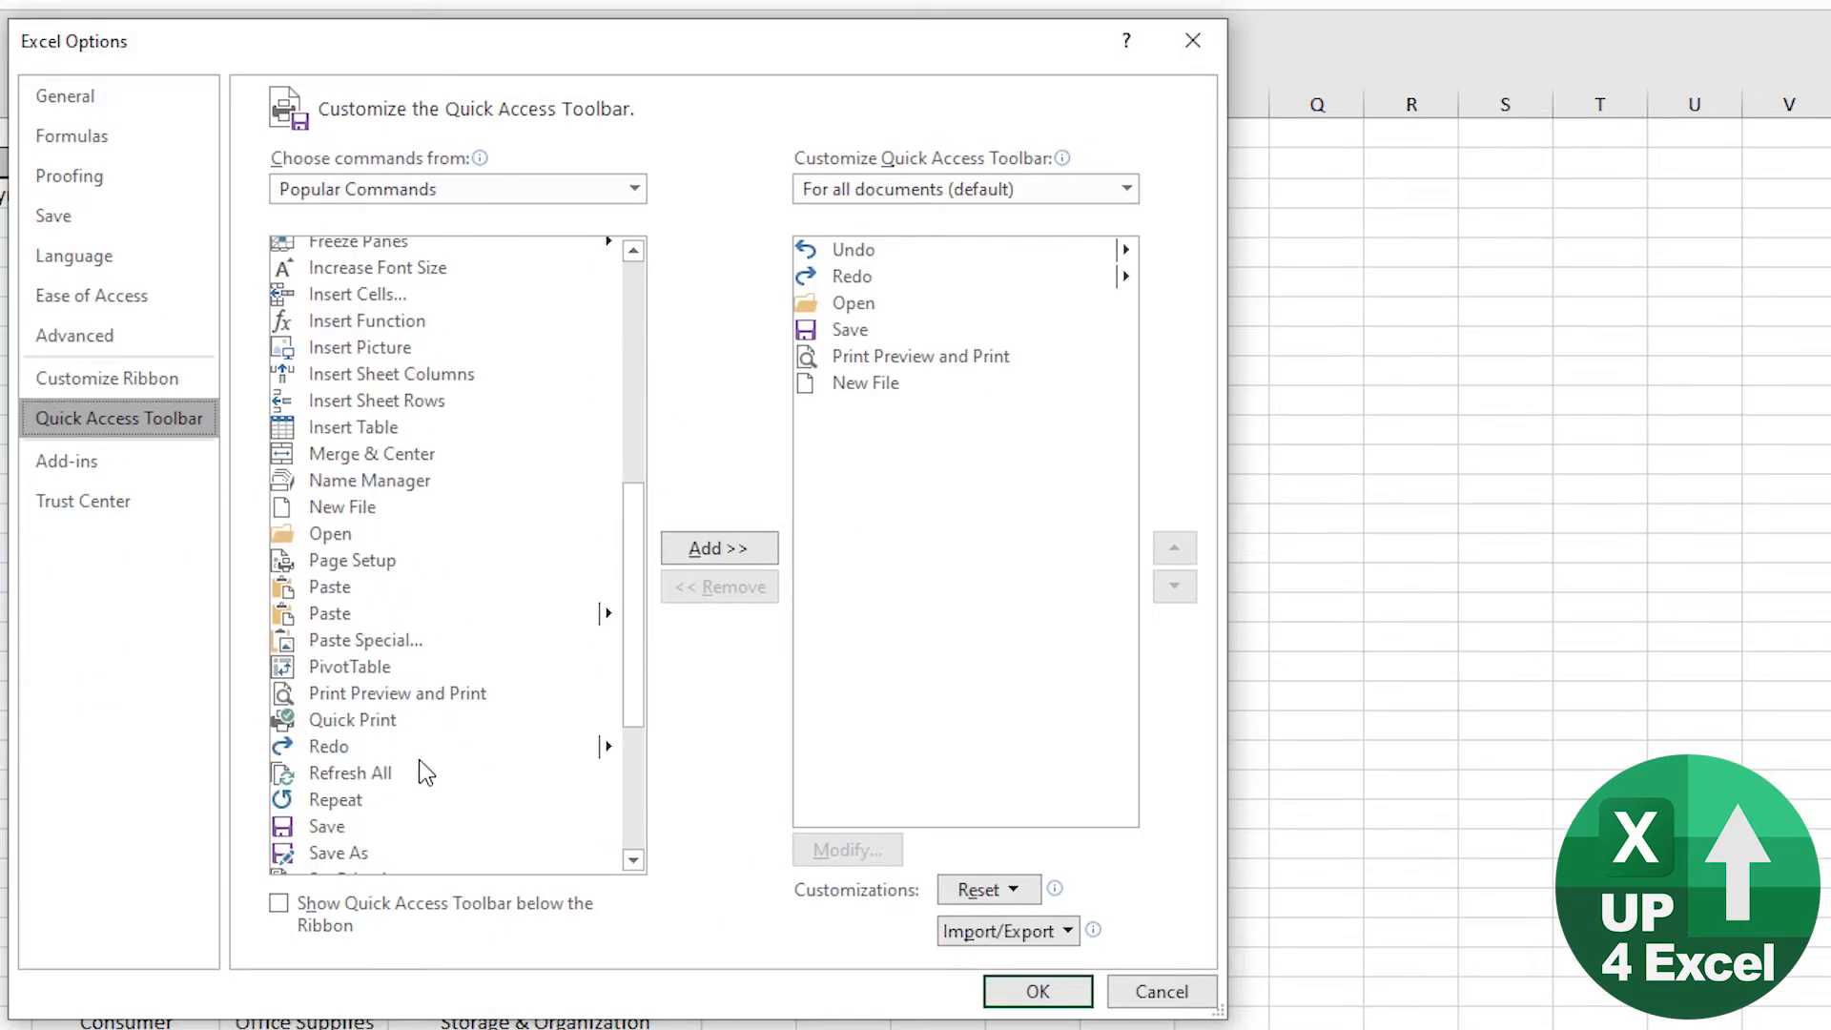
pyautogui.click(350, 772)
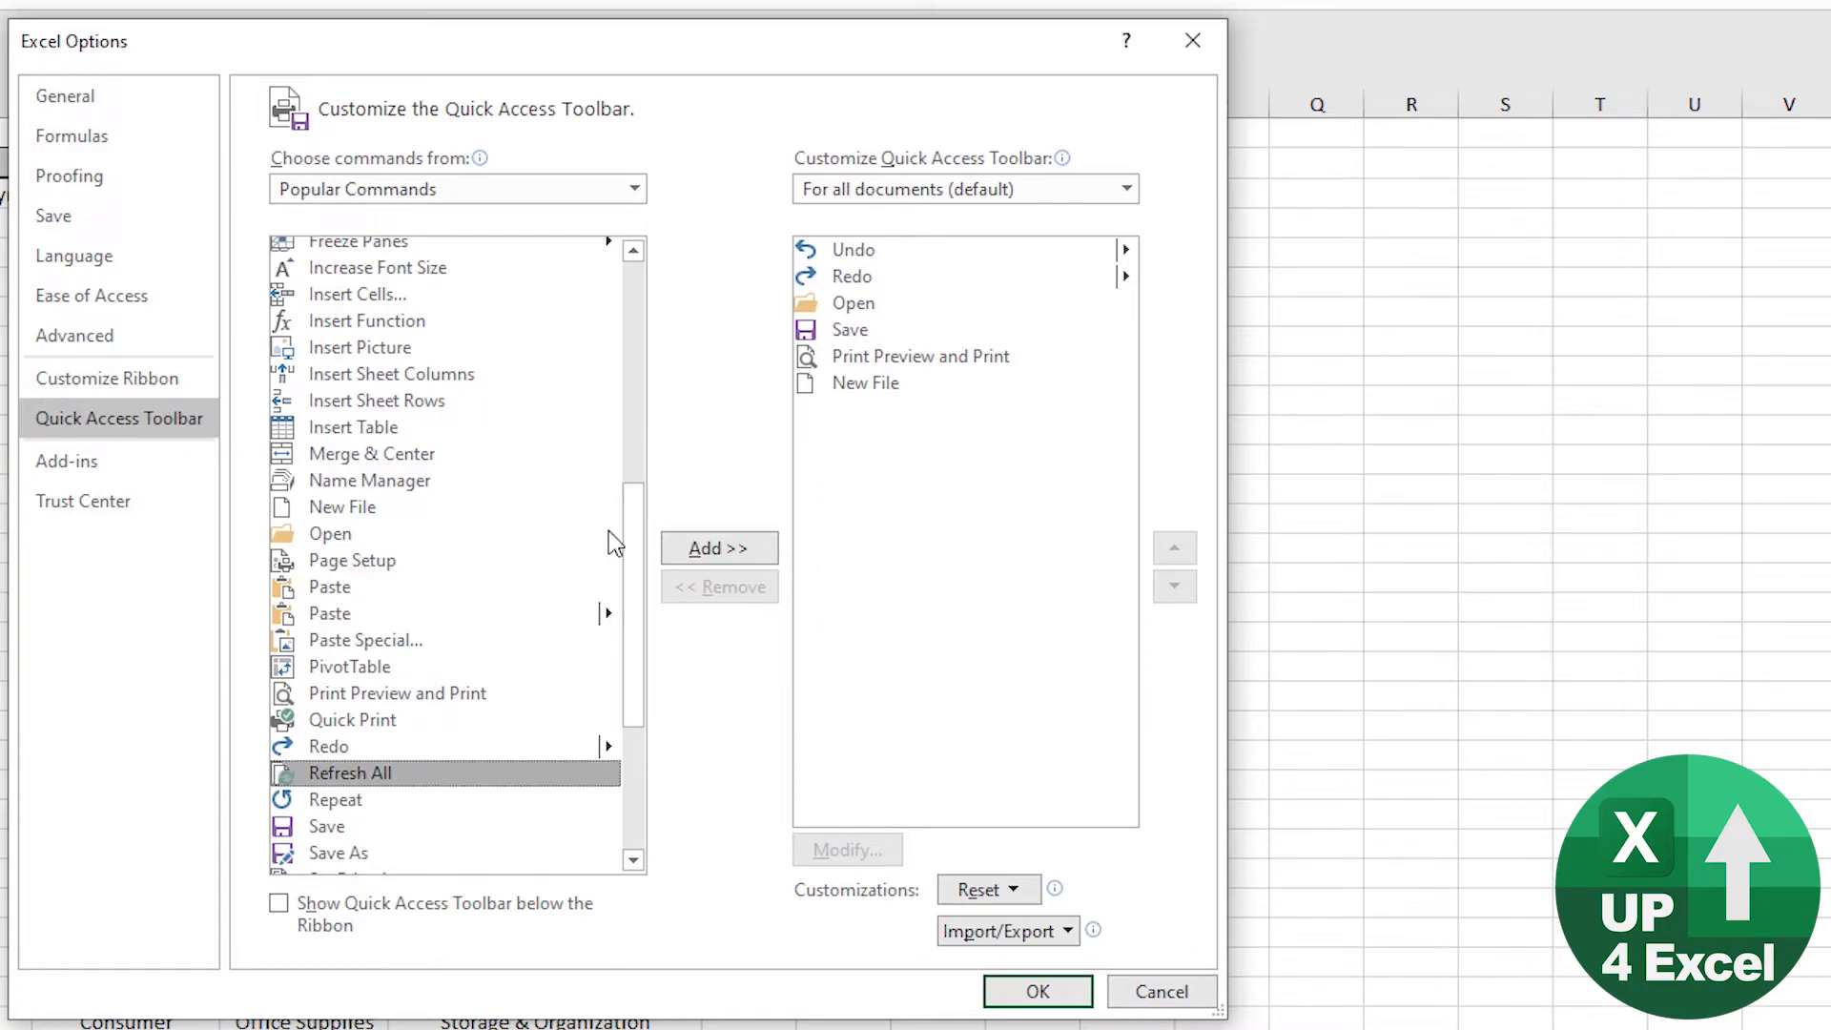
pyautogui.click(719, 548)
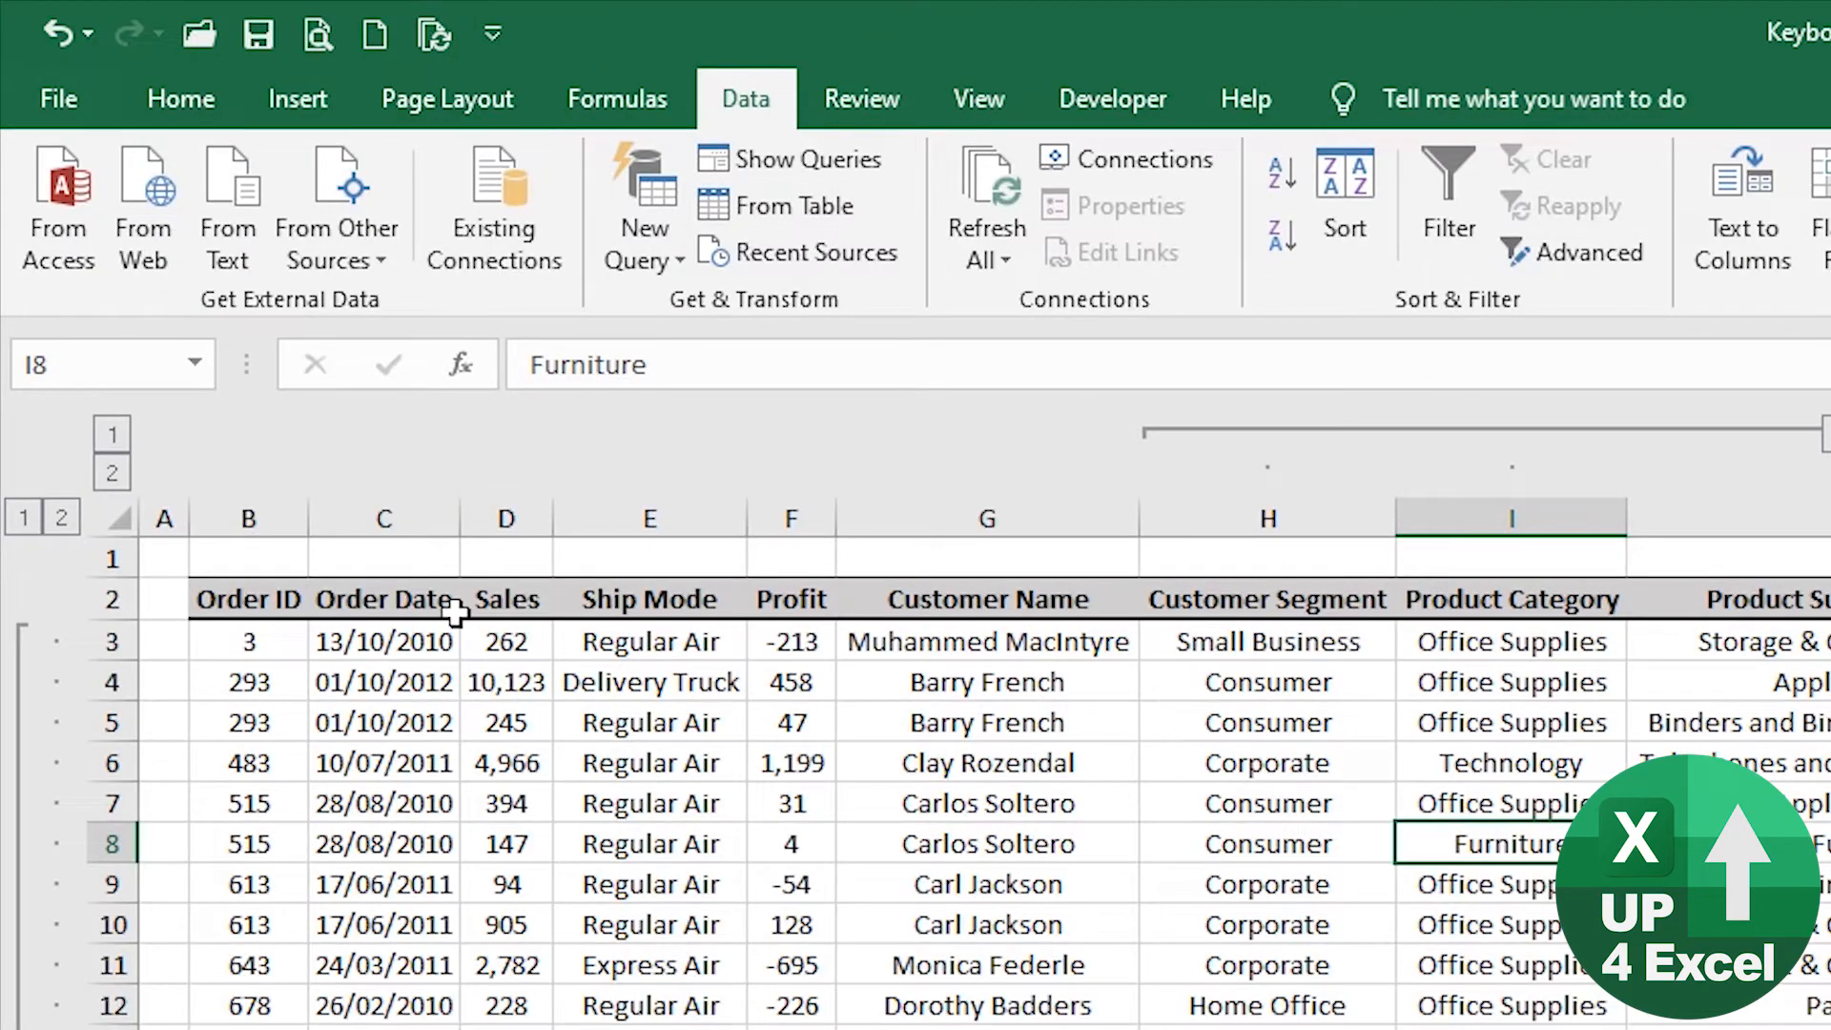
# Start Record Macro from the Developer tab, proposing Macro2 in this workbook.
pyautogui.press('alt')
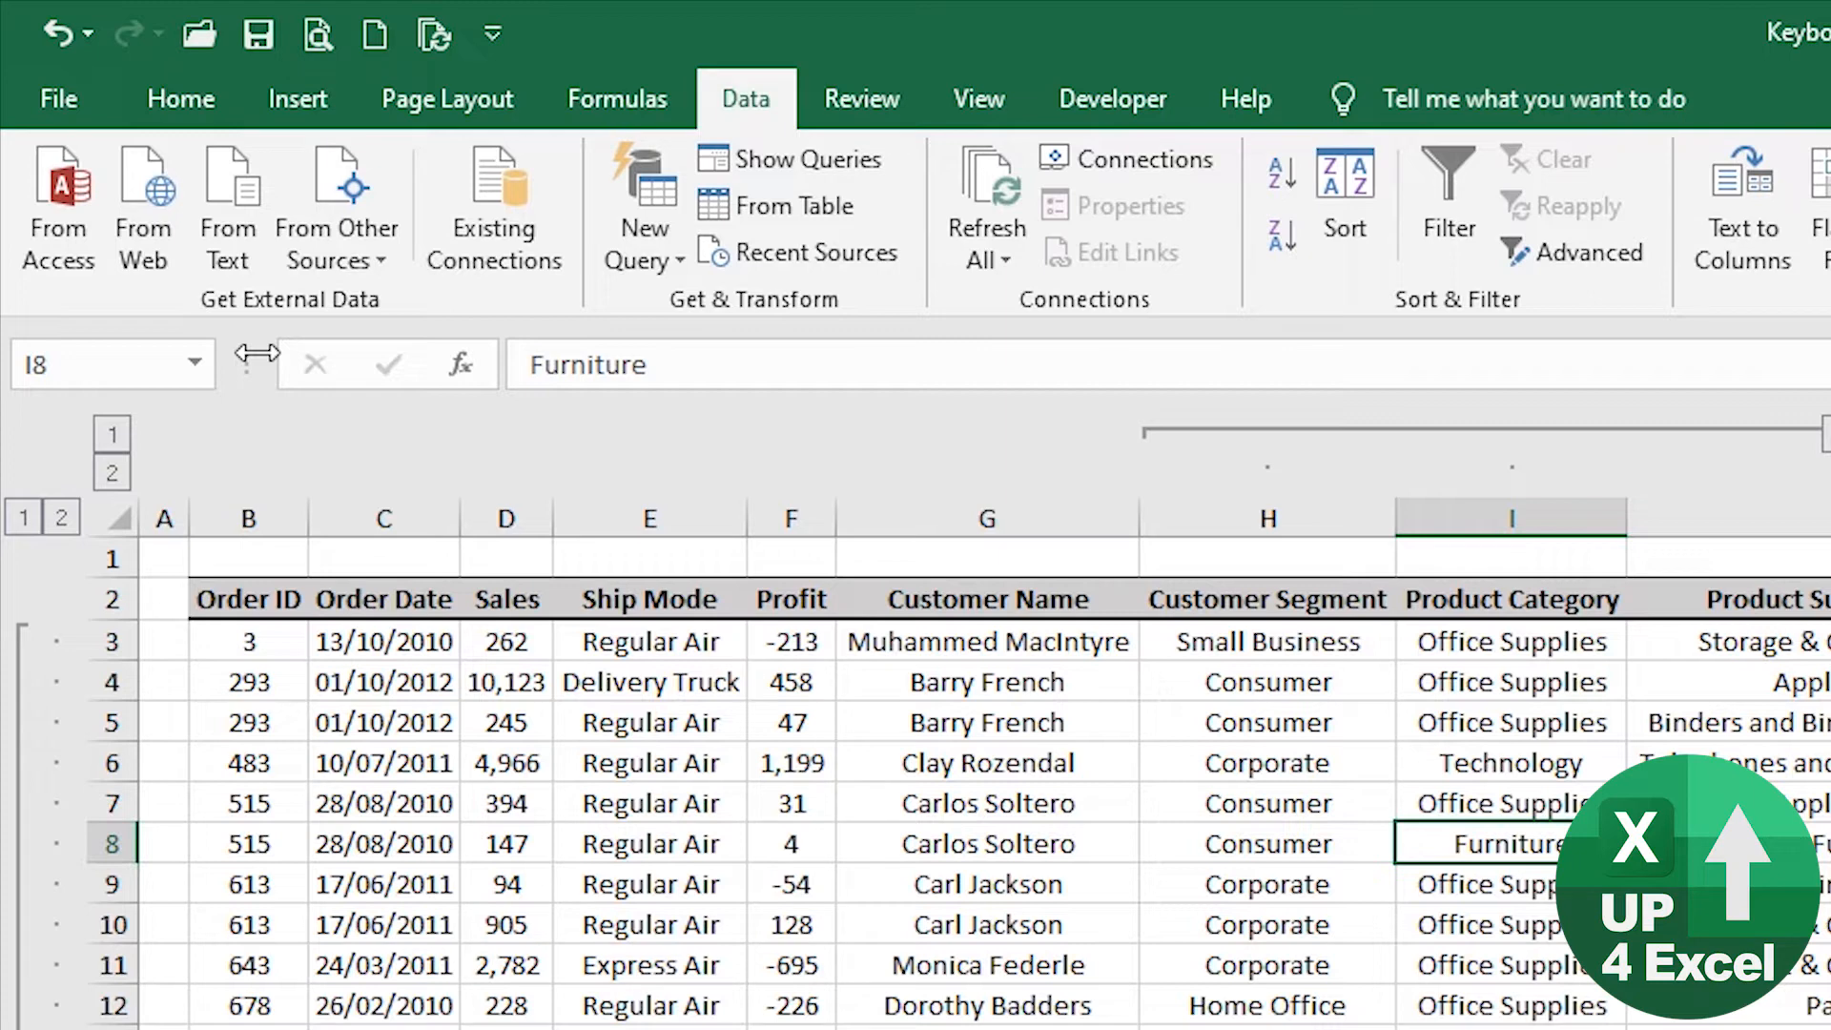
pyautogui.moveTo(431, 37)
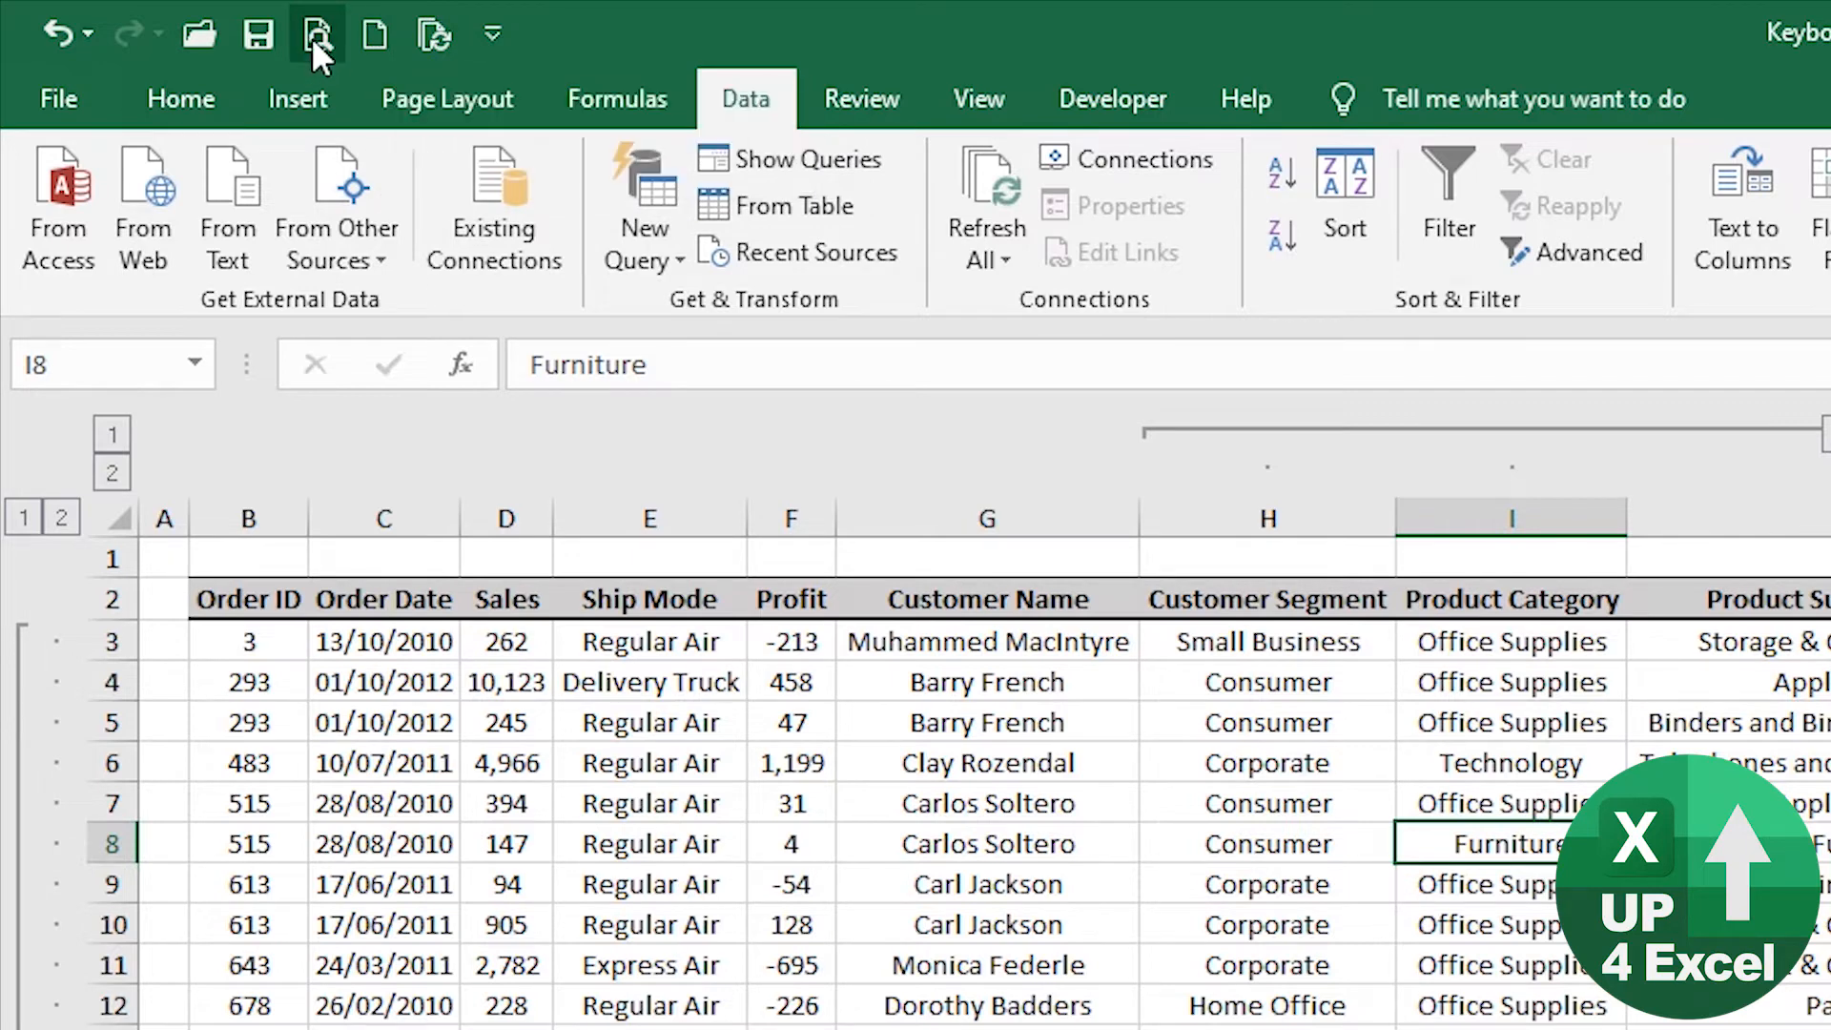
pyautogui.moveTo(430, 35)
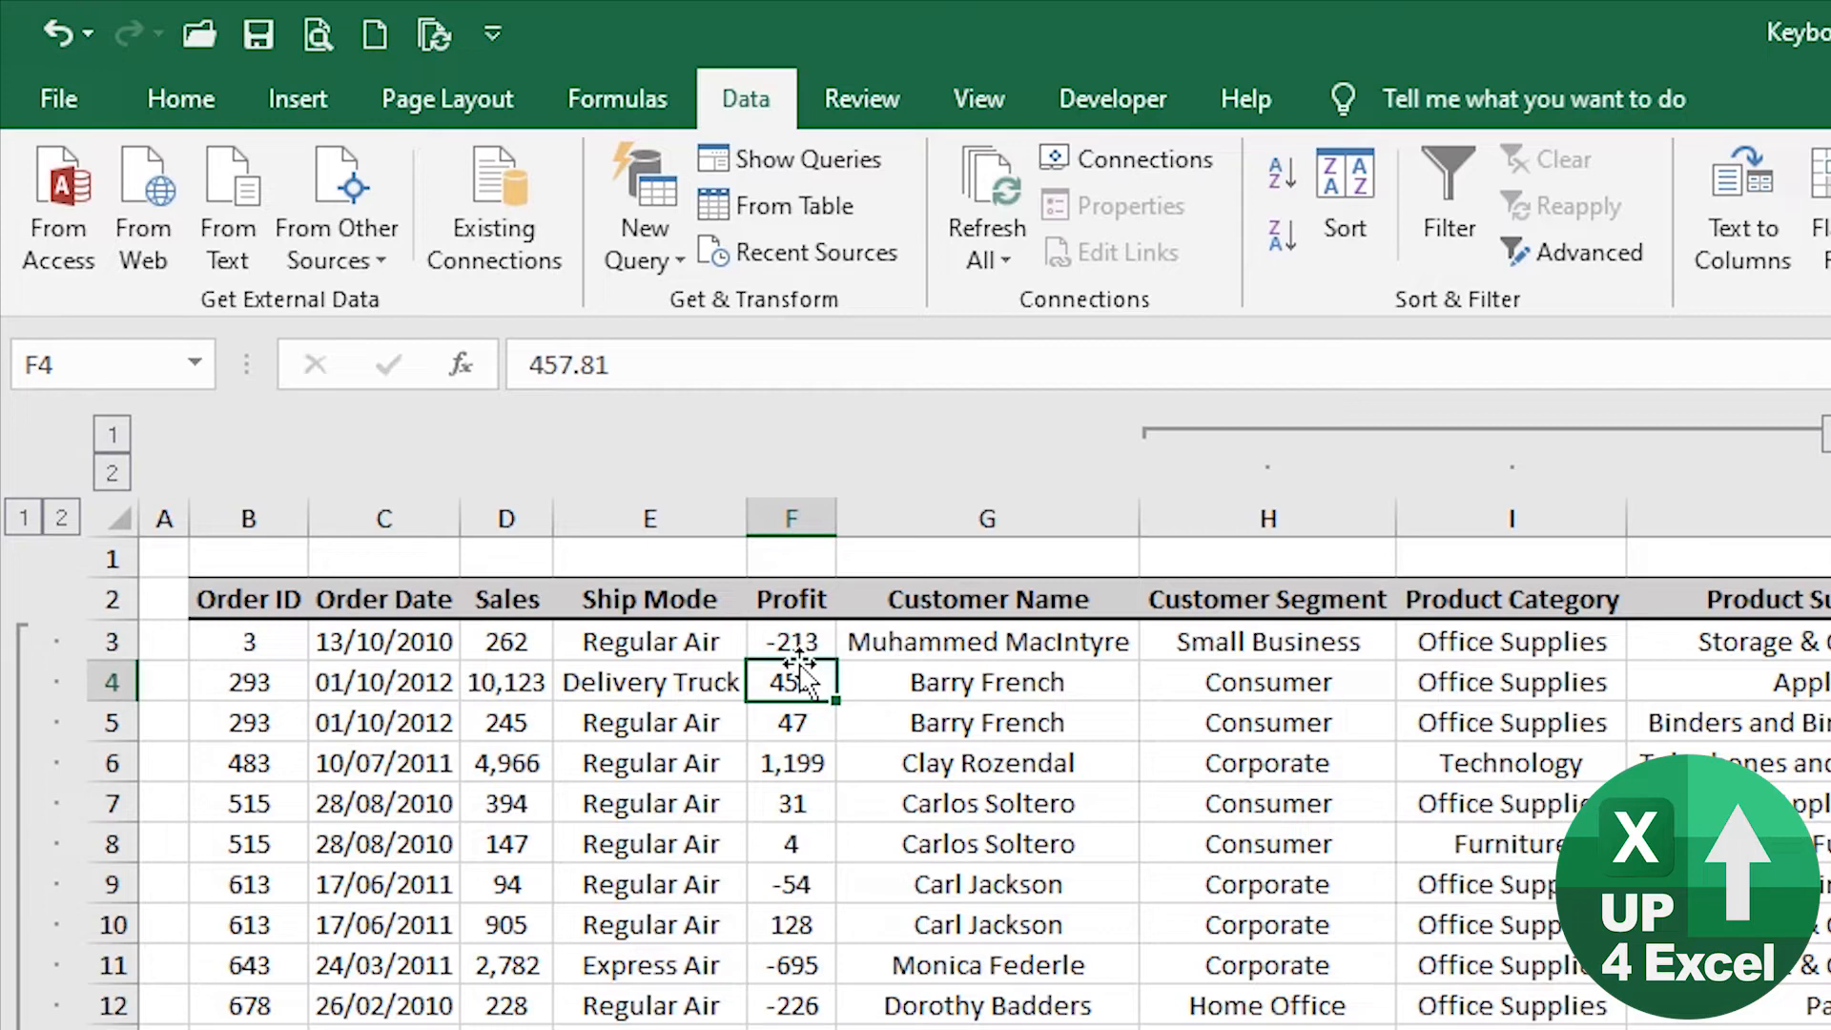
pyautogui.click(1112, 98)
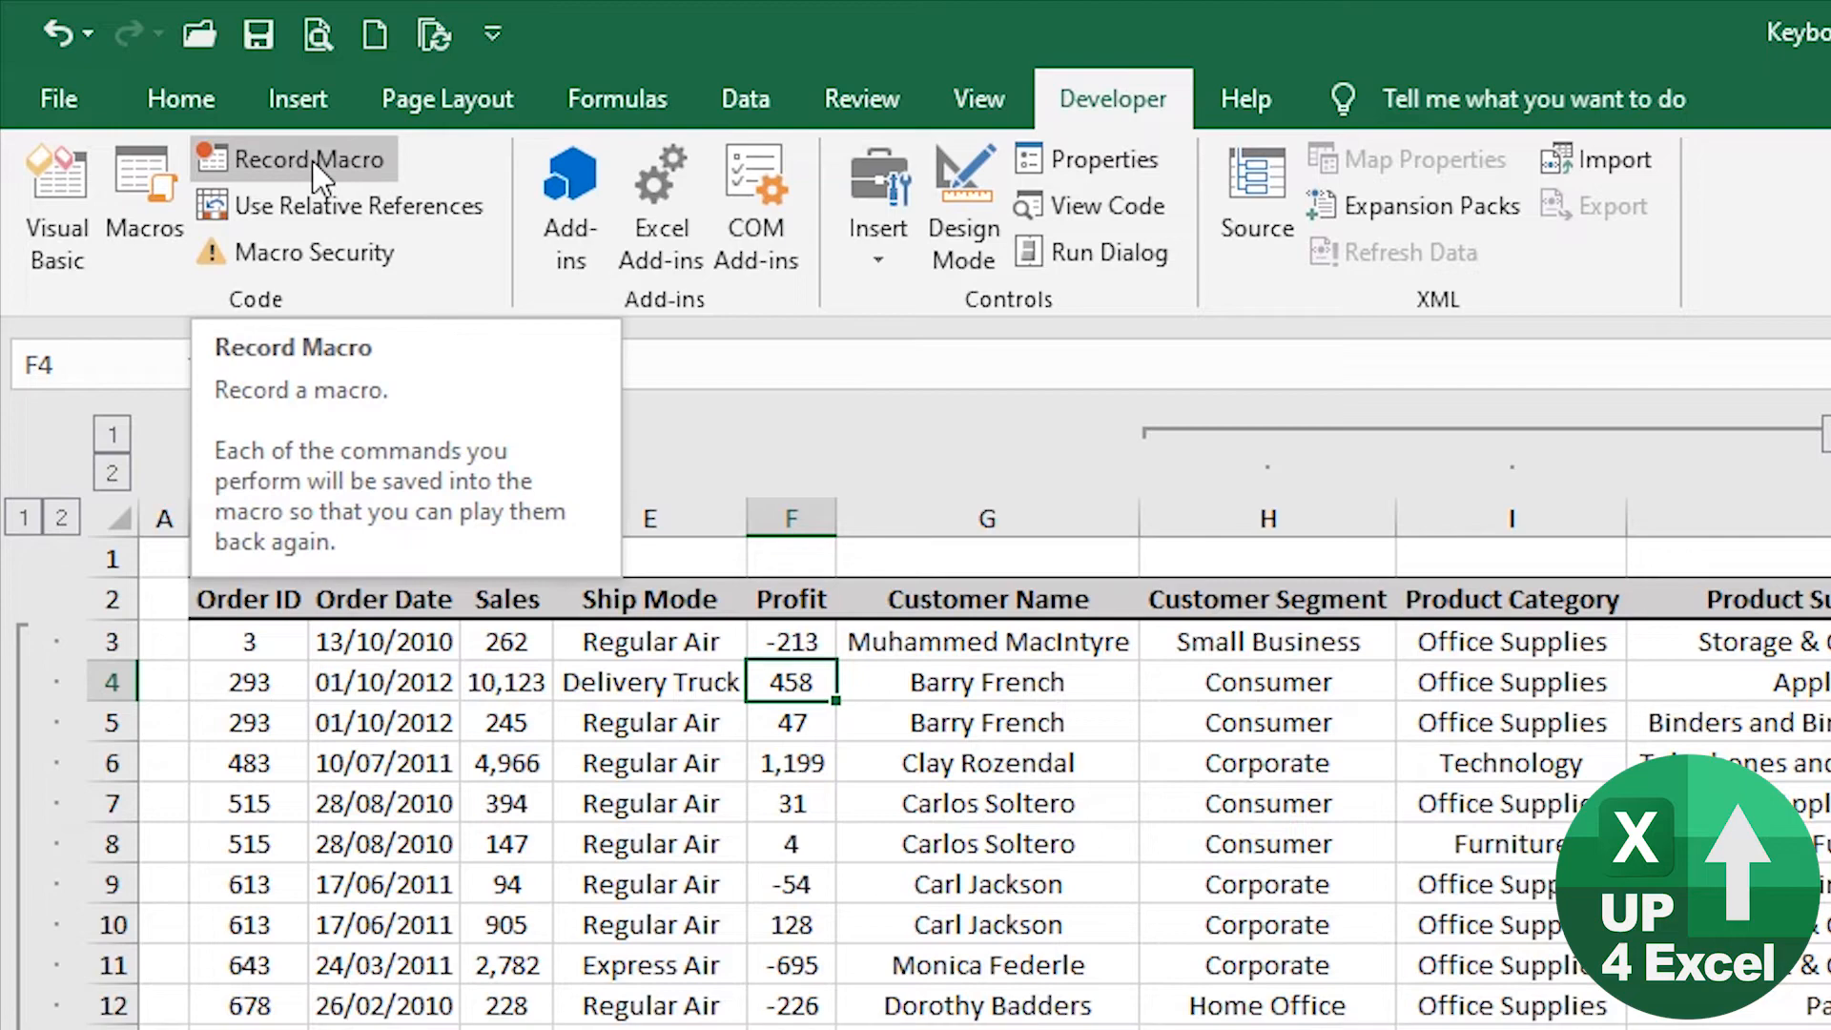
pyautogui.click(309, 158)
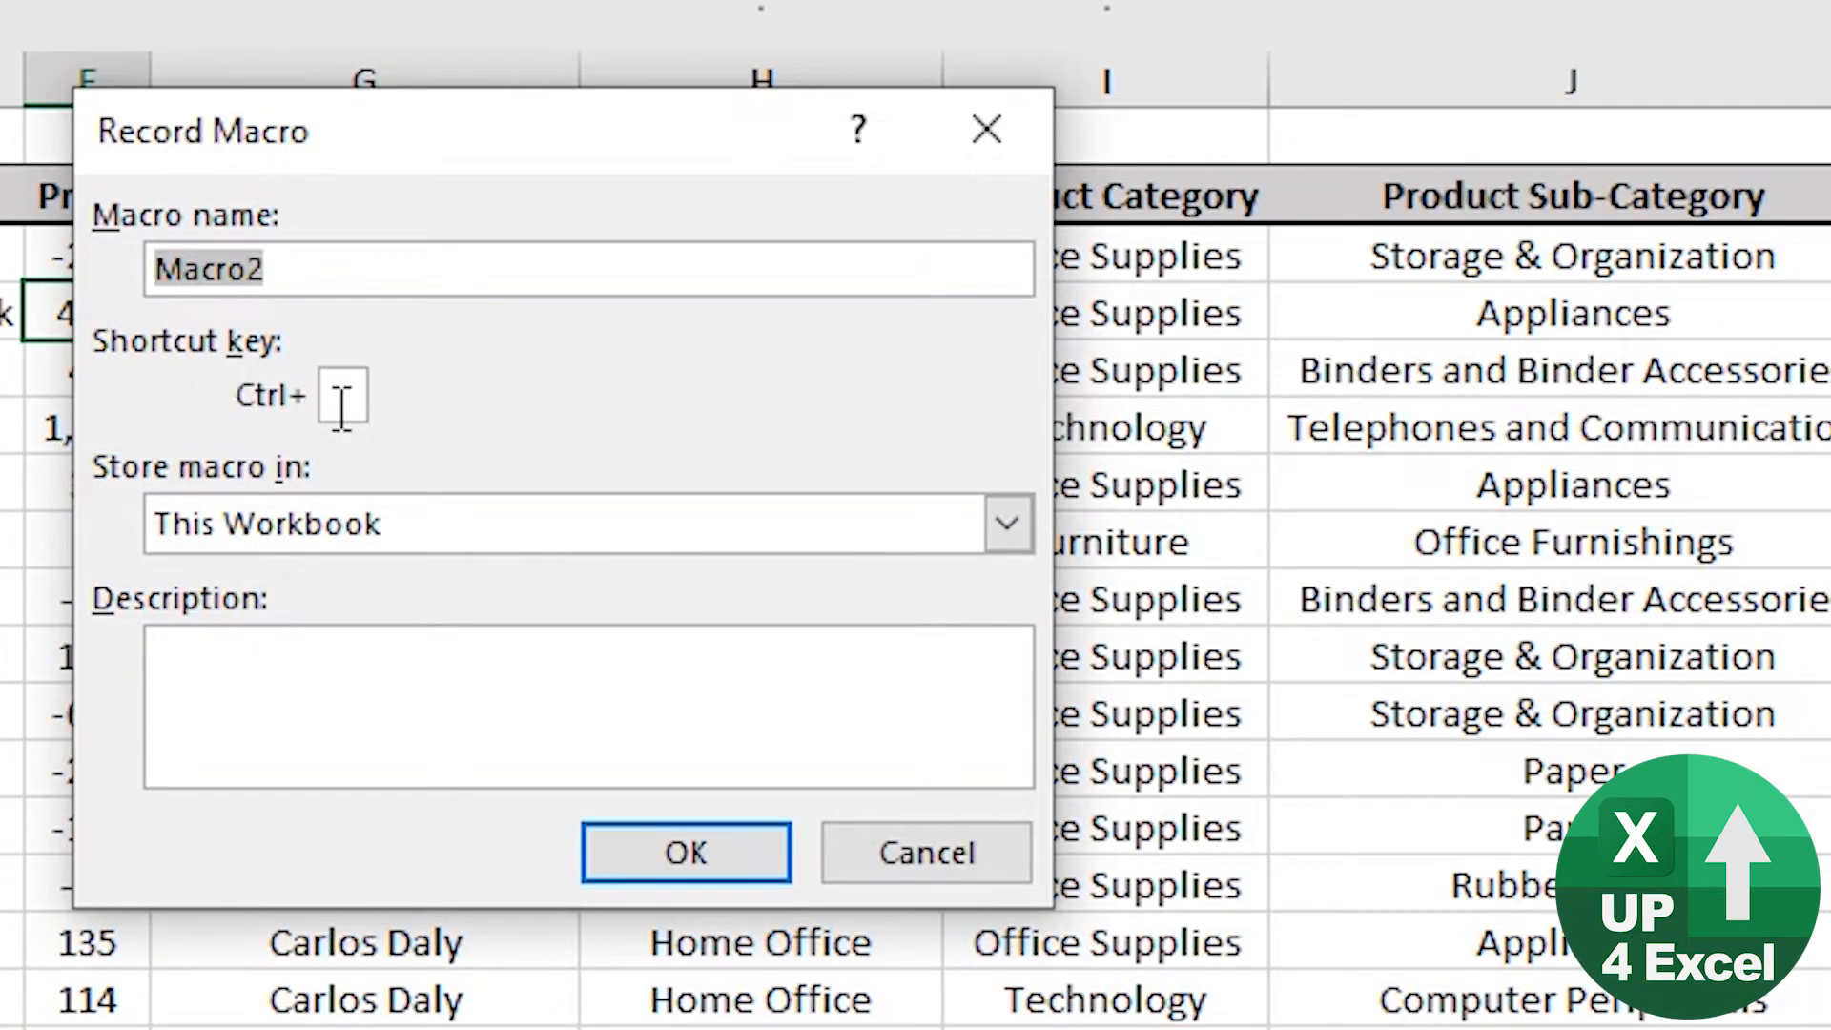
# Enter F in Macro2's shortcut key box, giving Ctrl+Shift+F.
pyautogui.click(343, 396)
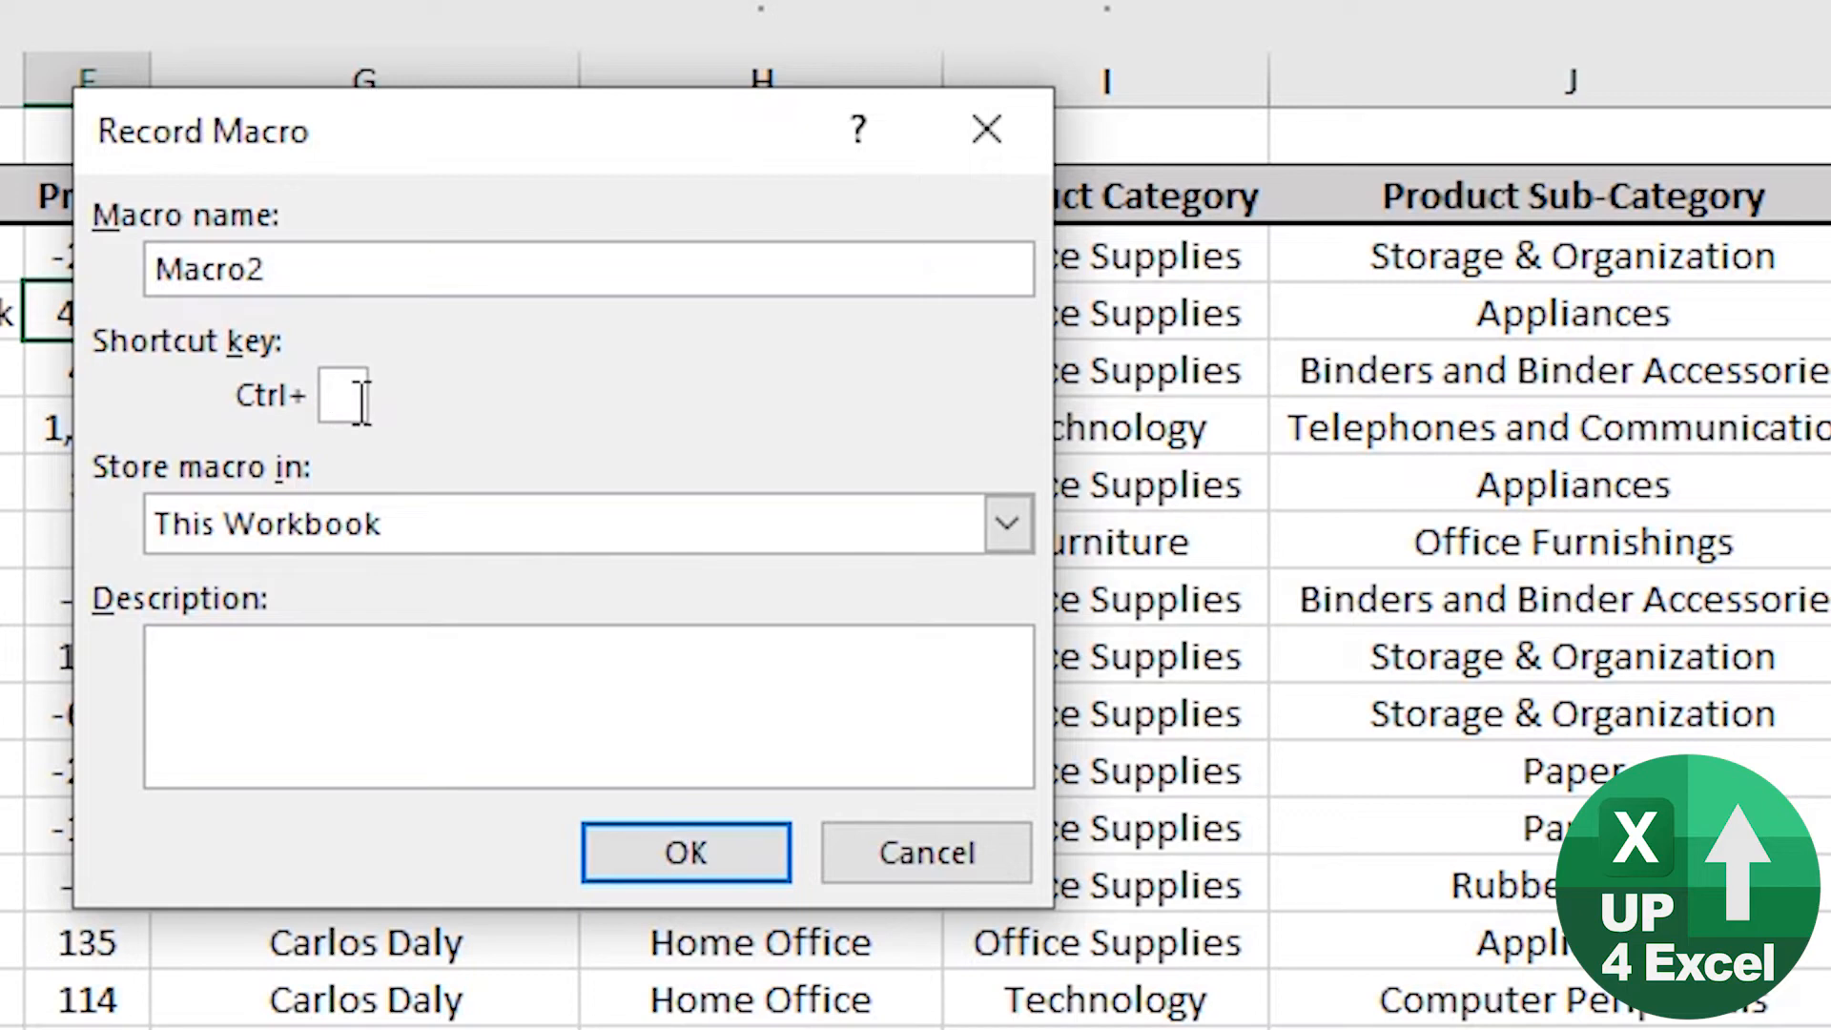
pyautogui.write('D')
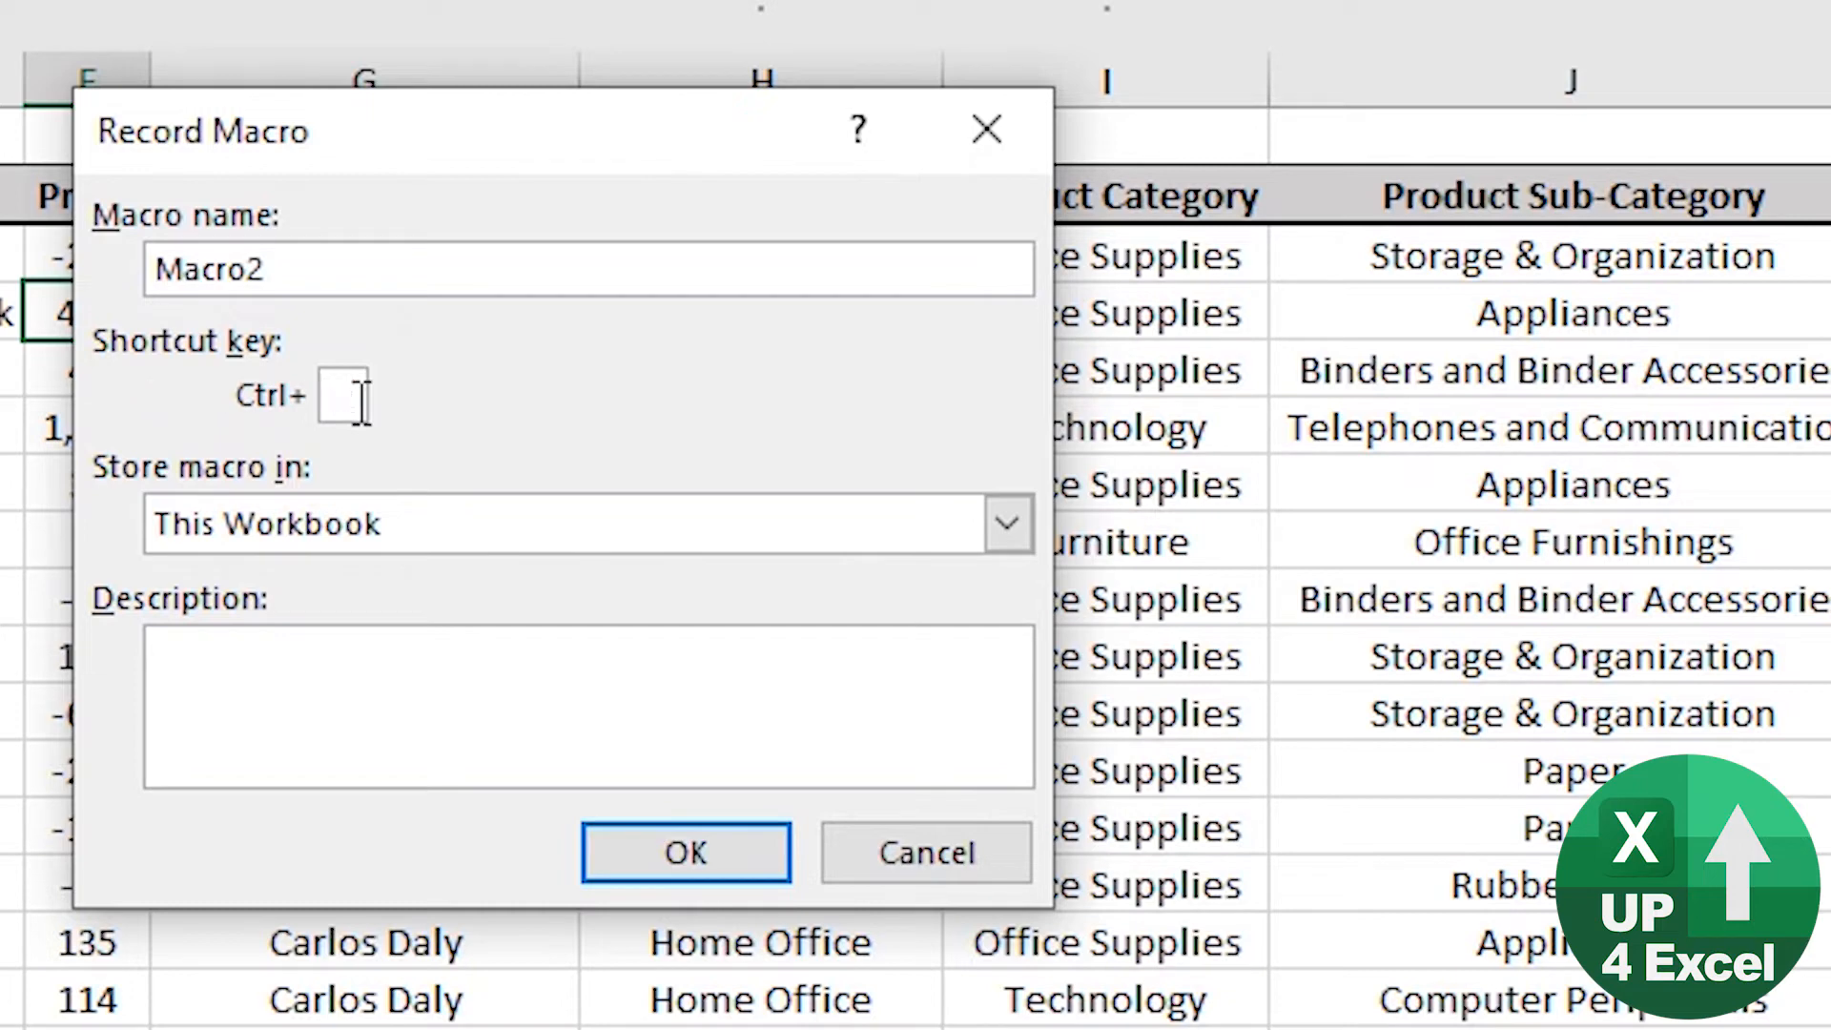
pyautogui.write('F')
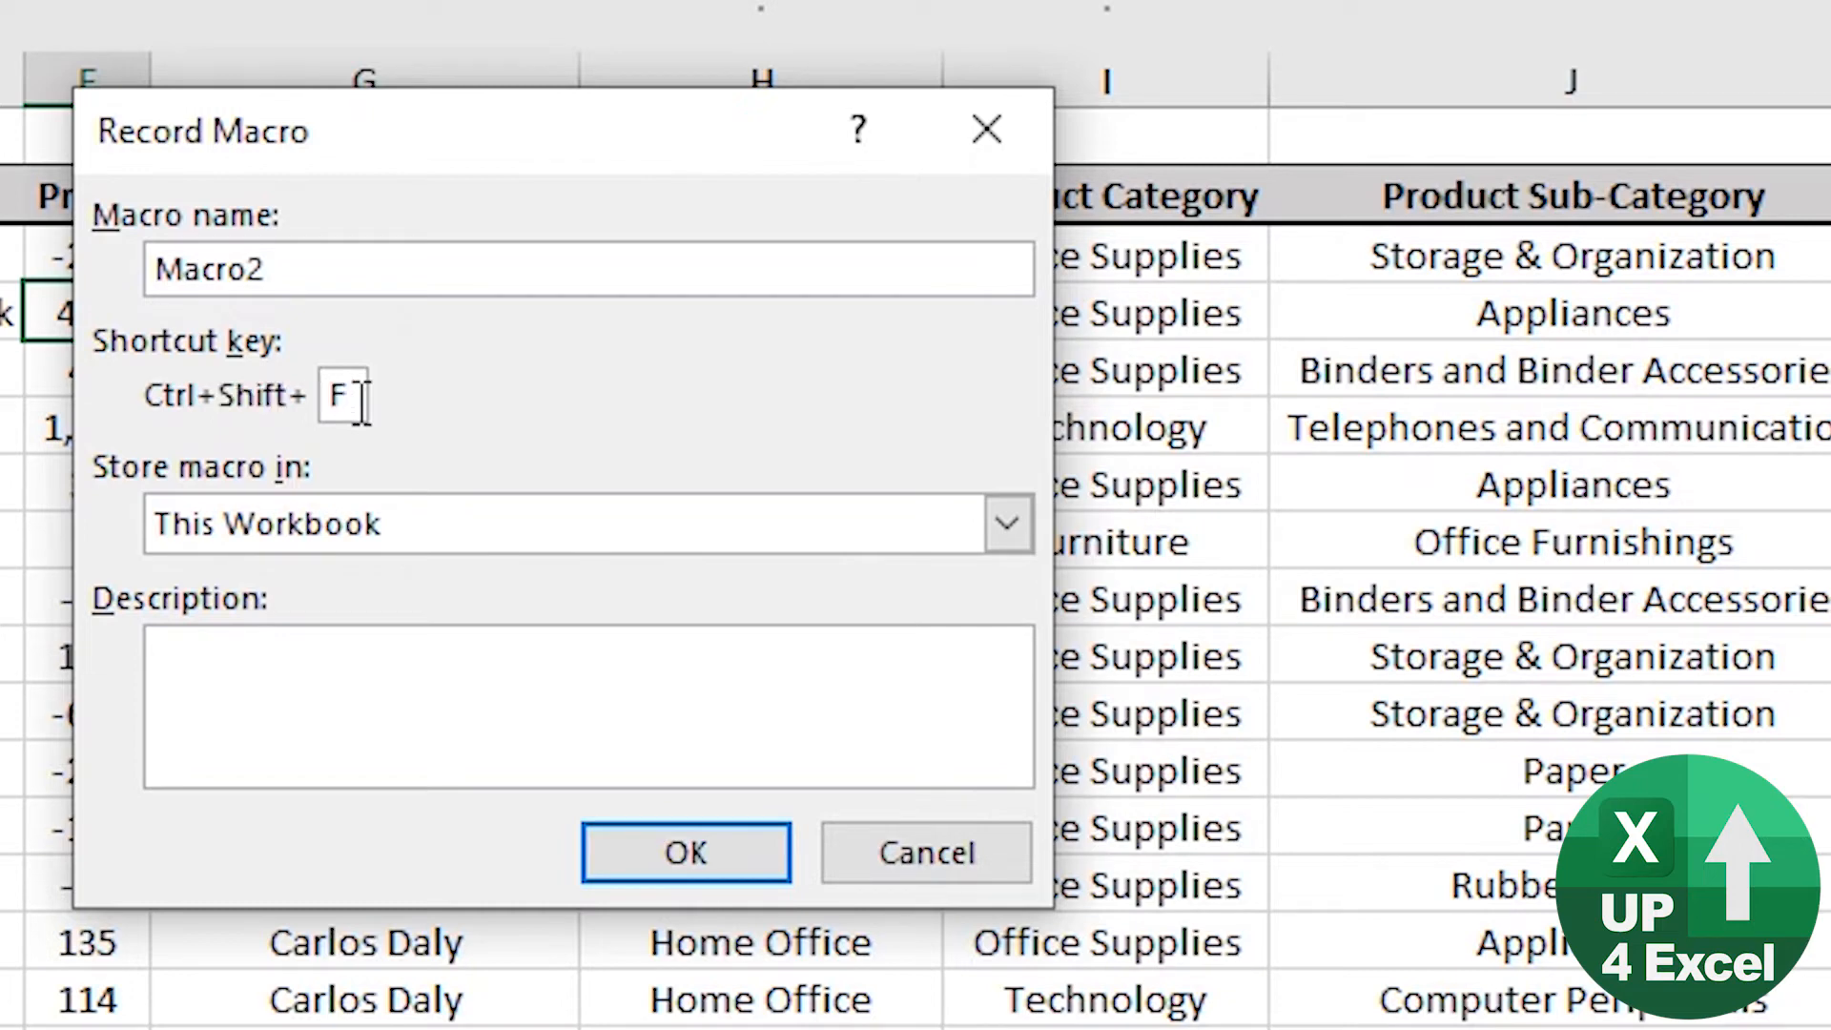